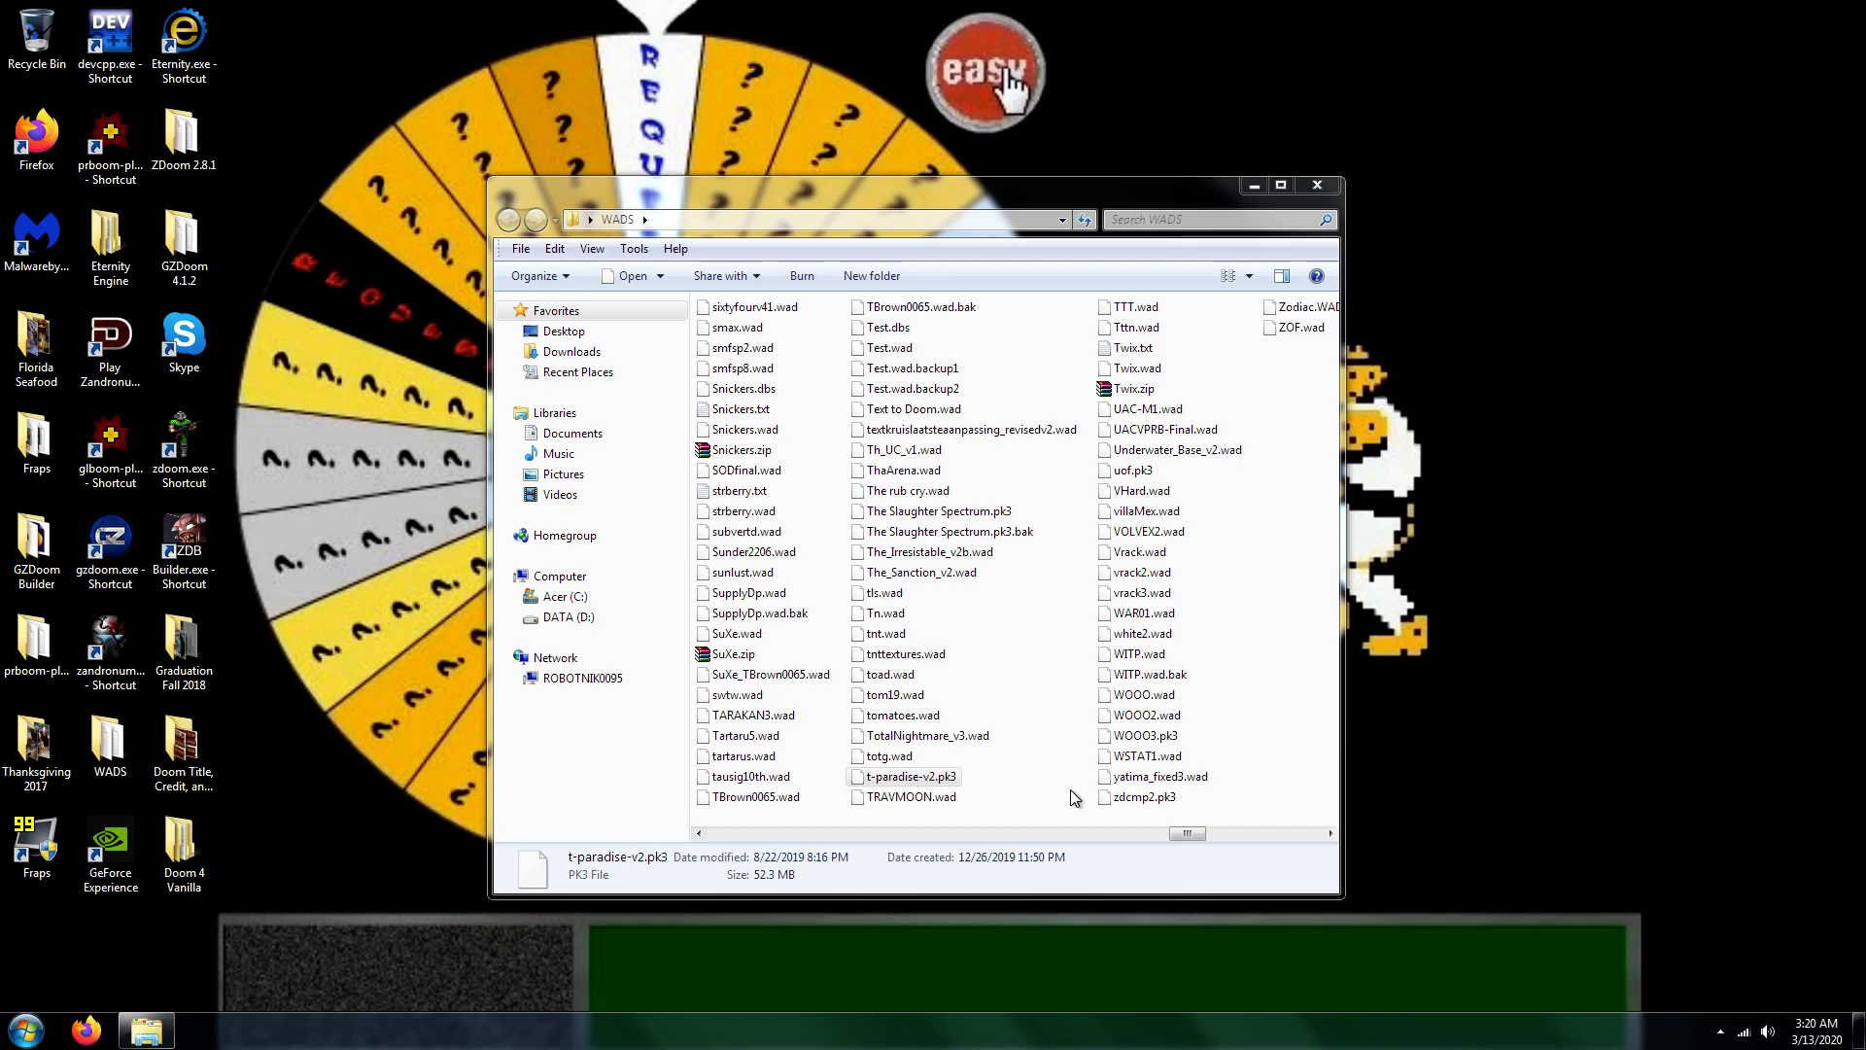
{"action": "mouse_move", "coordinate": [39, 496]}
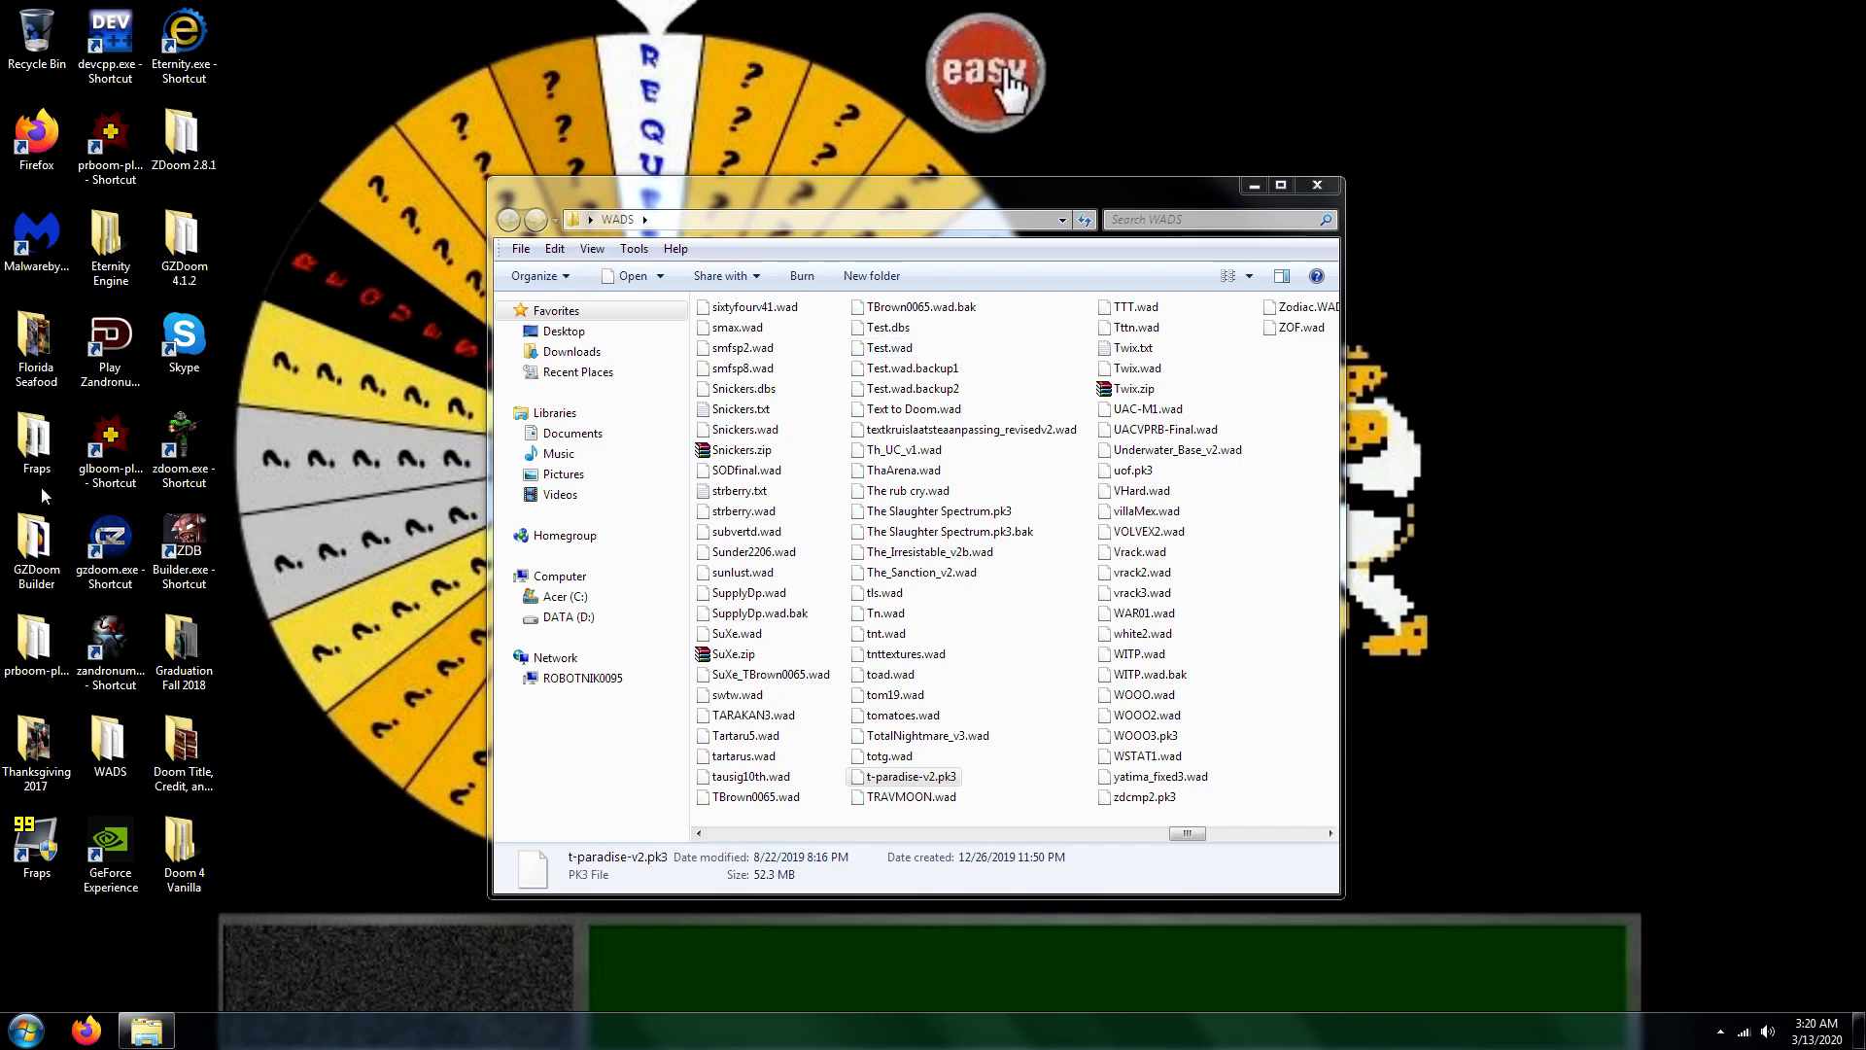
Step: Right-click t-paradise-v2.pk3 in the WADS folder to open it with GZDoom
{"action": "right_click", "coordinate": [111, 542]}
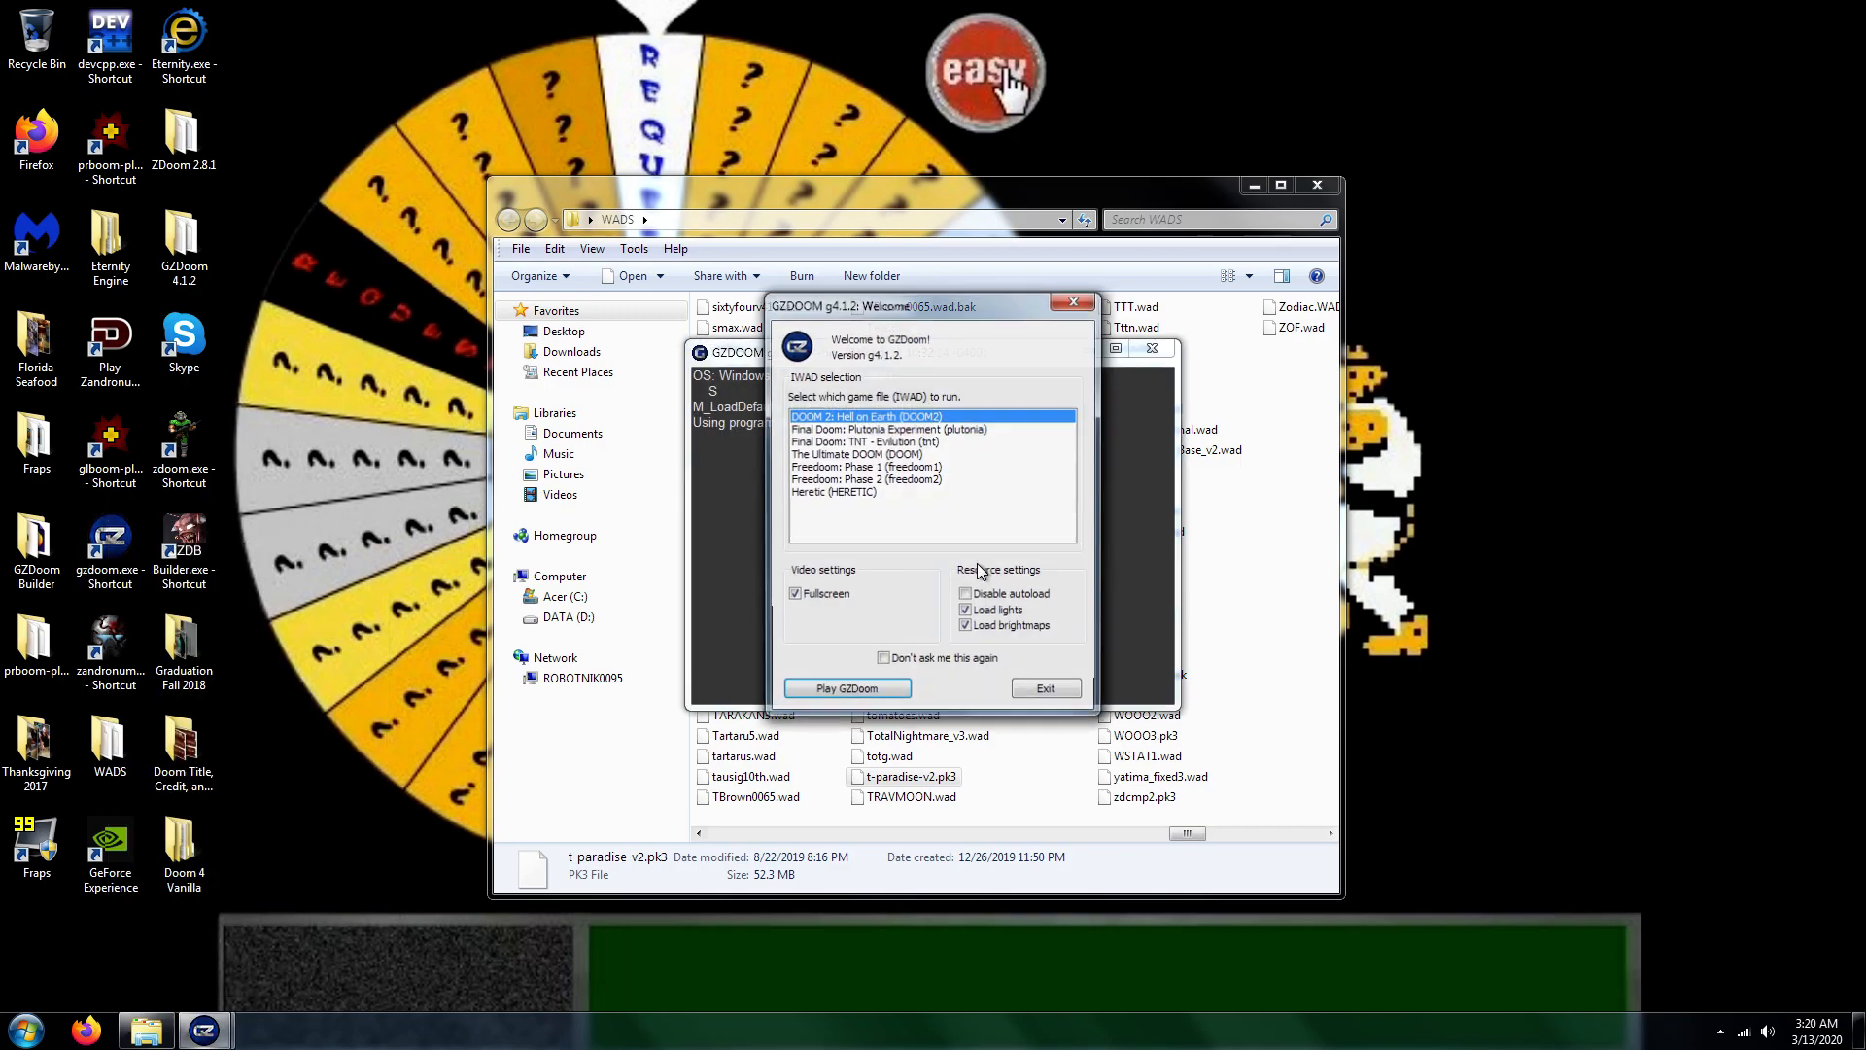
Step: Launch GZDoom with DOOM 2: Hell on Earth as the IWAD to load the Paradise mod
{"action": "left_click", "coordinate": [847, 688]}
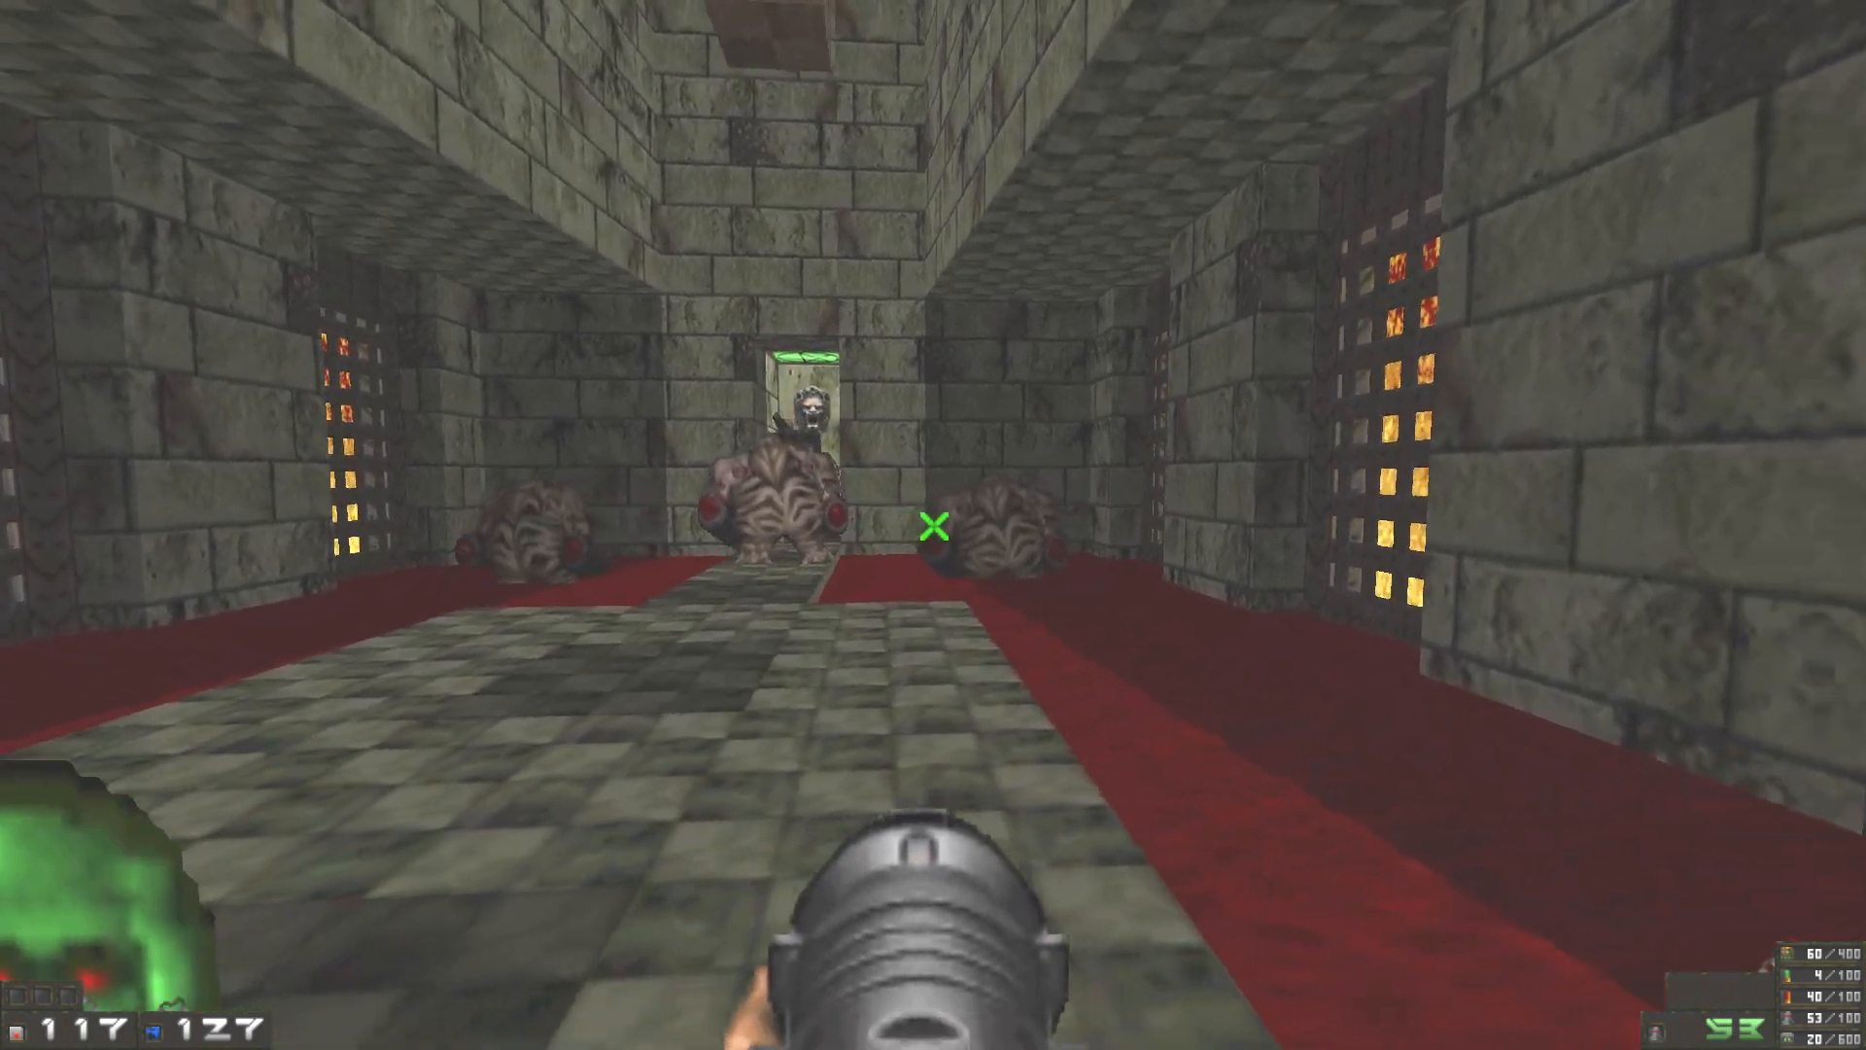
Step: Rocket the demons crowding the stone corridor, including the last one in the doorway
{"action": "left_click", "coordinate": [933, 525]}
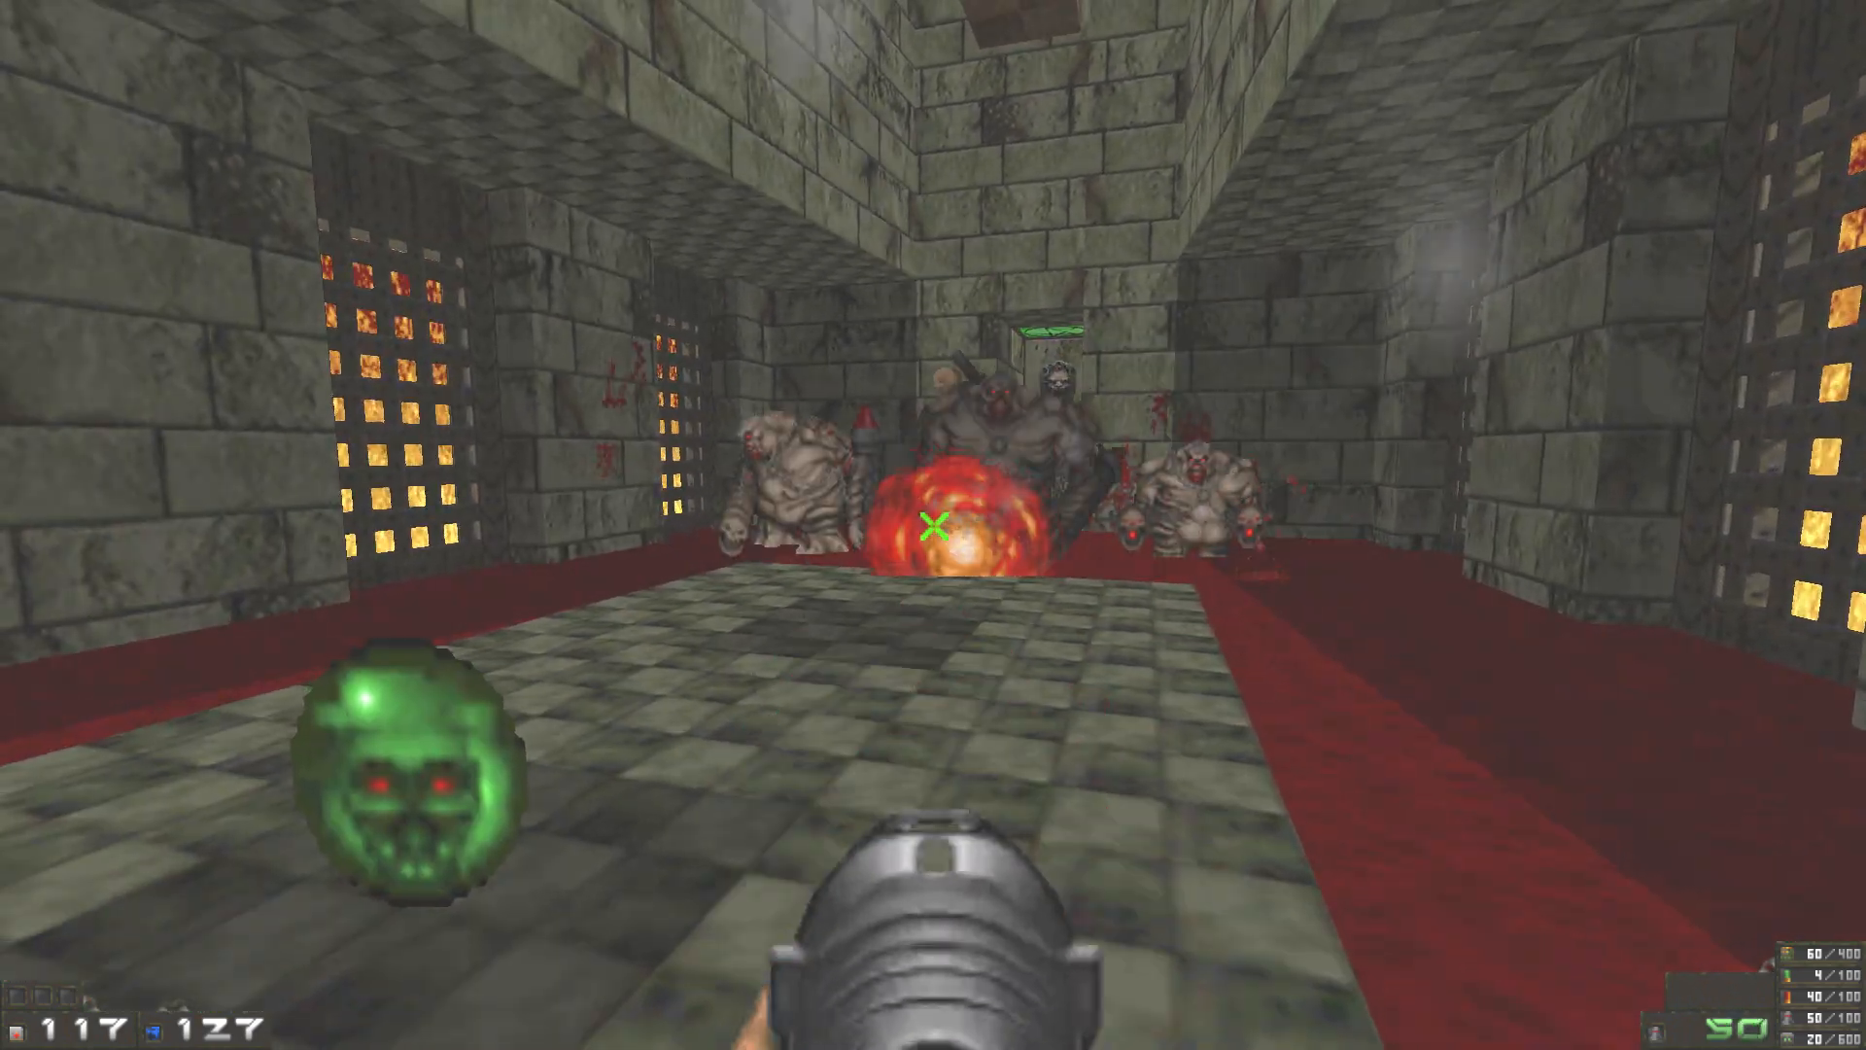
{"action": "left_click", "coordinate": [934, 531]}
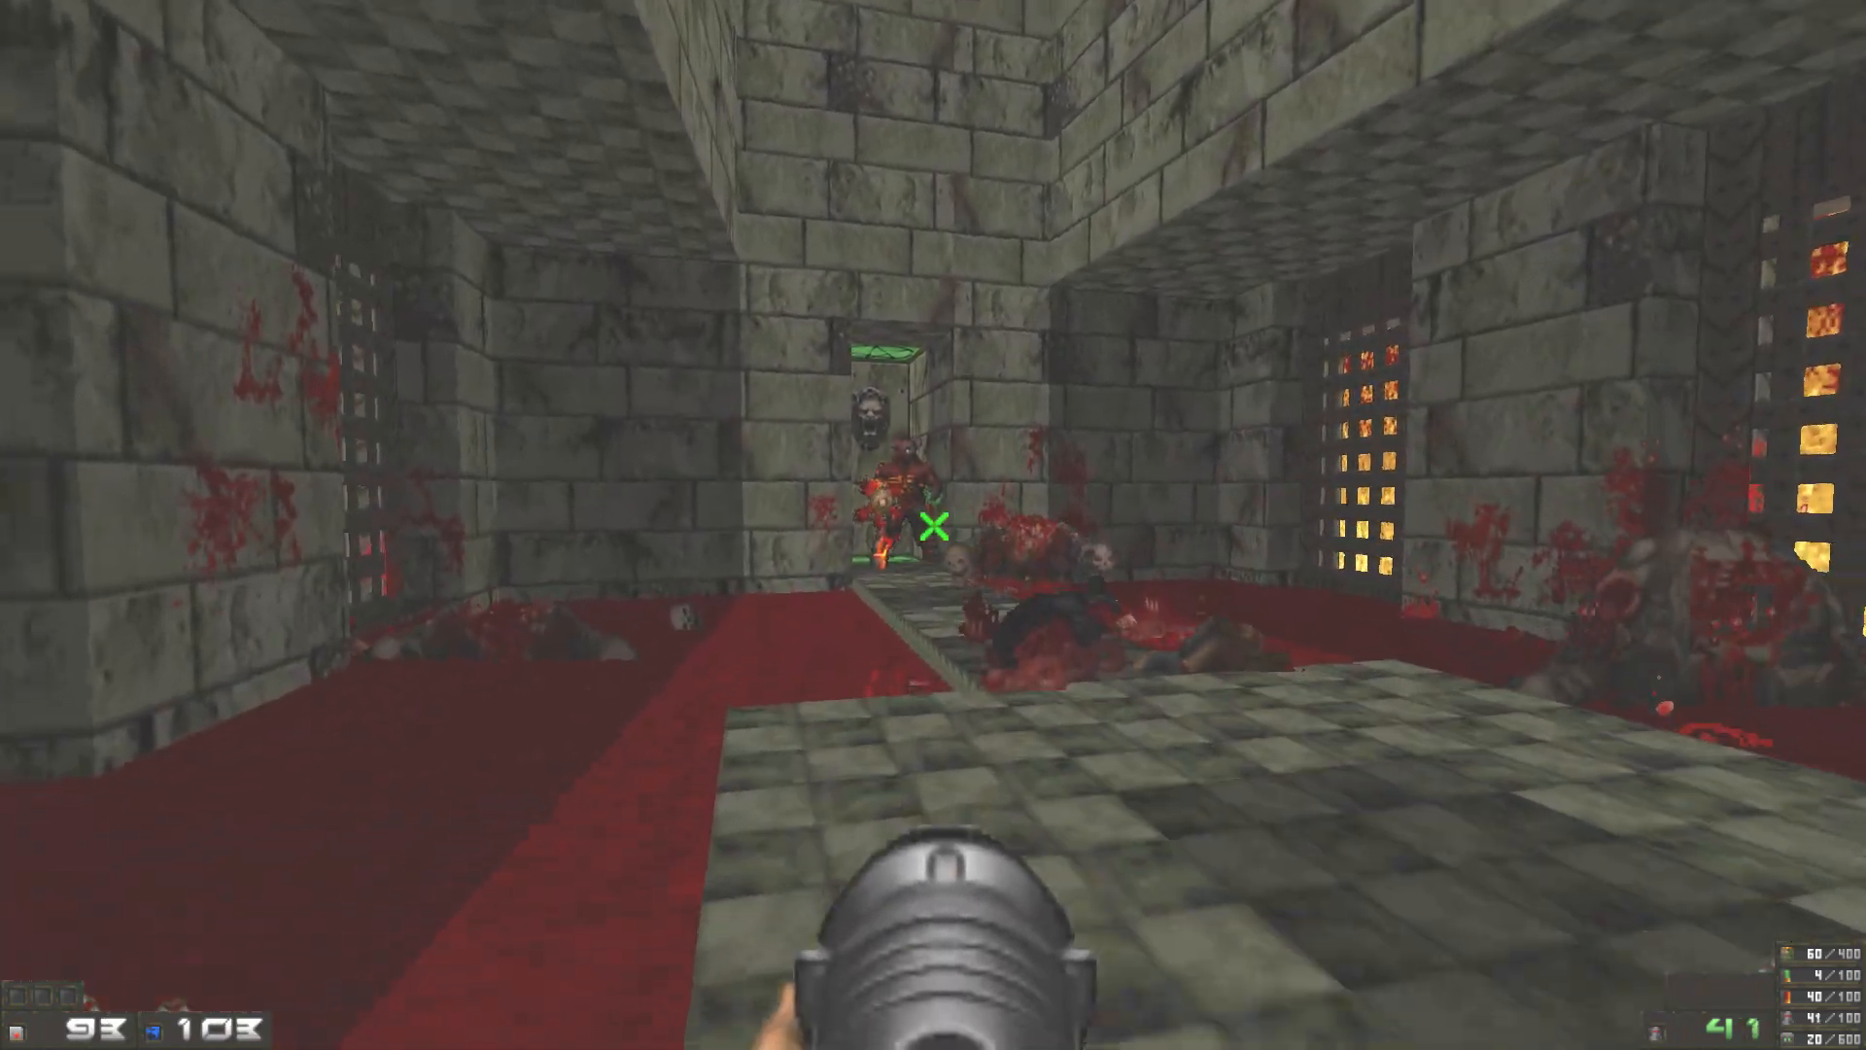
{"action": "left_click", "coordinate": [933, 526]}
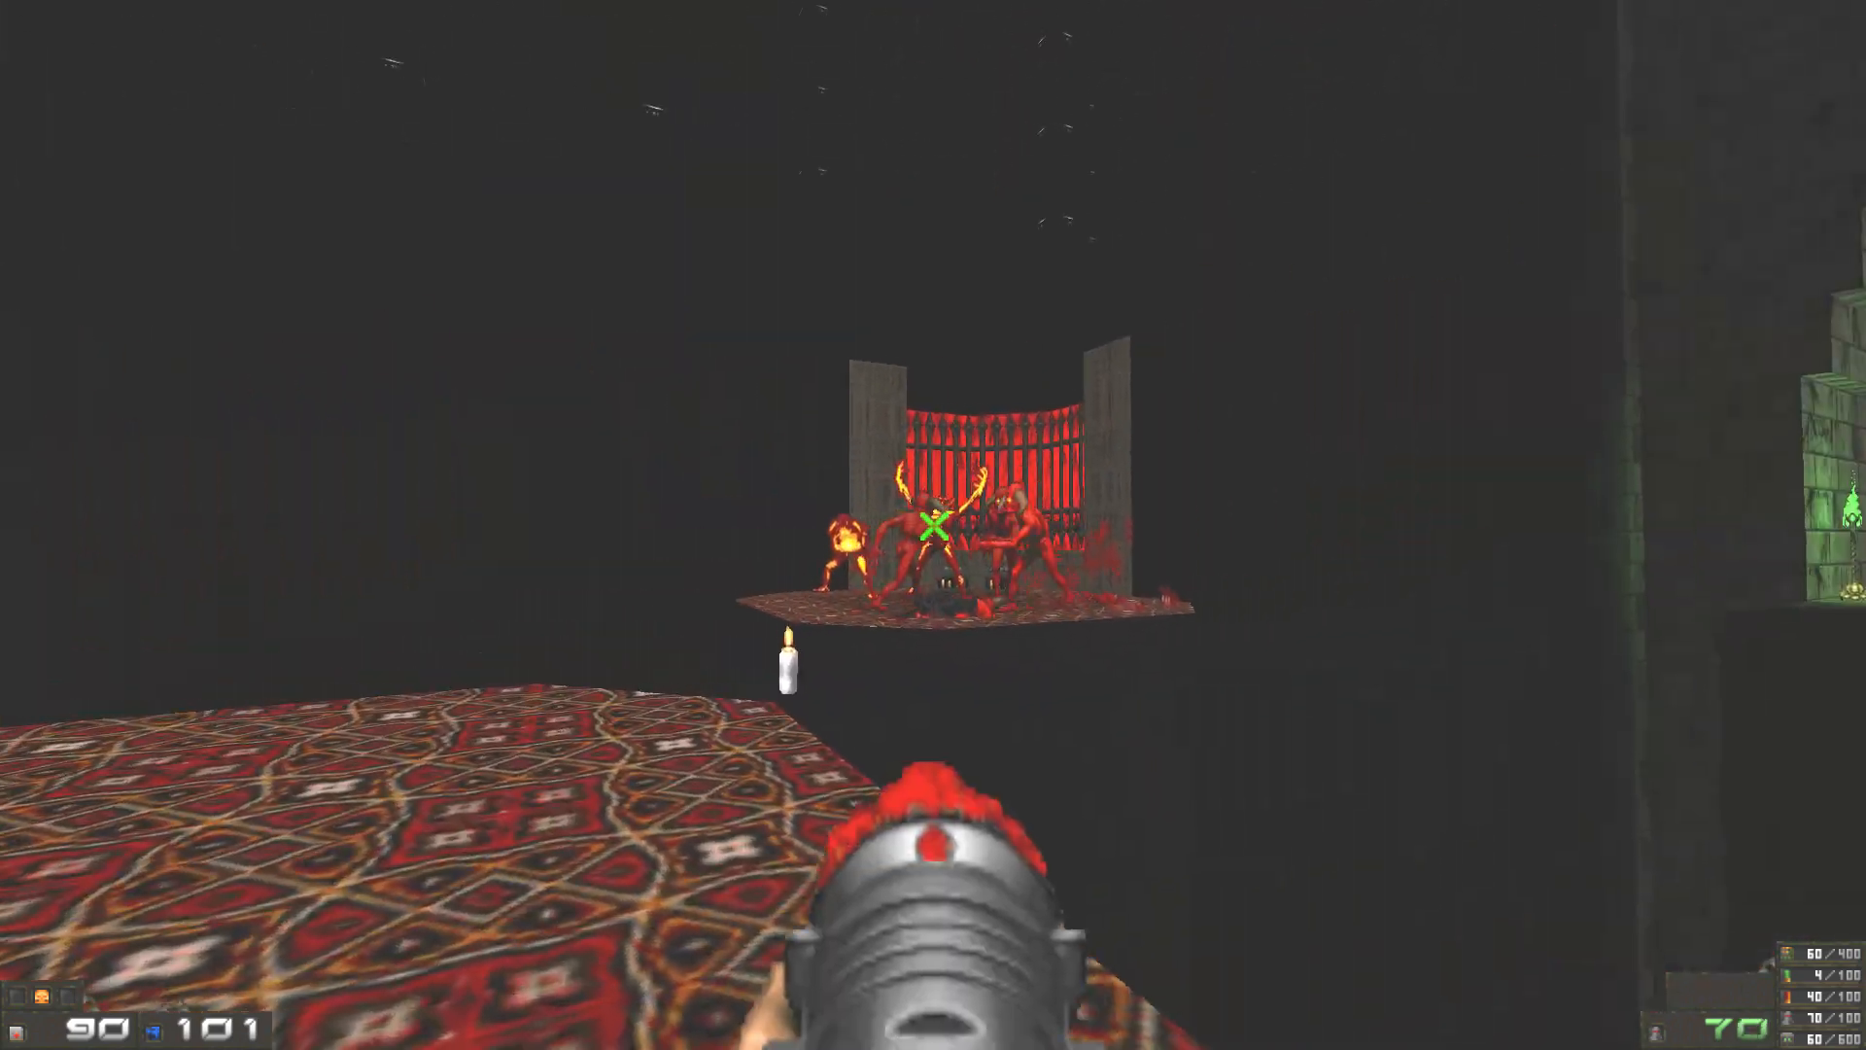
Step: Shoot the imps on the far platform and check the automap: 12 of 53 kills
{"action": "left_click", "coordinate": [928, 544]}
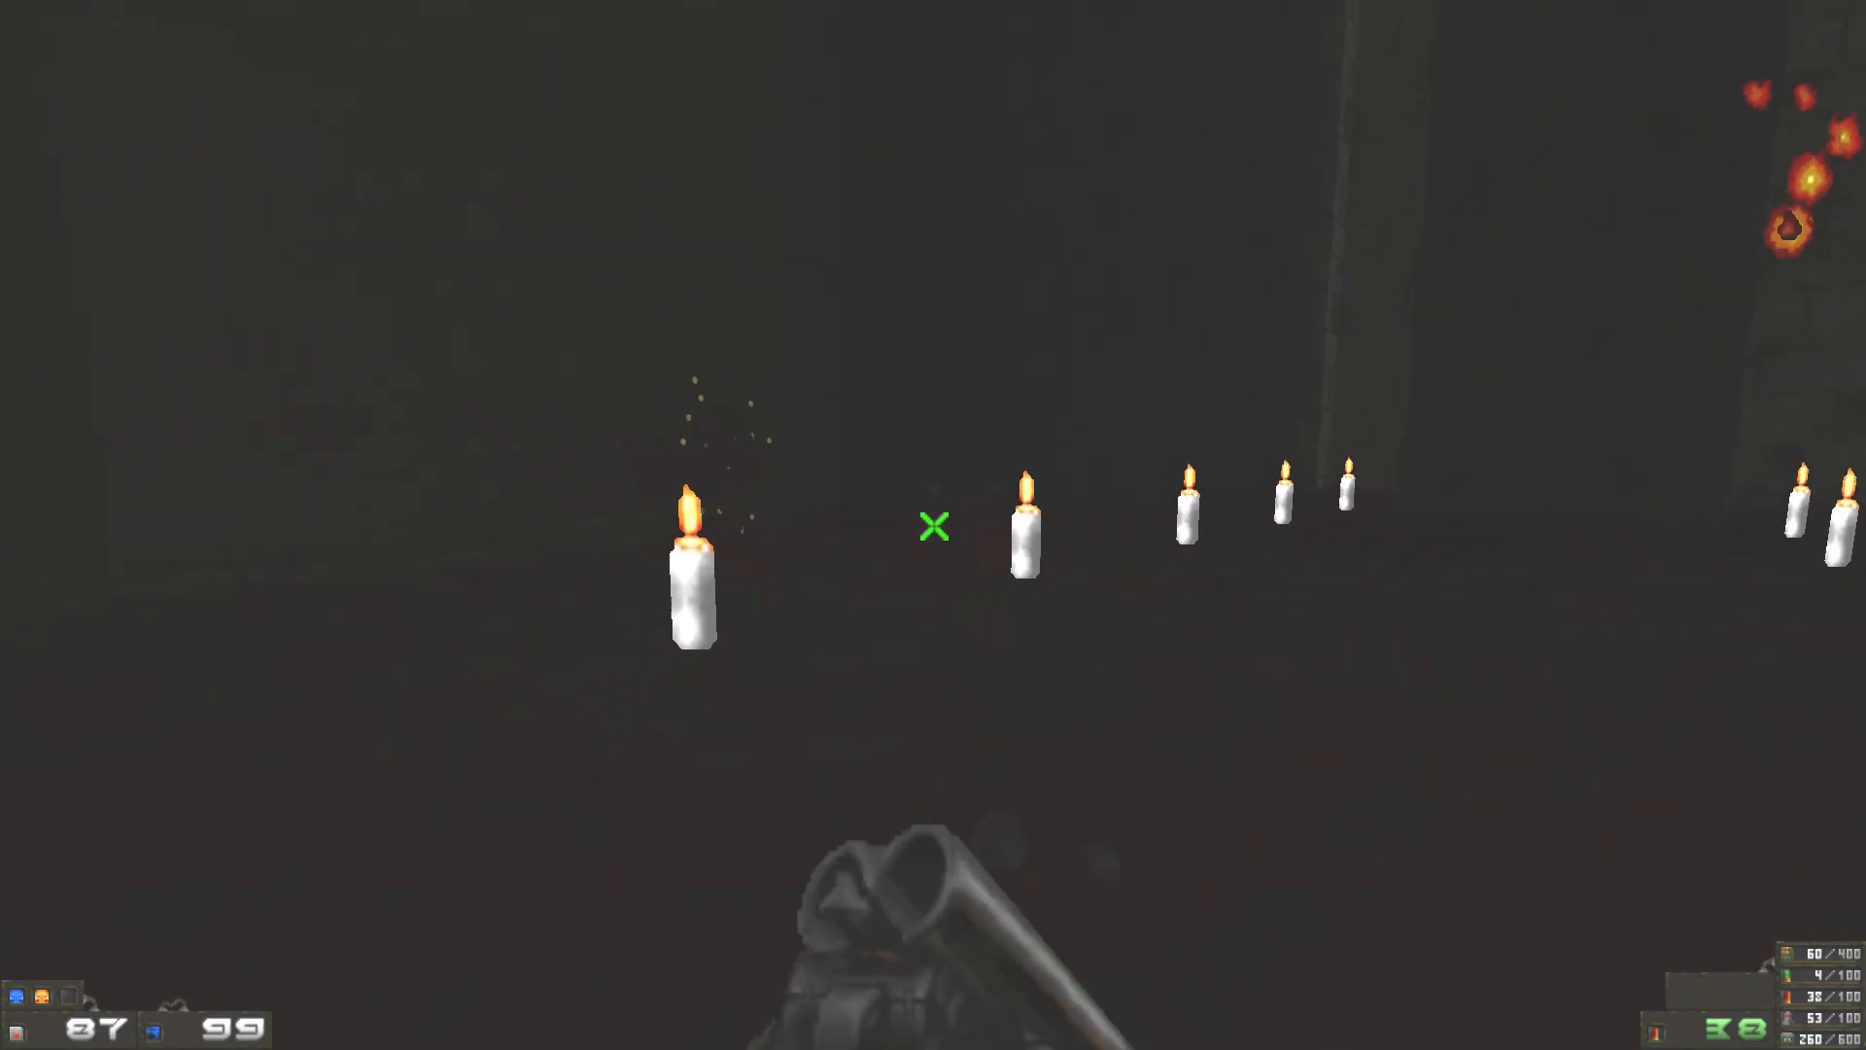
{"action": "key", "text": "Tab"}
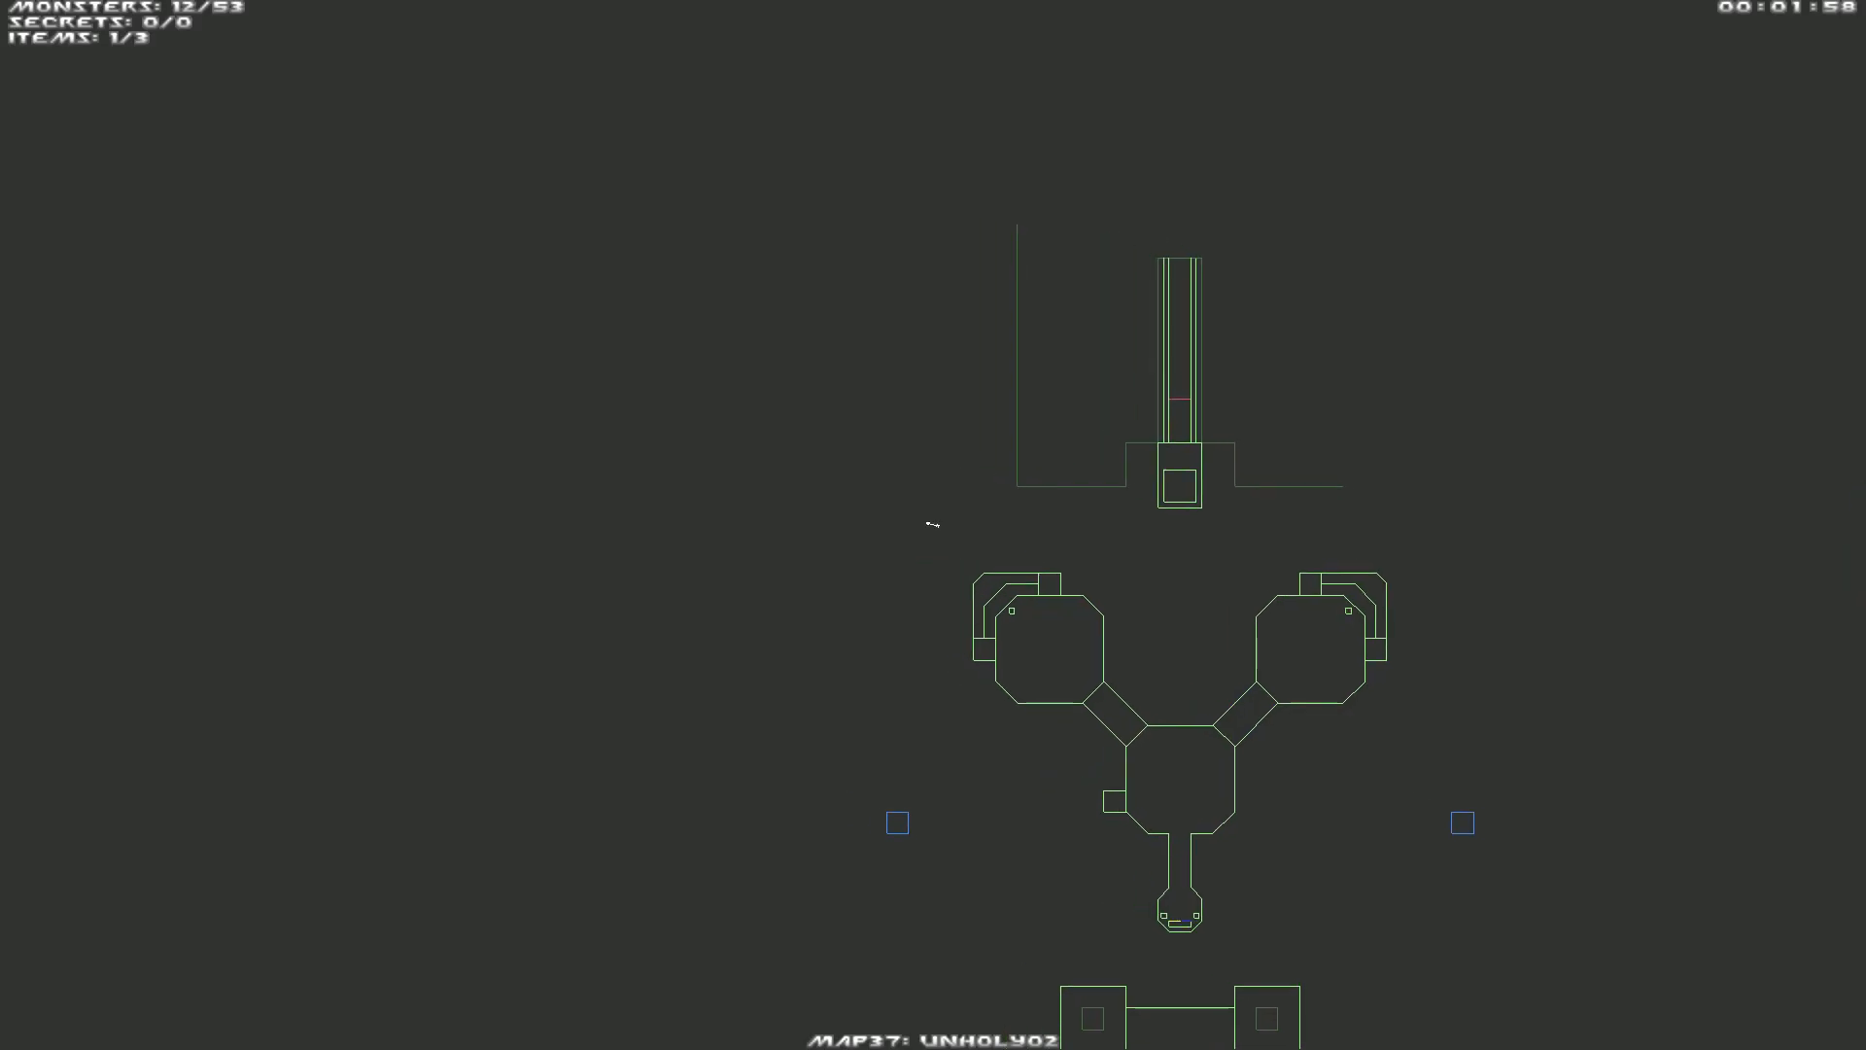
Step: Fight on while checking the automap until kills reach 15 of 53 and items 2 of 3
{"action": "key", "text": "Tab"}
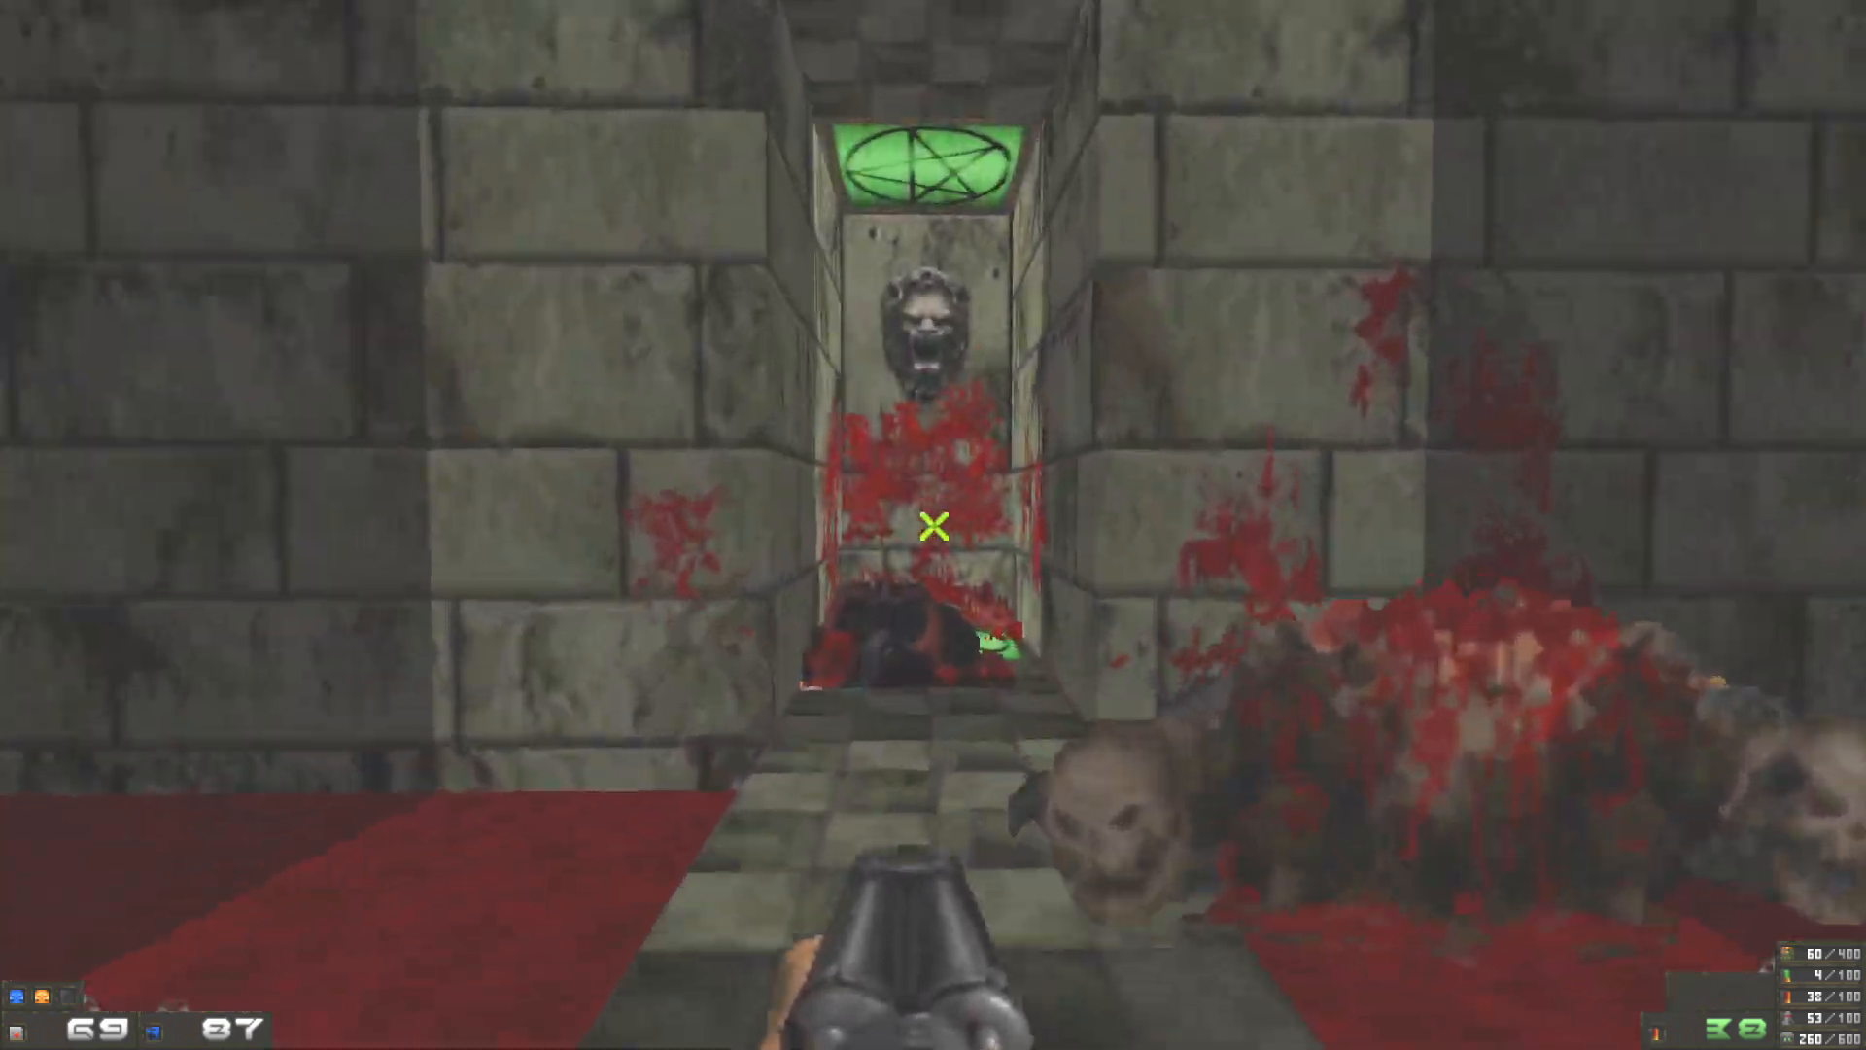
{"action": "key", "text": "Tab"}
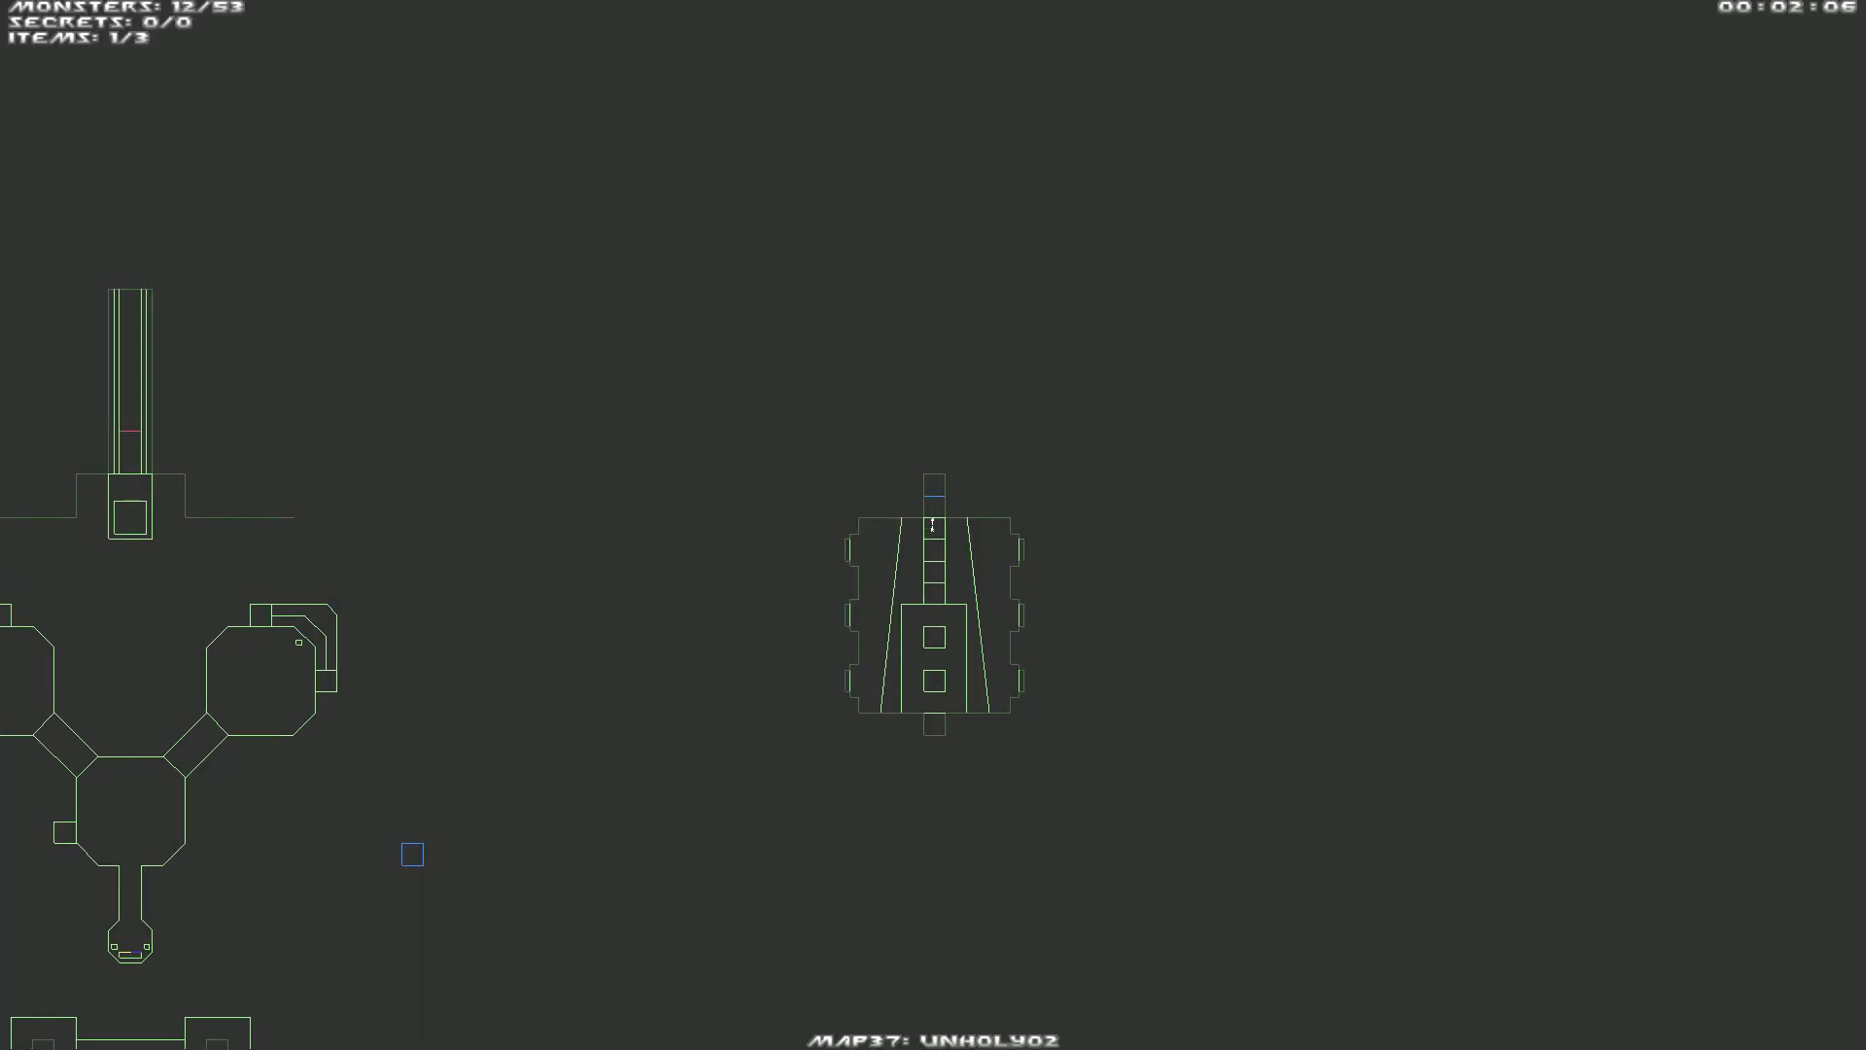
{"action": "key", "text": "Tab"}
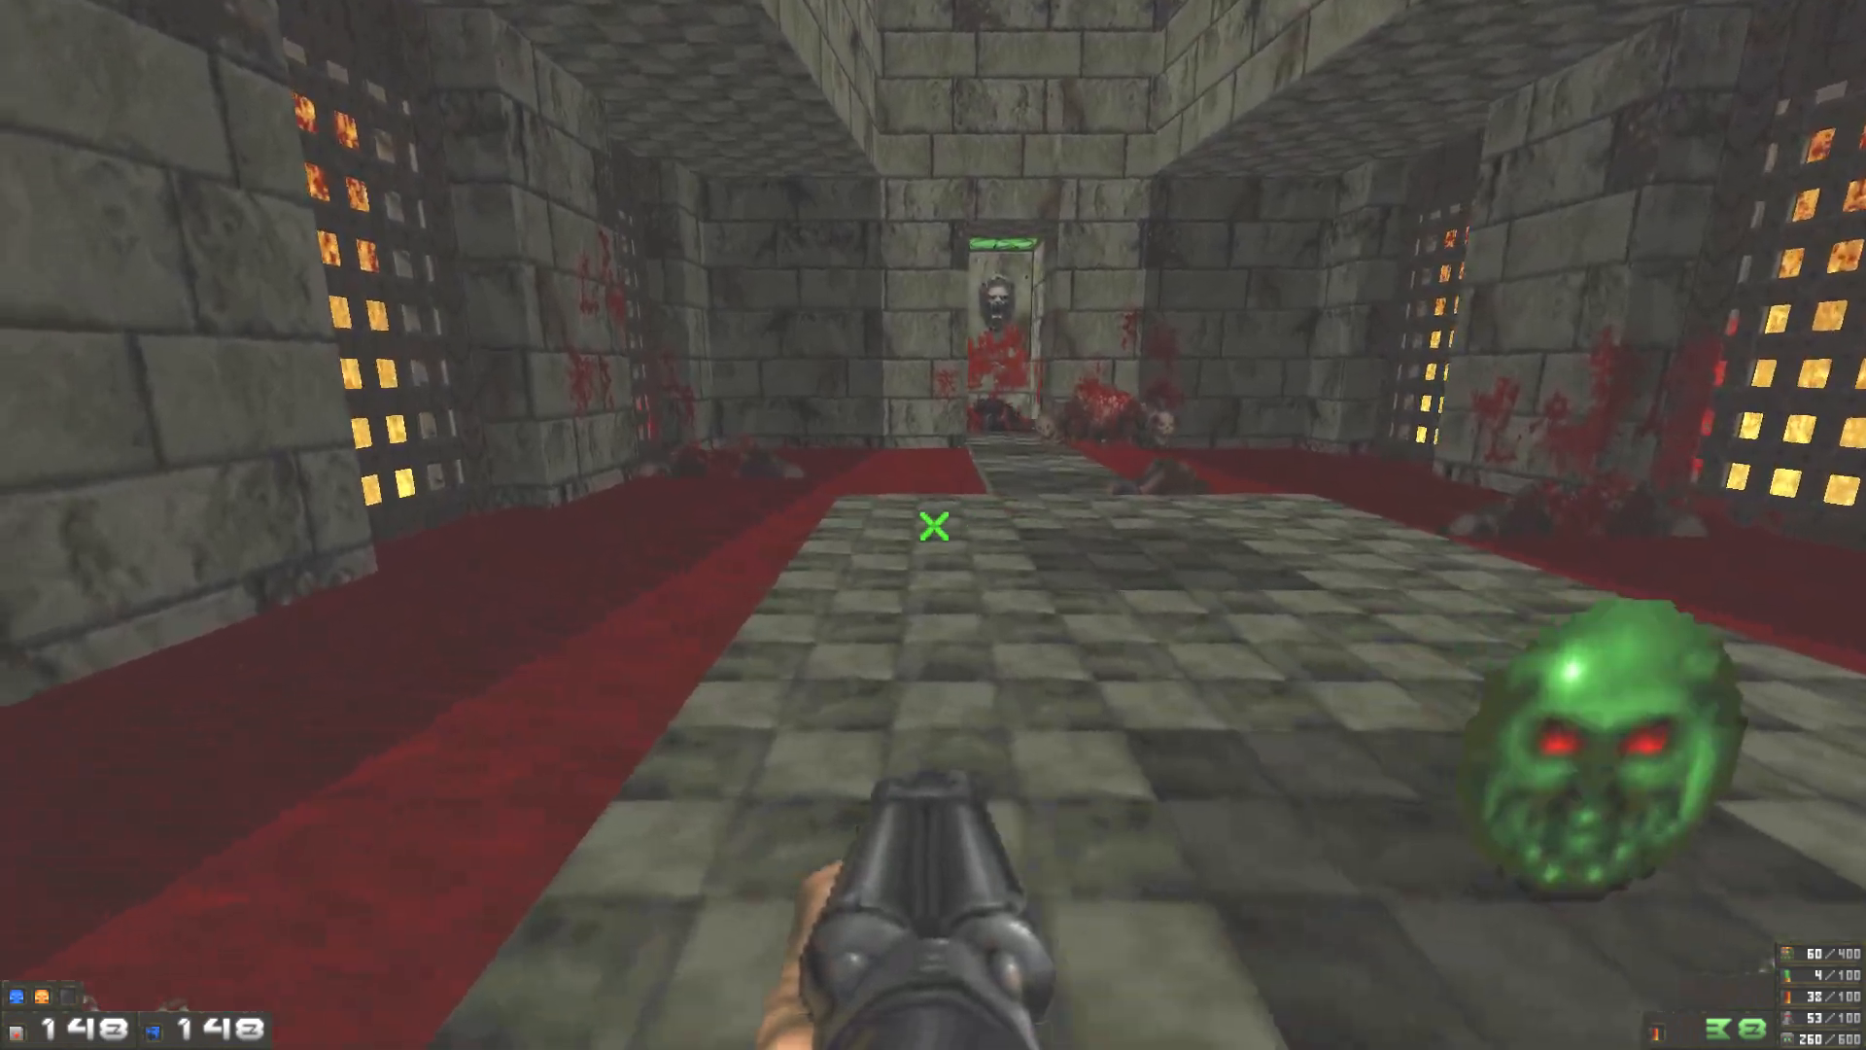
{"action": "key", "text": "Tab"}
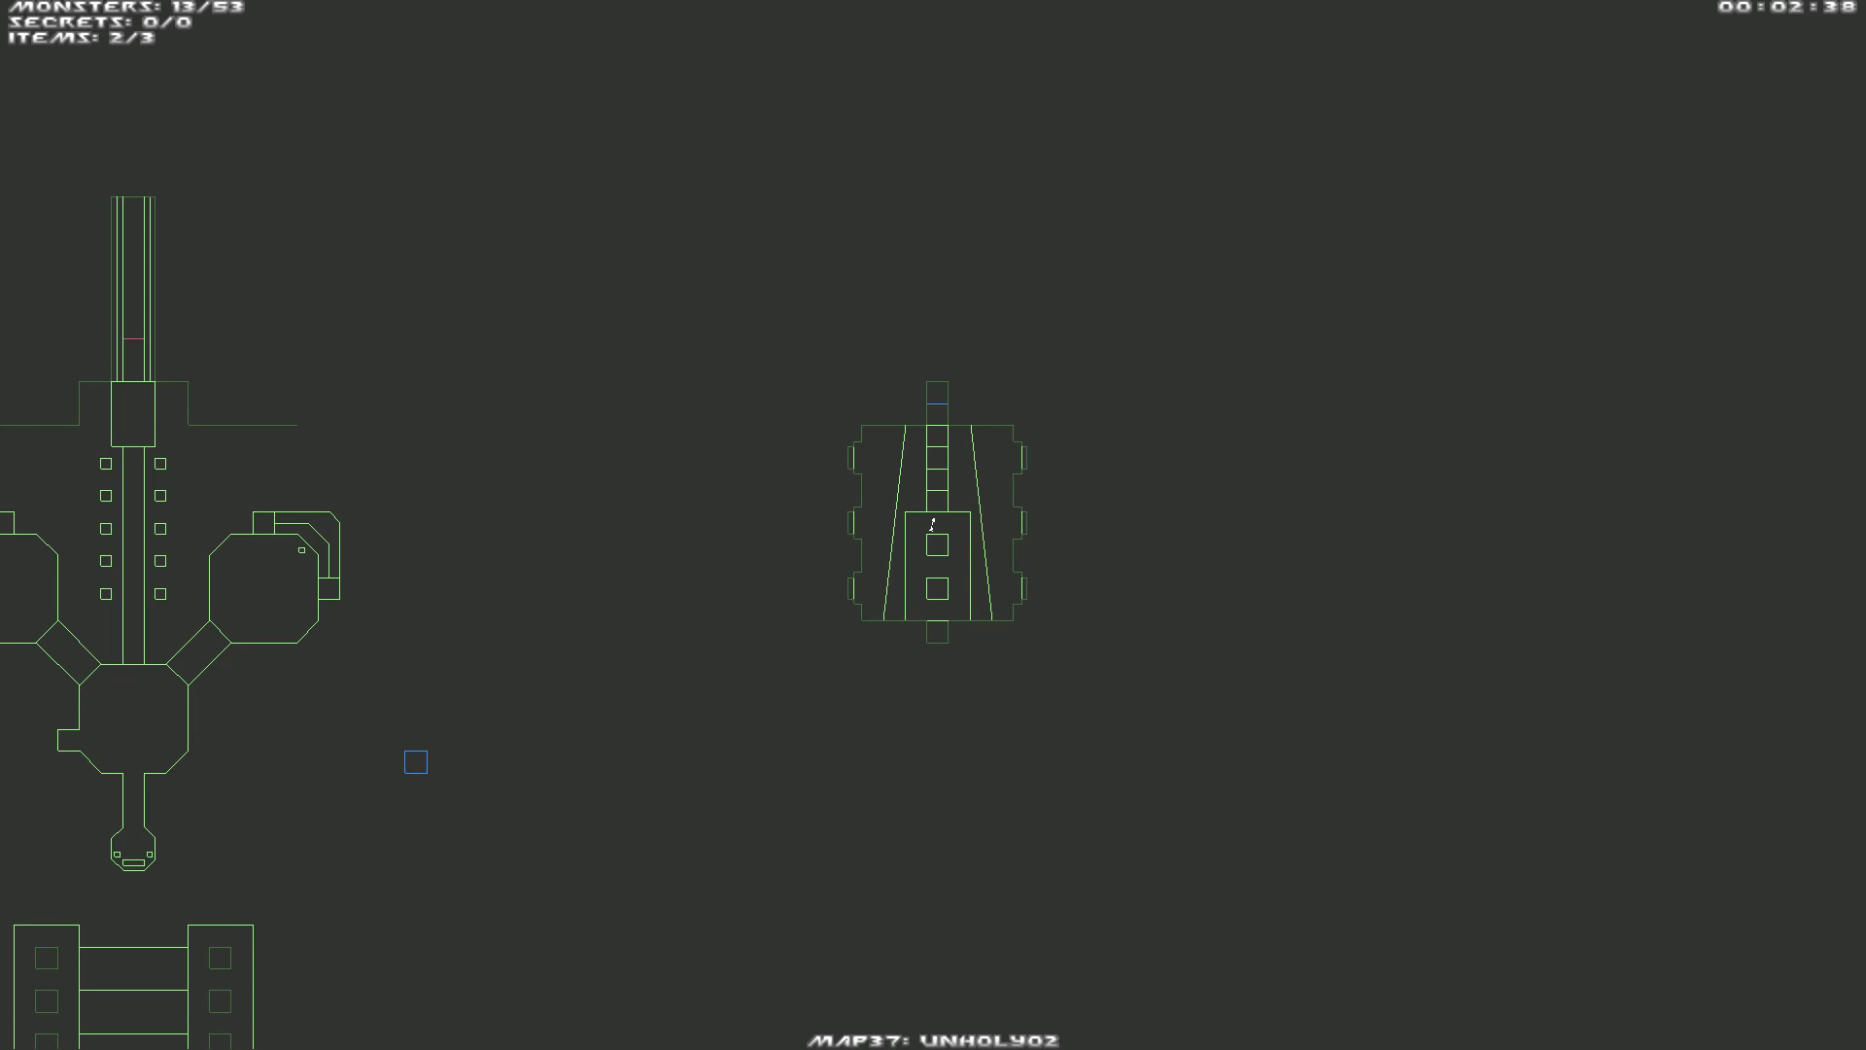
{"action": "key", "text": "Tab"}
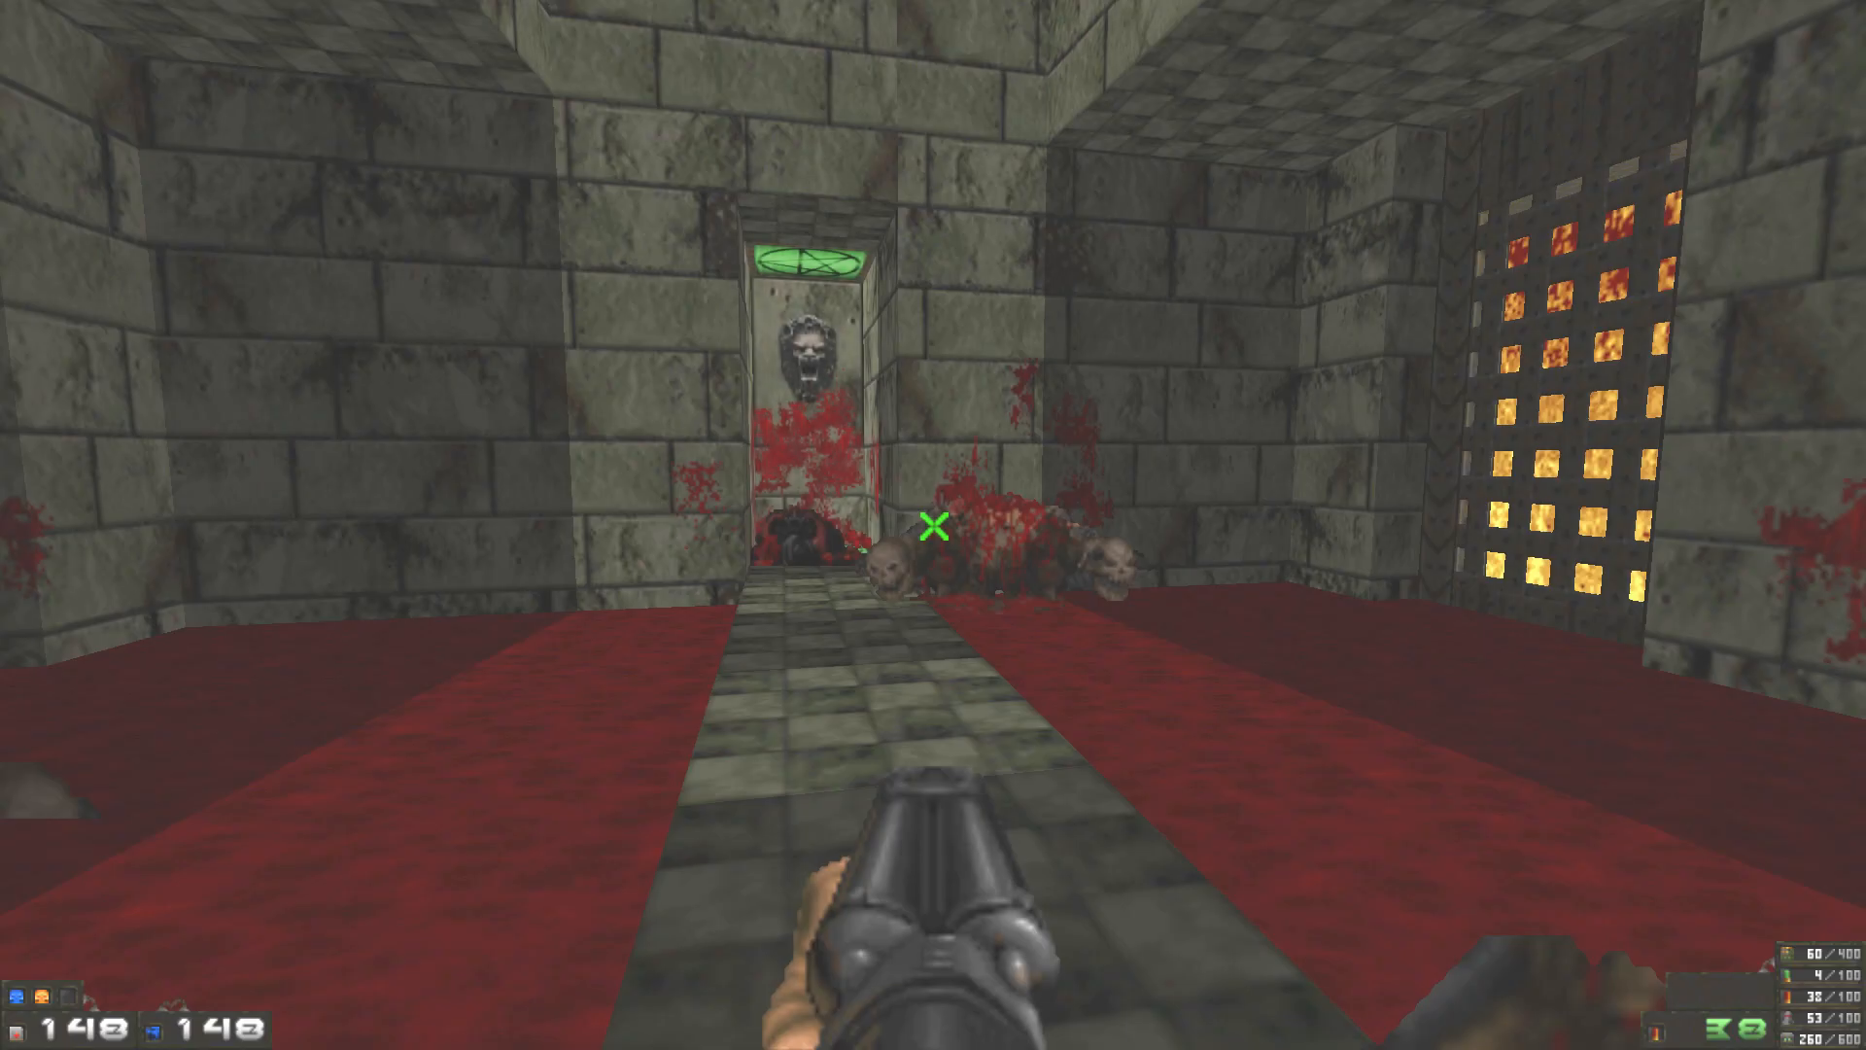
{"action": "key", "text": "Tab"}
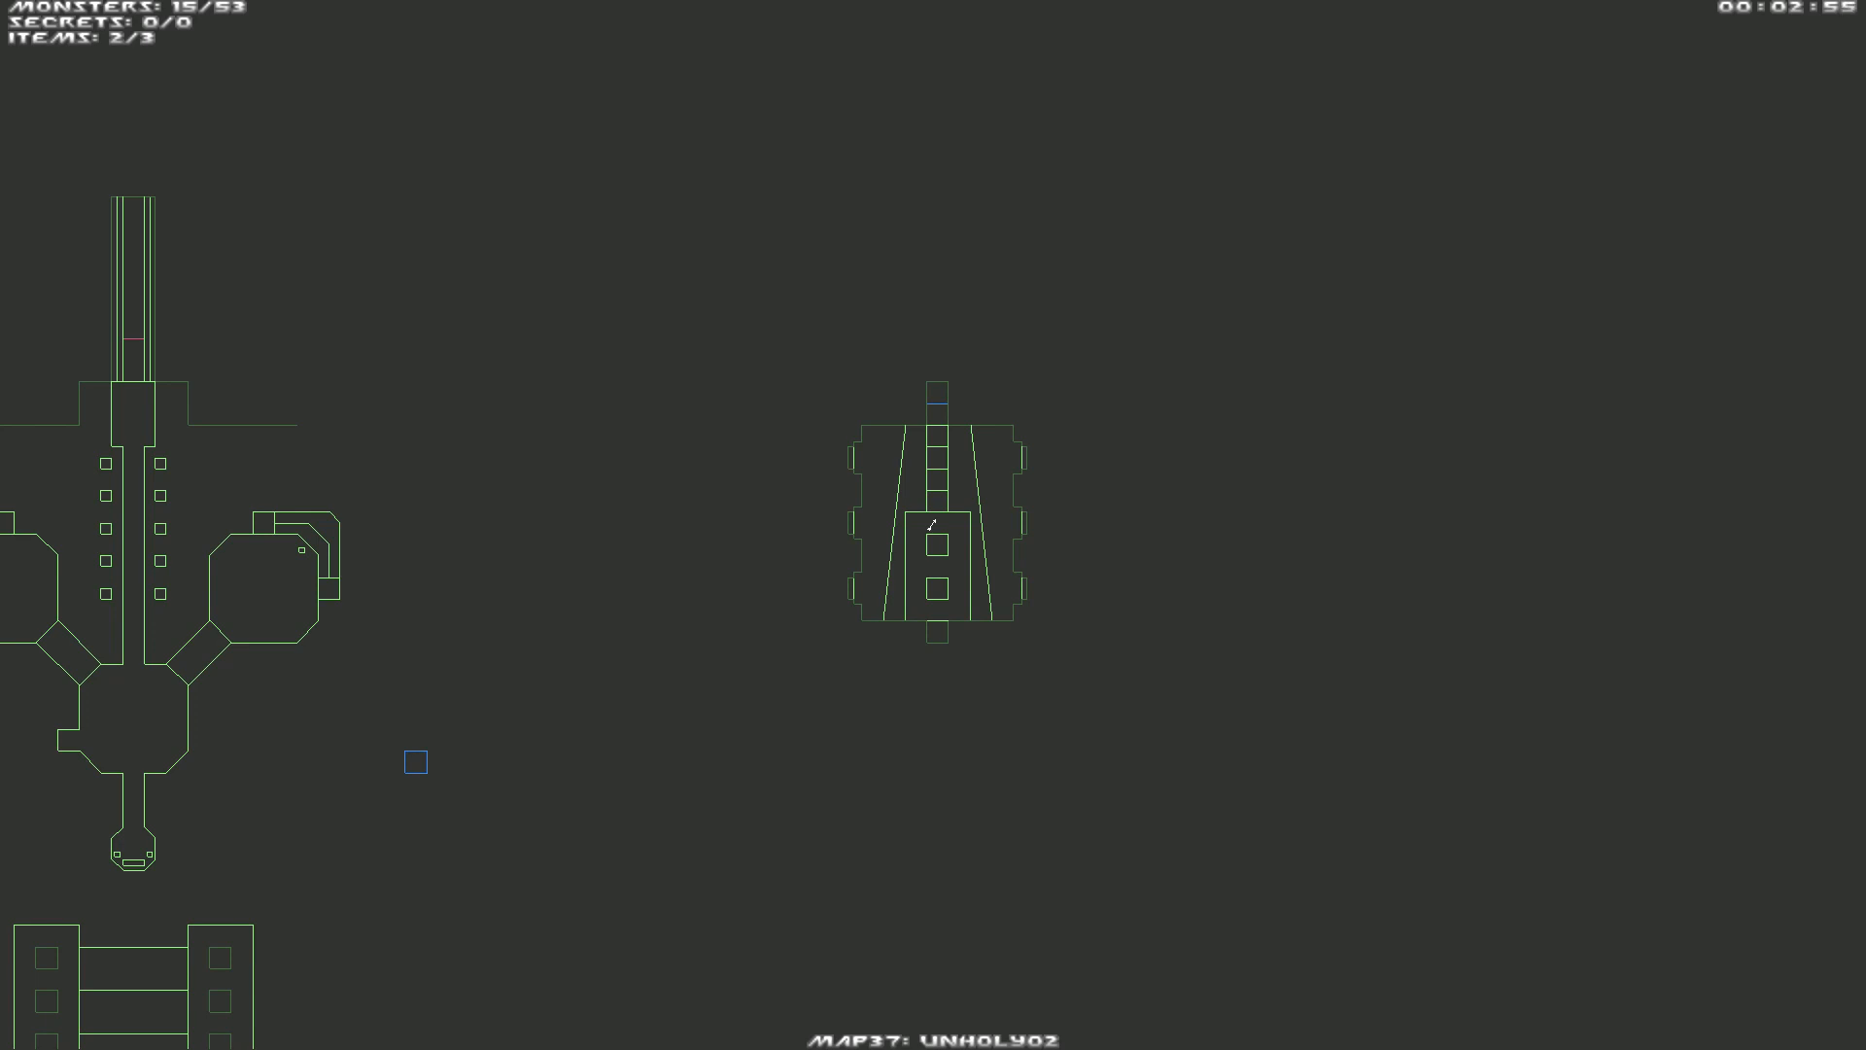
{"action": "key", "text": "Tab"}
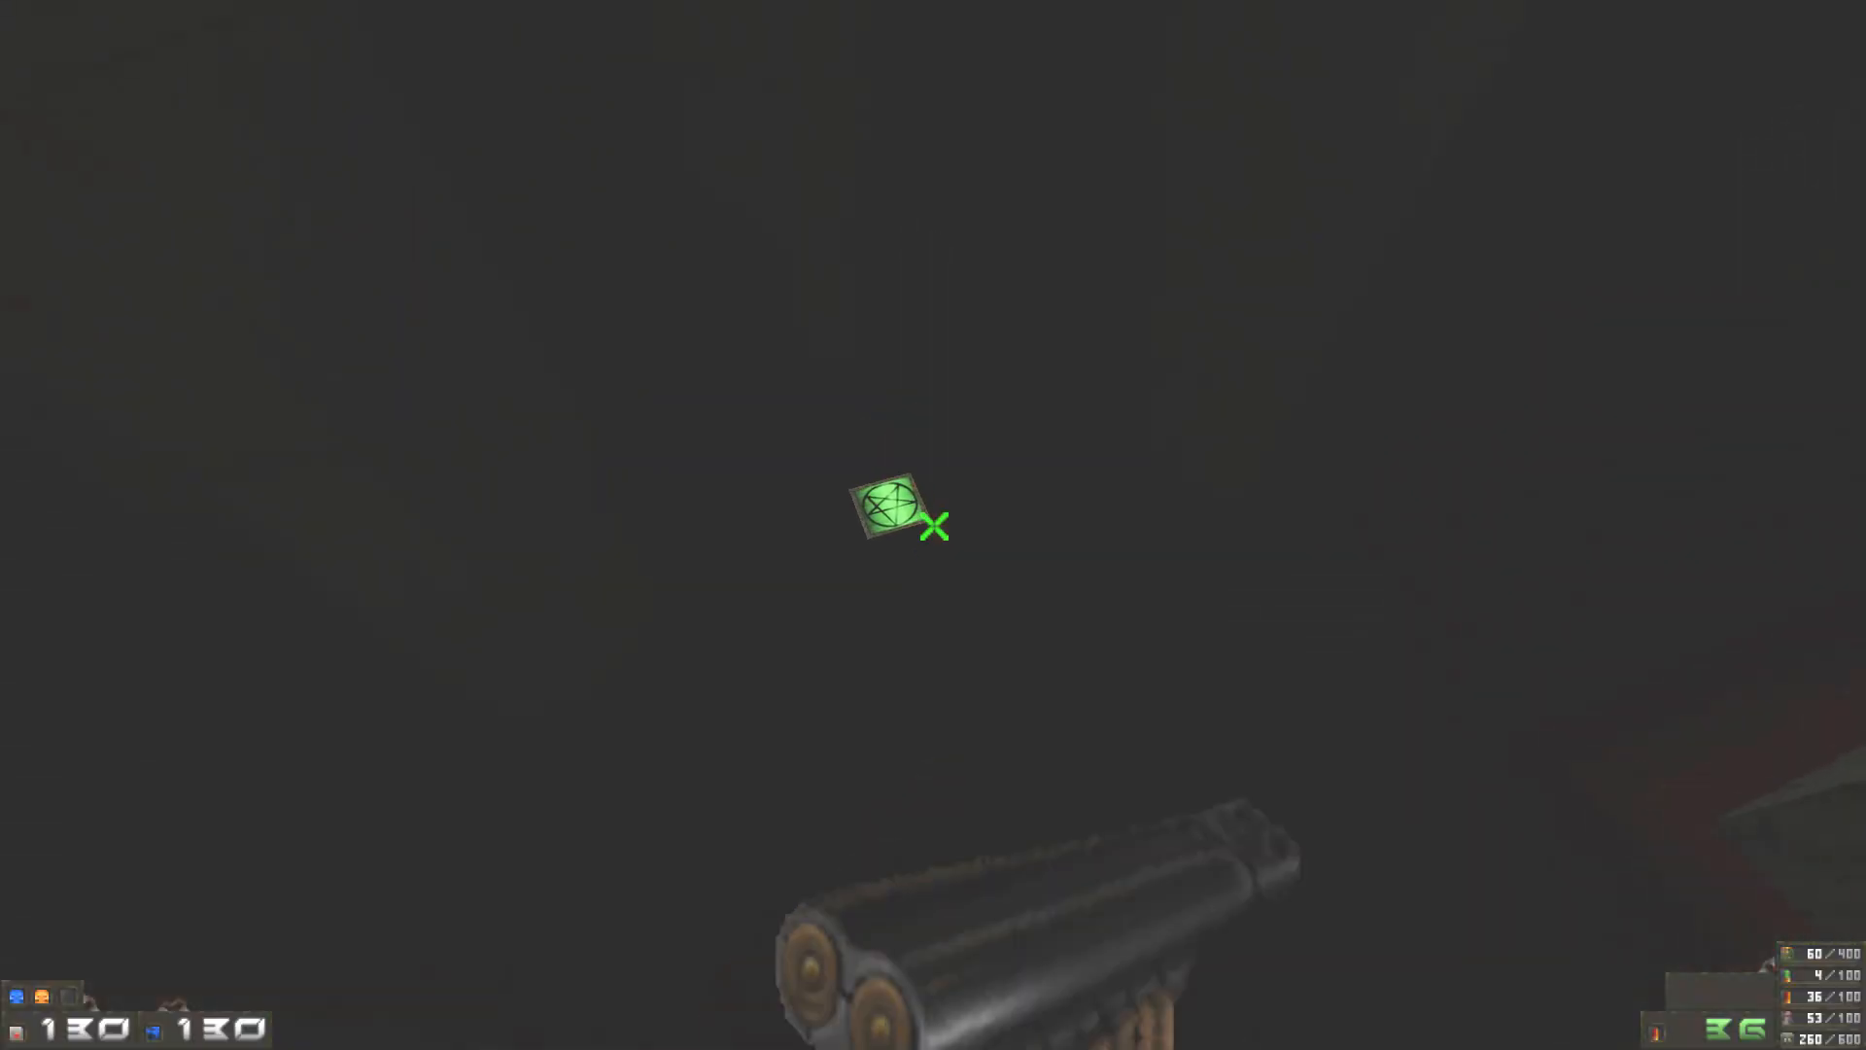
Step: Kill the Cacodemon in the stone room after checking the automap
{"action": "key", "text": "Tab"}
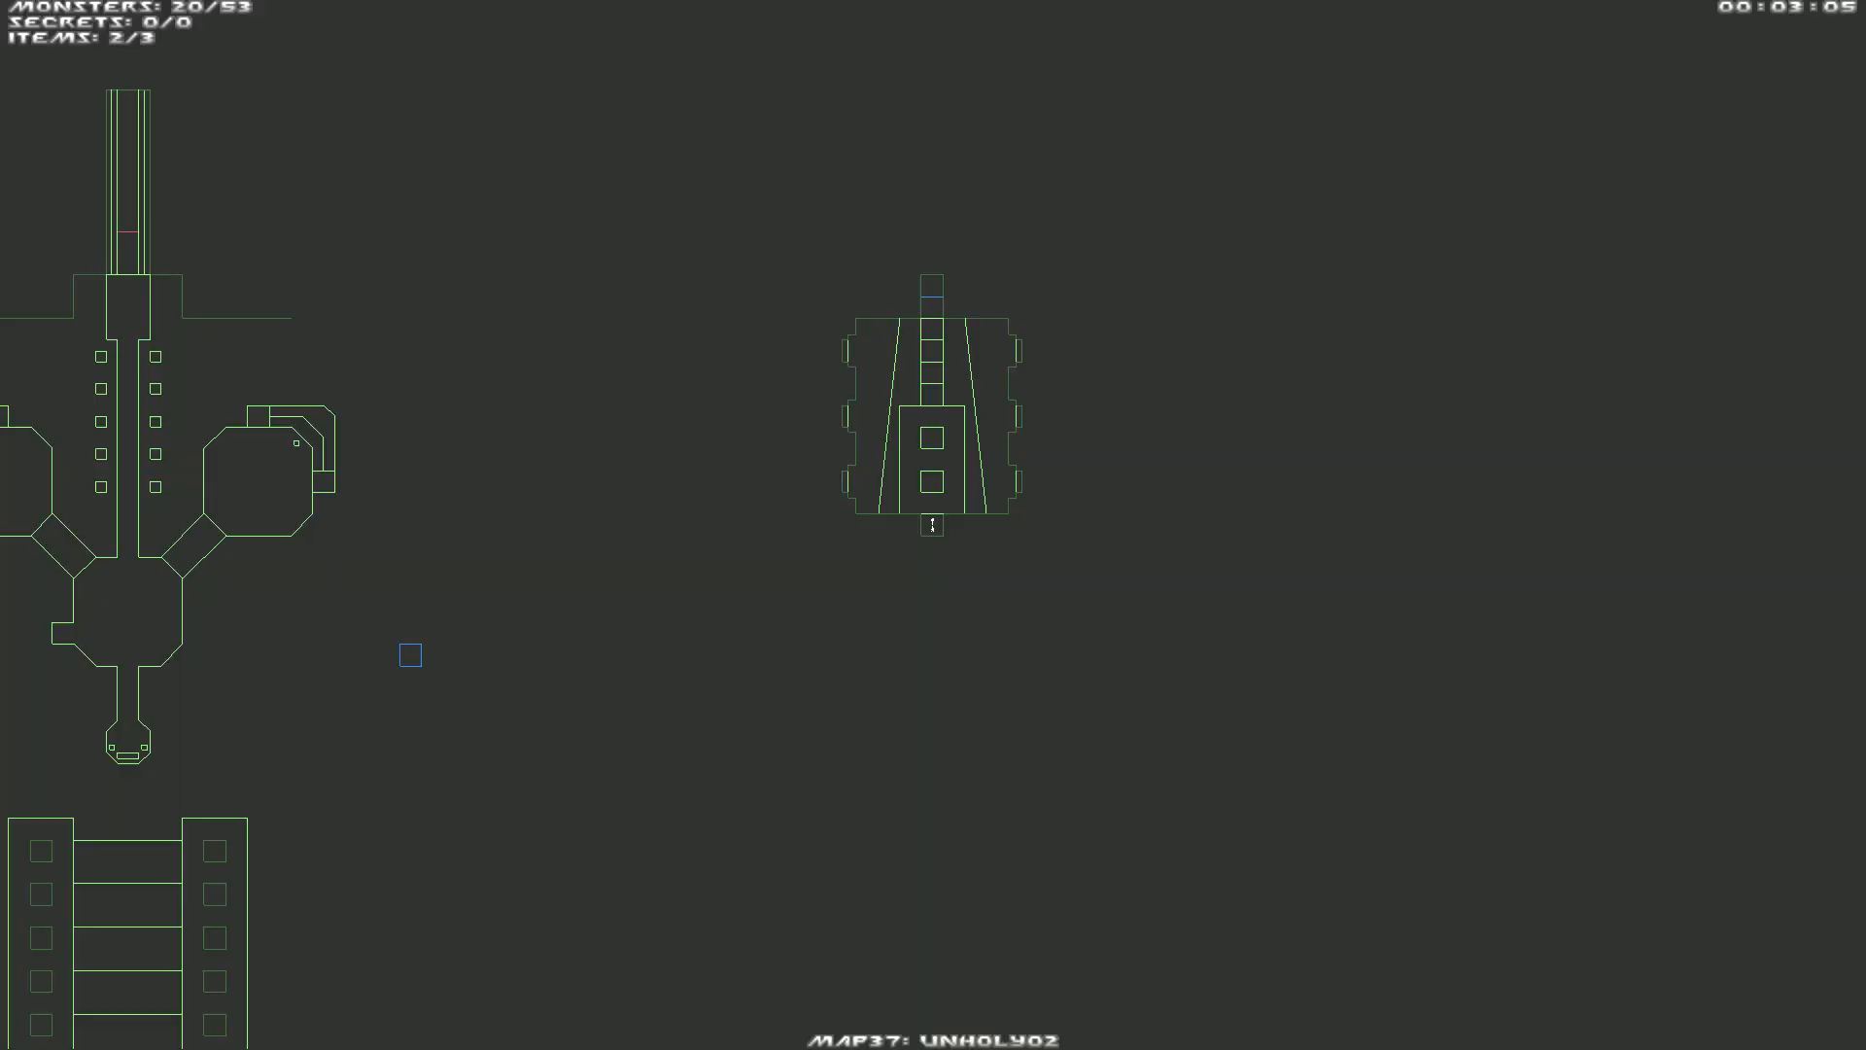
{"action": "key", "text": "Tab"}
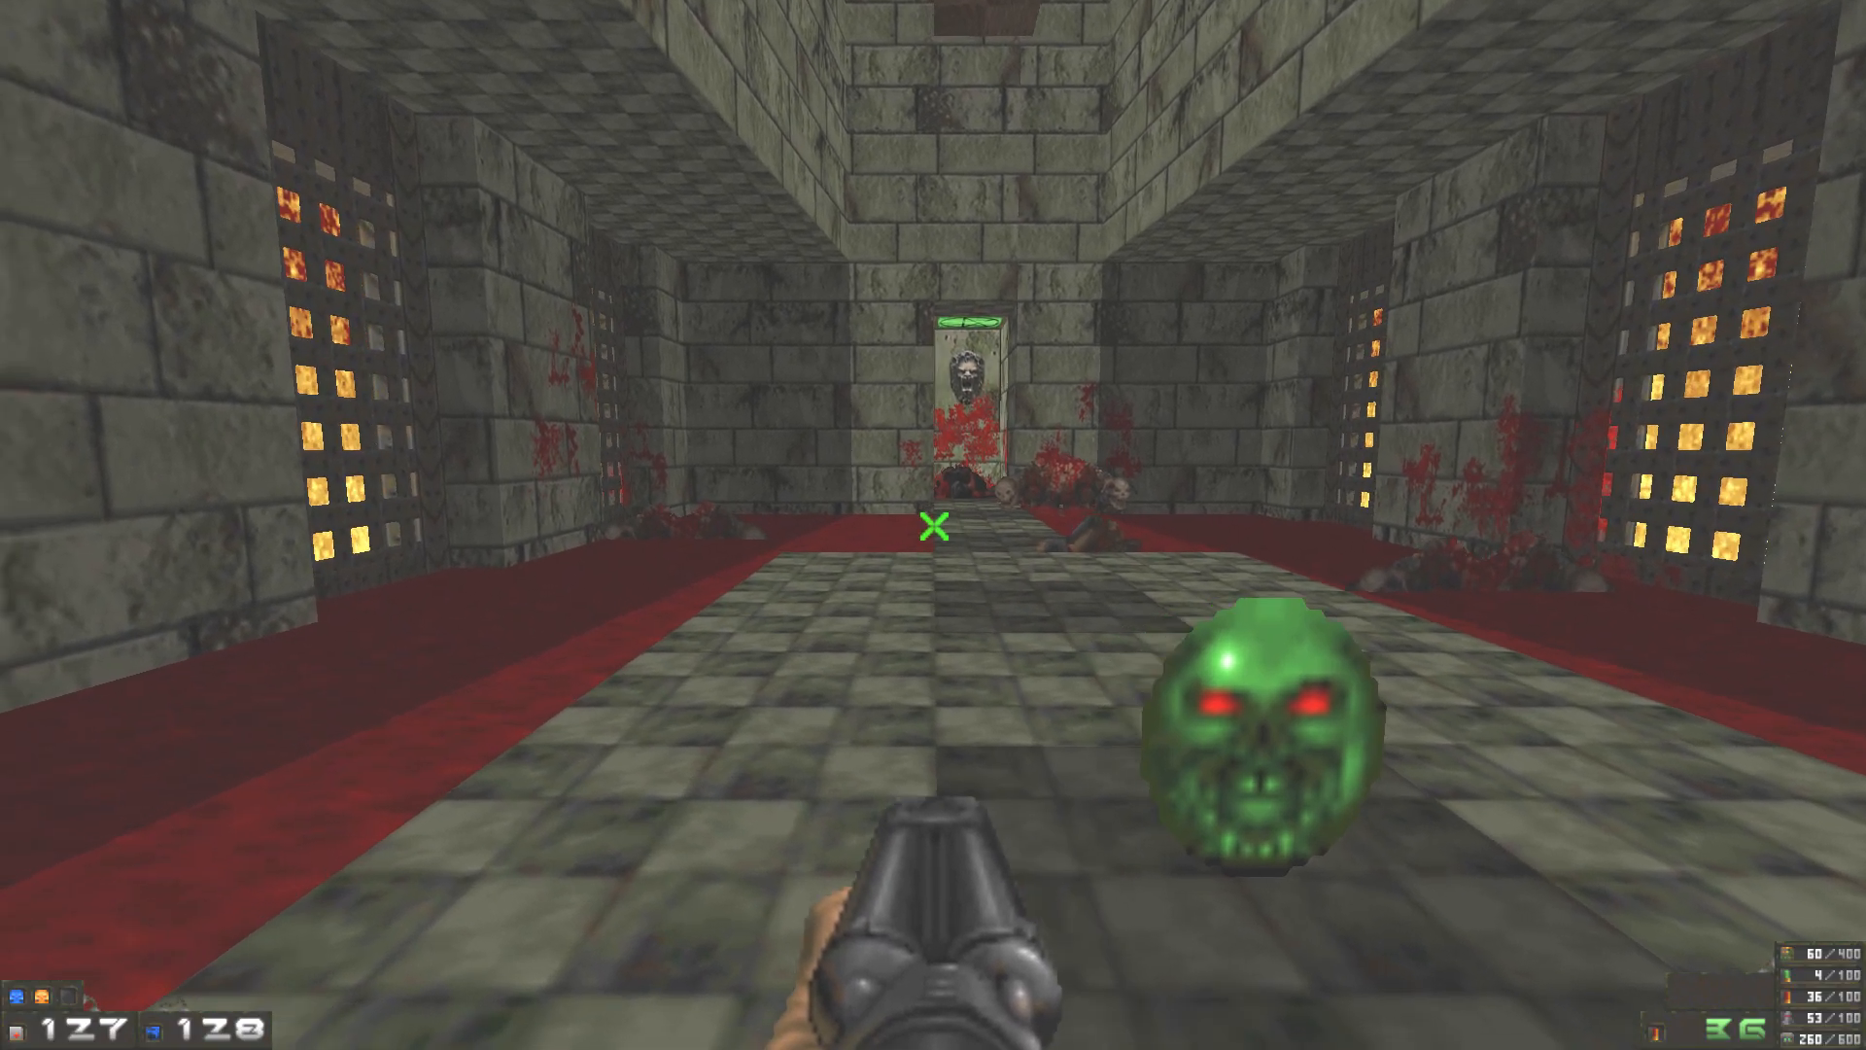
{"action": "key", "text": "Tab"}
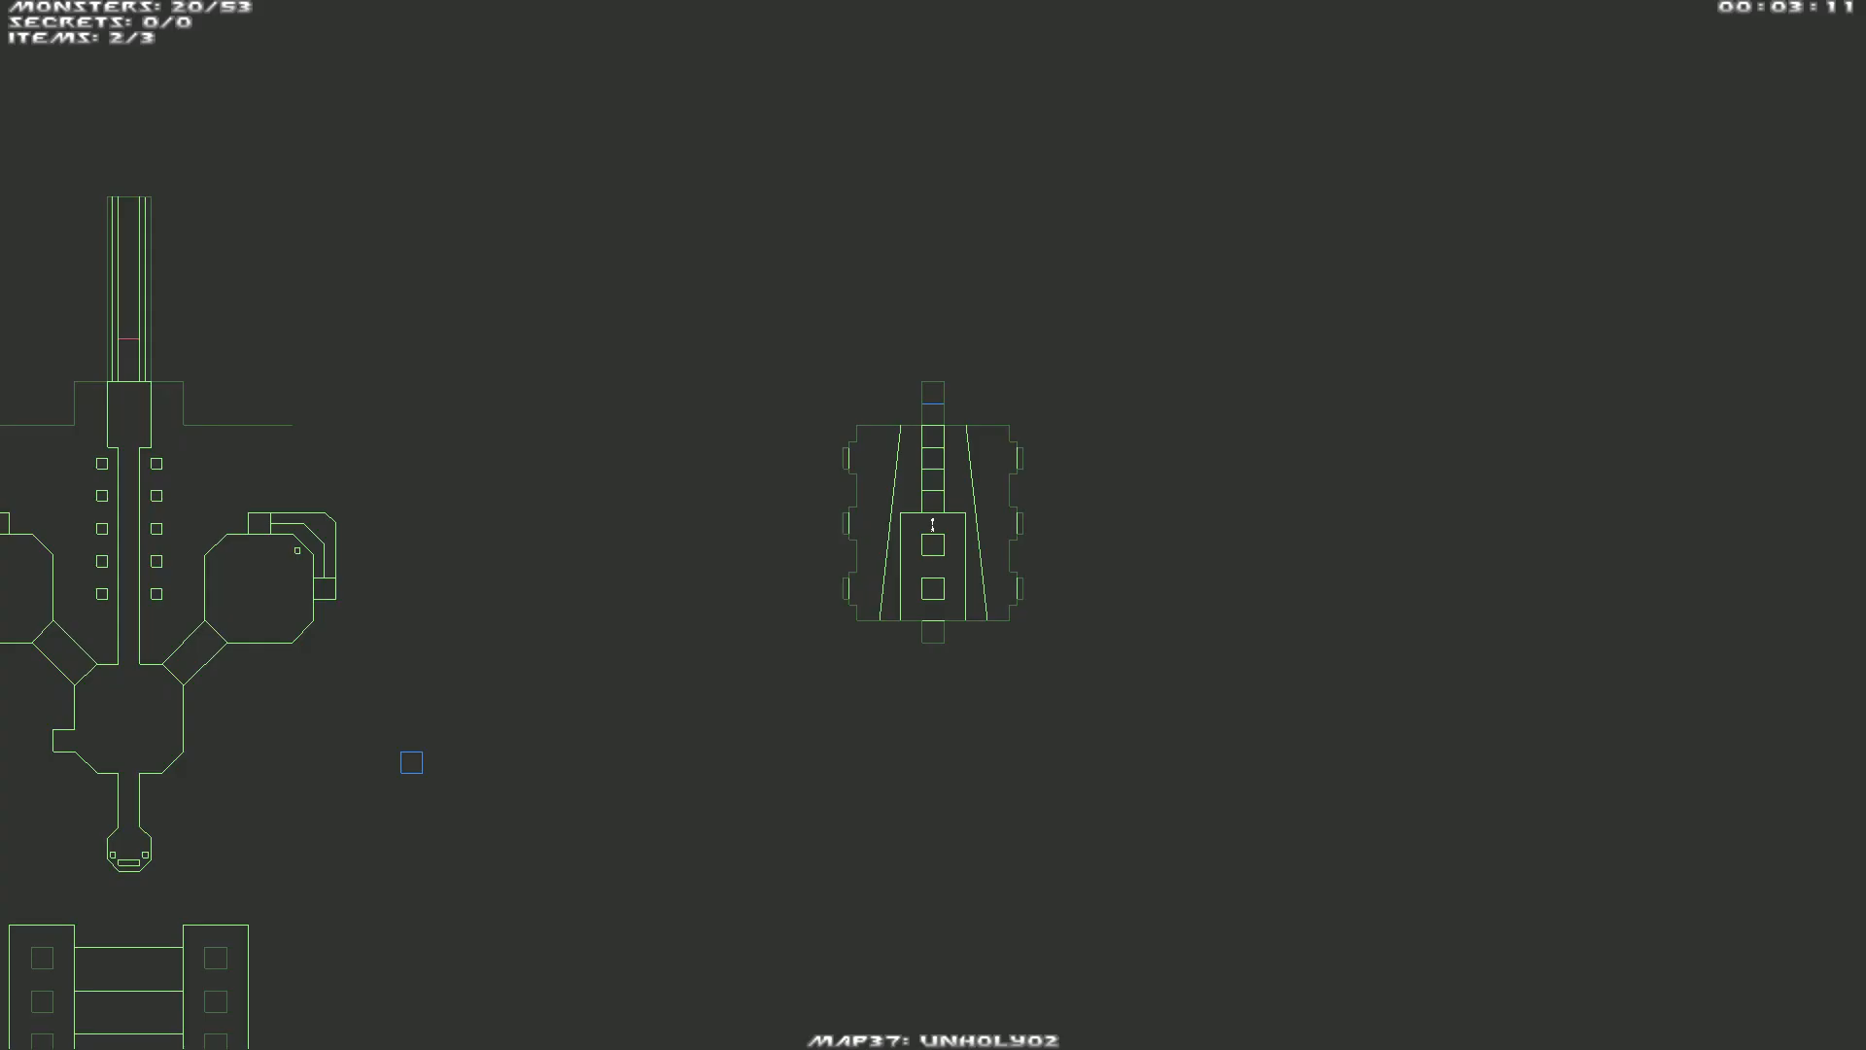
{"action": "key", "text": "Tab"}
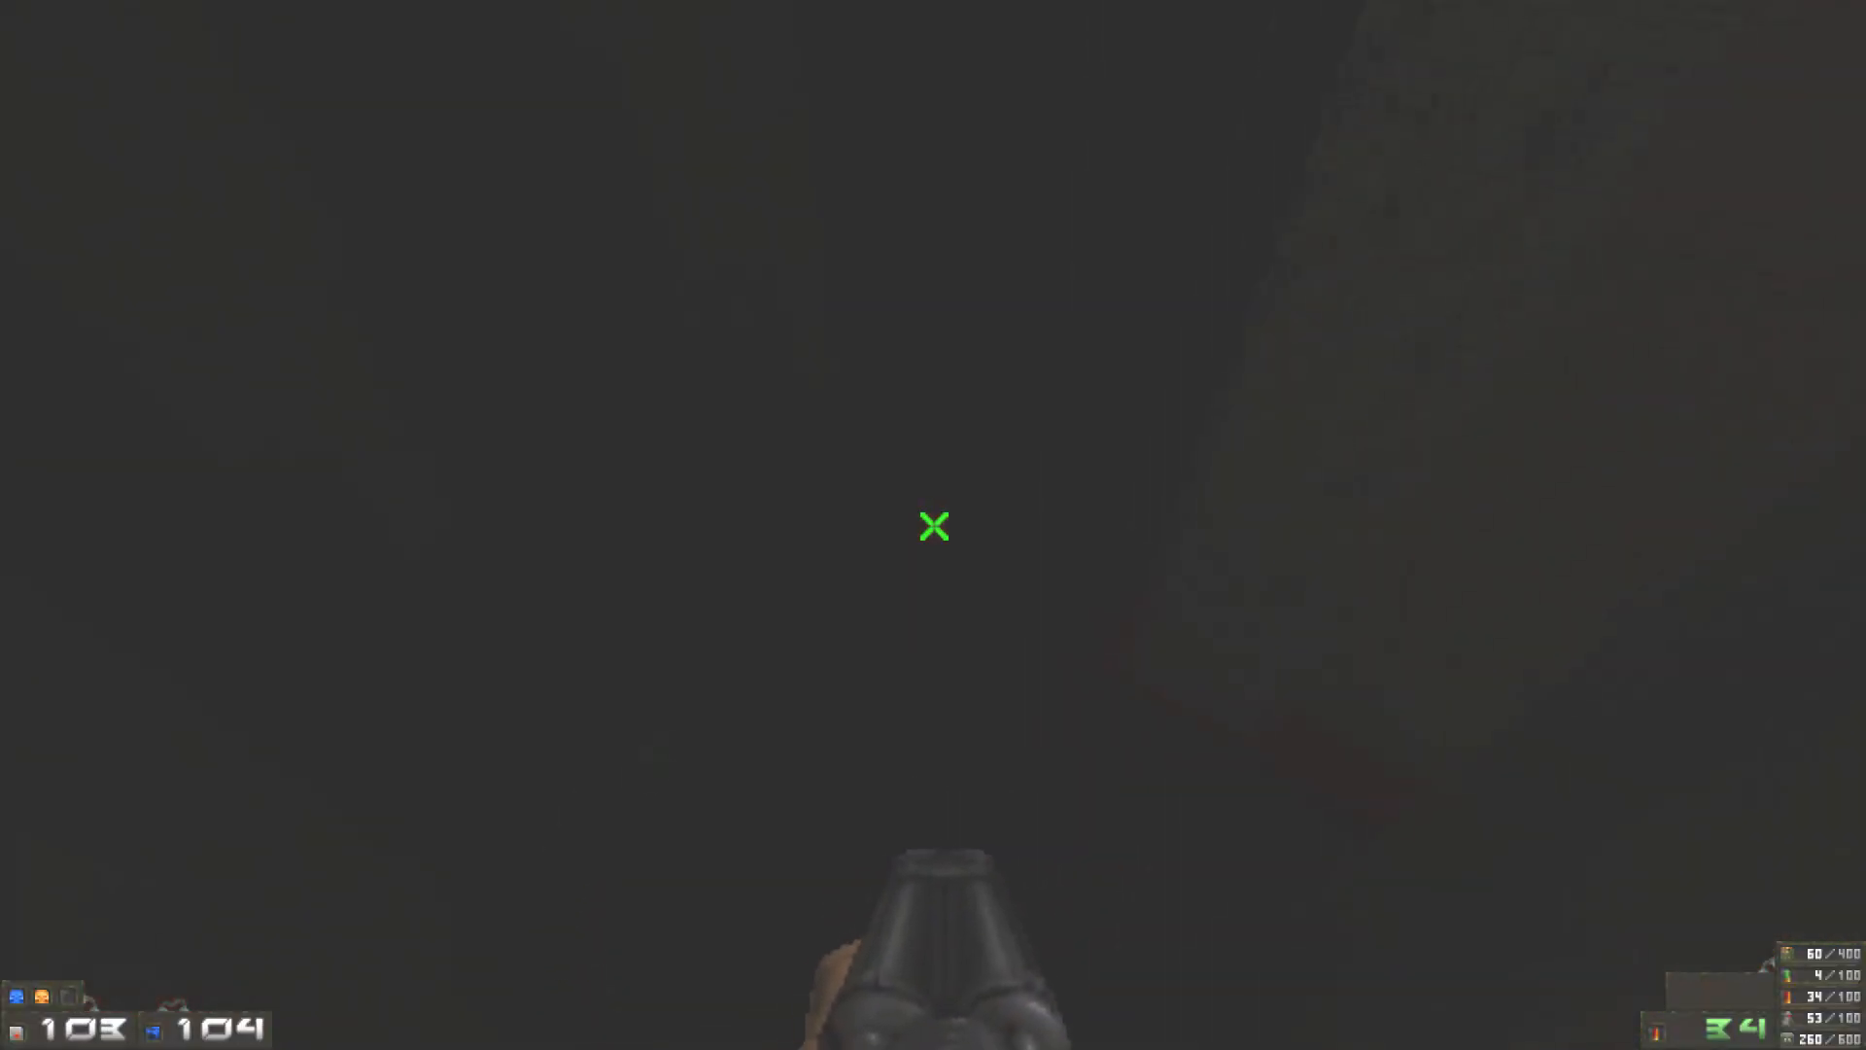
{"action": "left_click", "coordinate": [934, 526]}
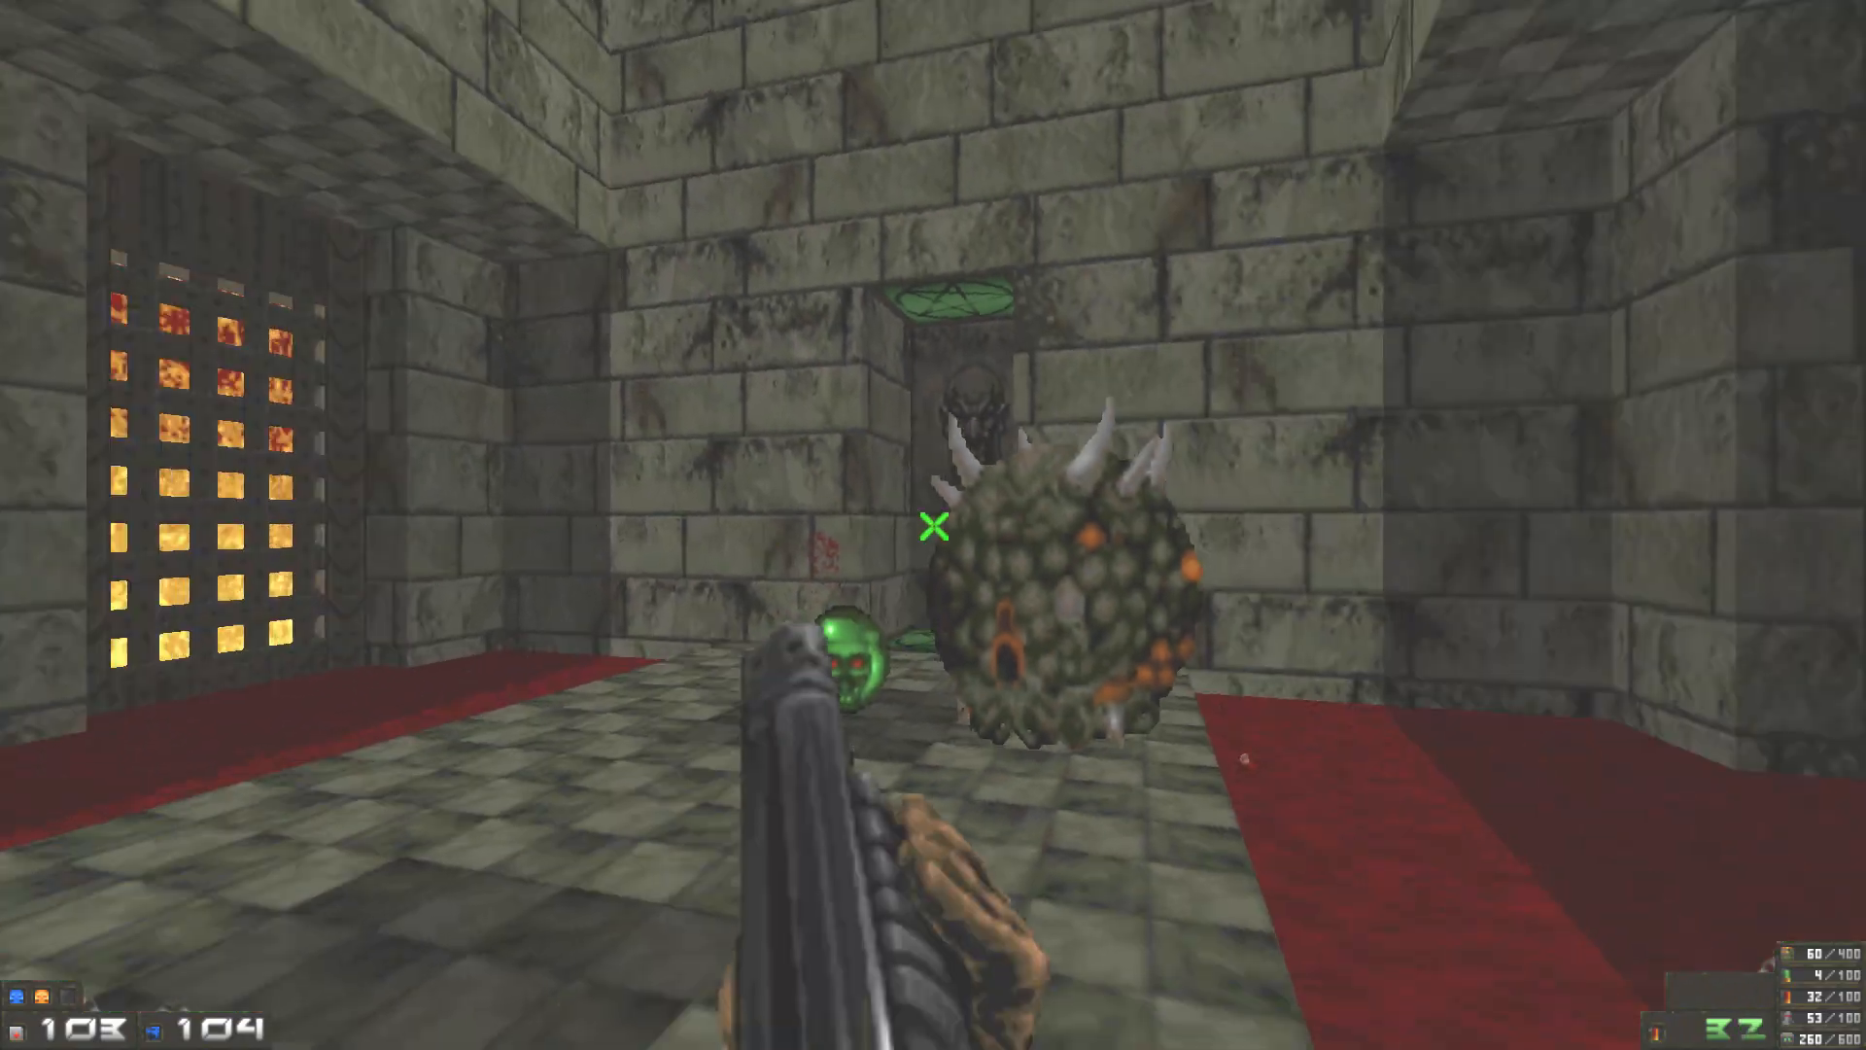
{"action": "left_click", "coordinate": [933, 529]}
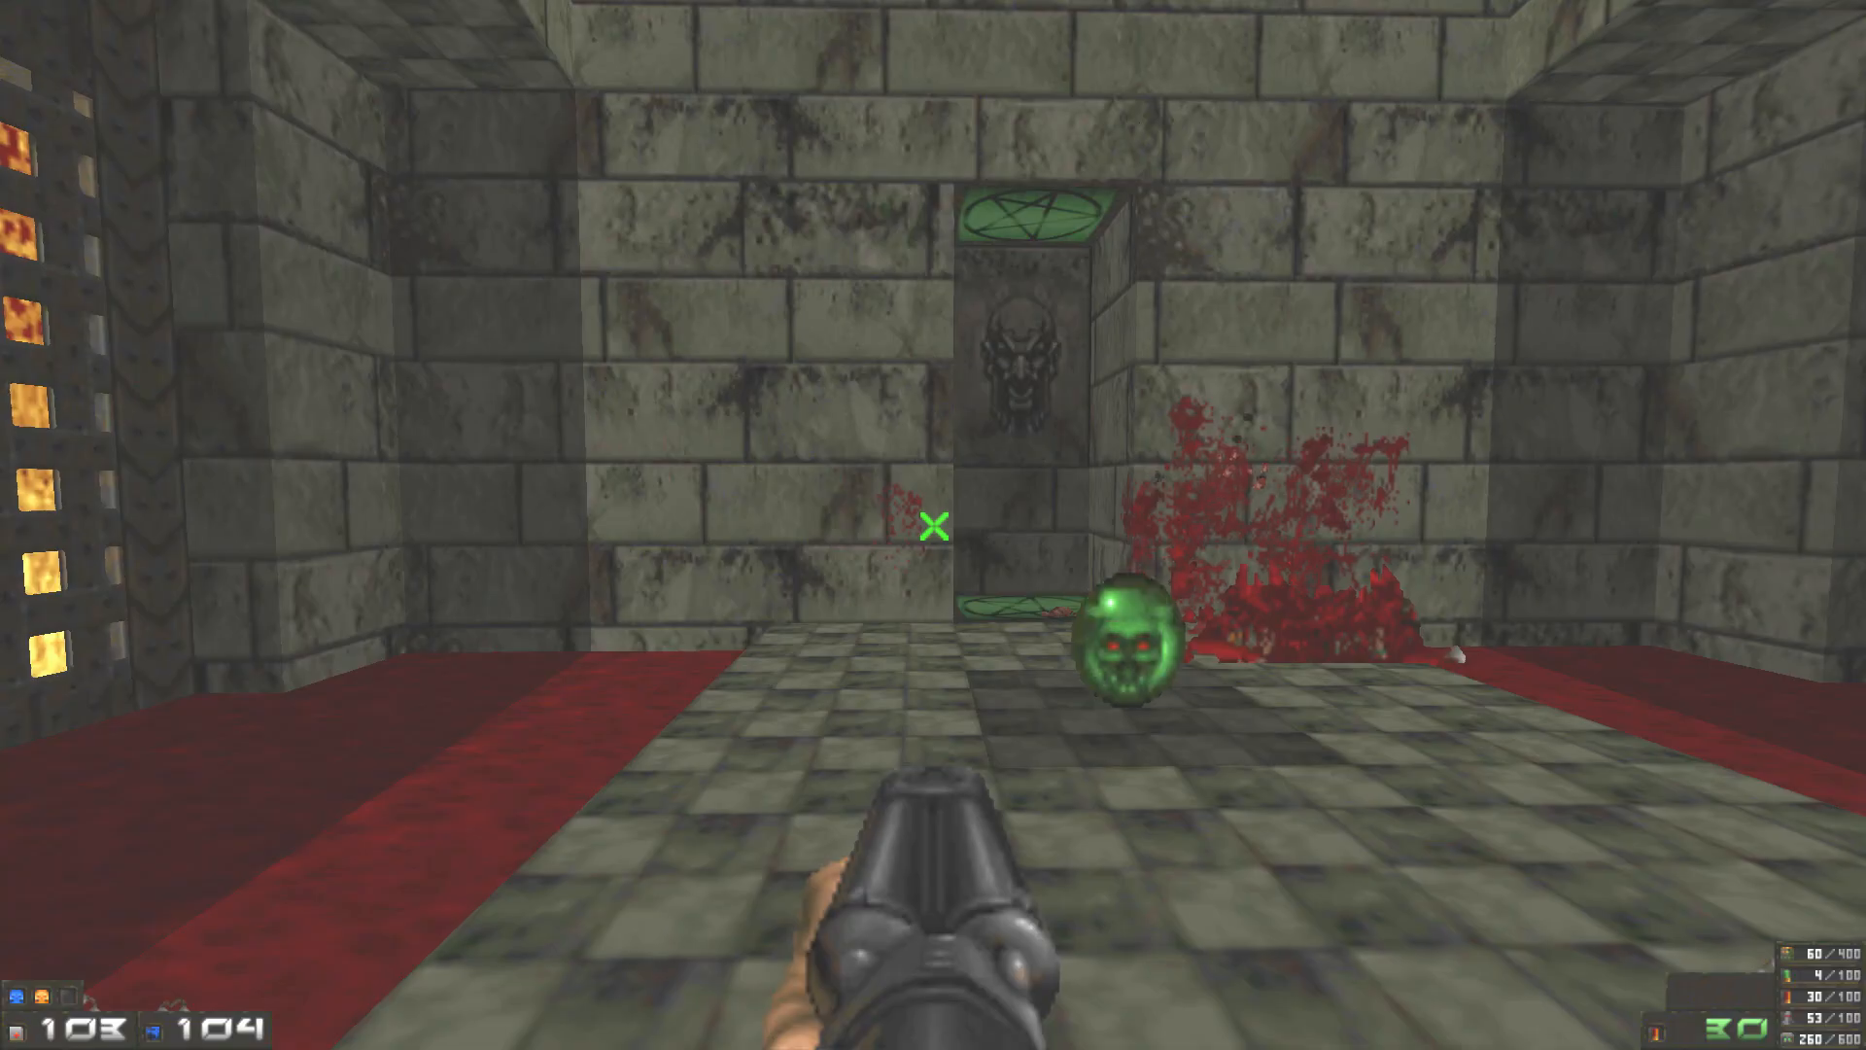
Step: Advance down the blood-carpeted hall toward the lion-face alcove until kills reach 31 of 53
{"action": "key", "text": "Tab"}
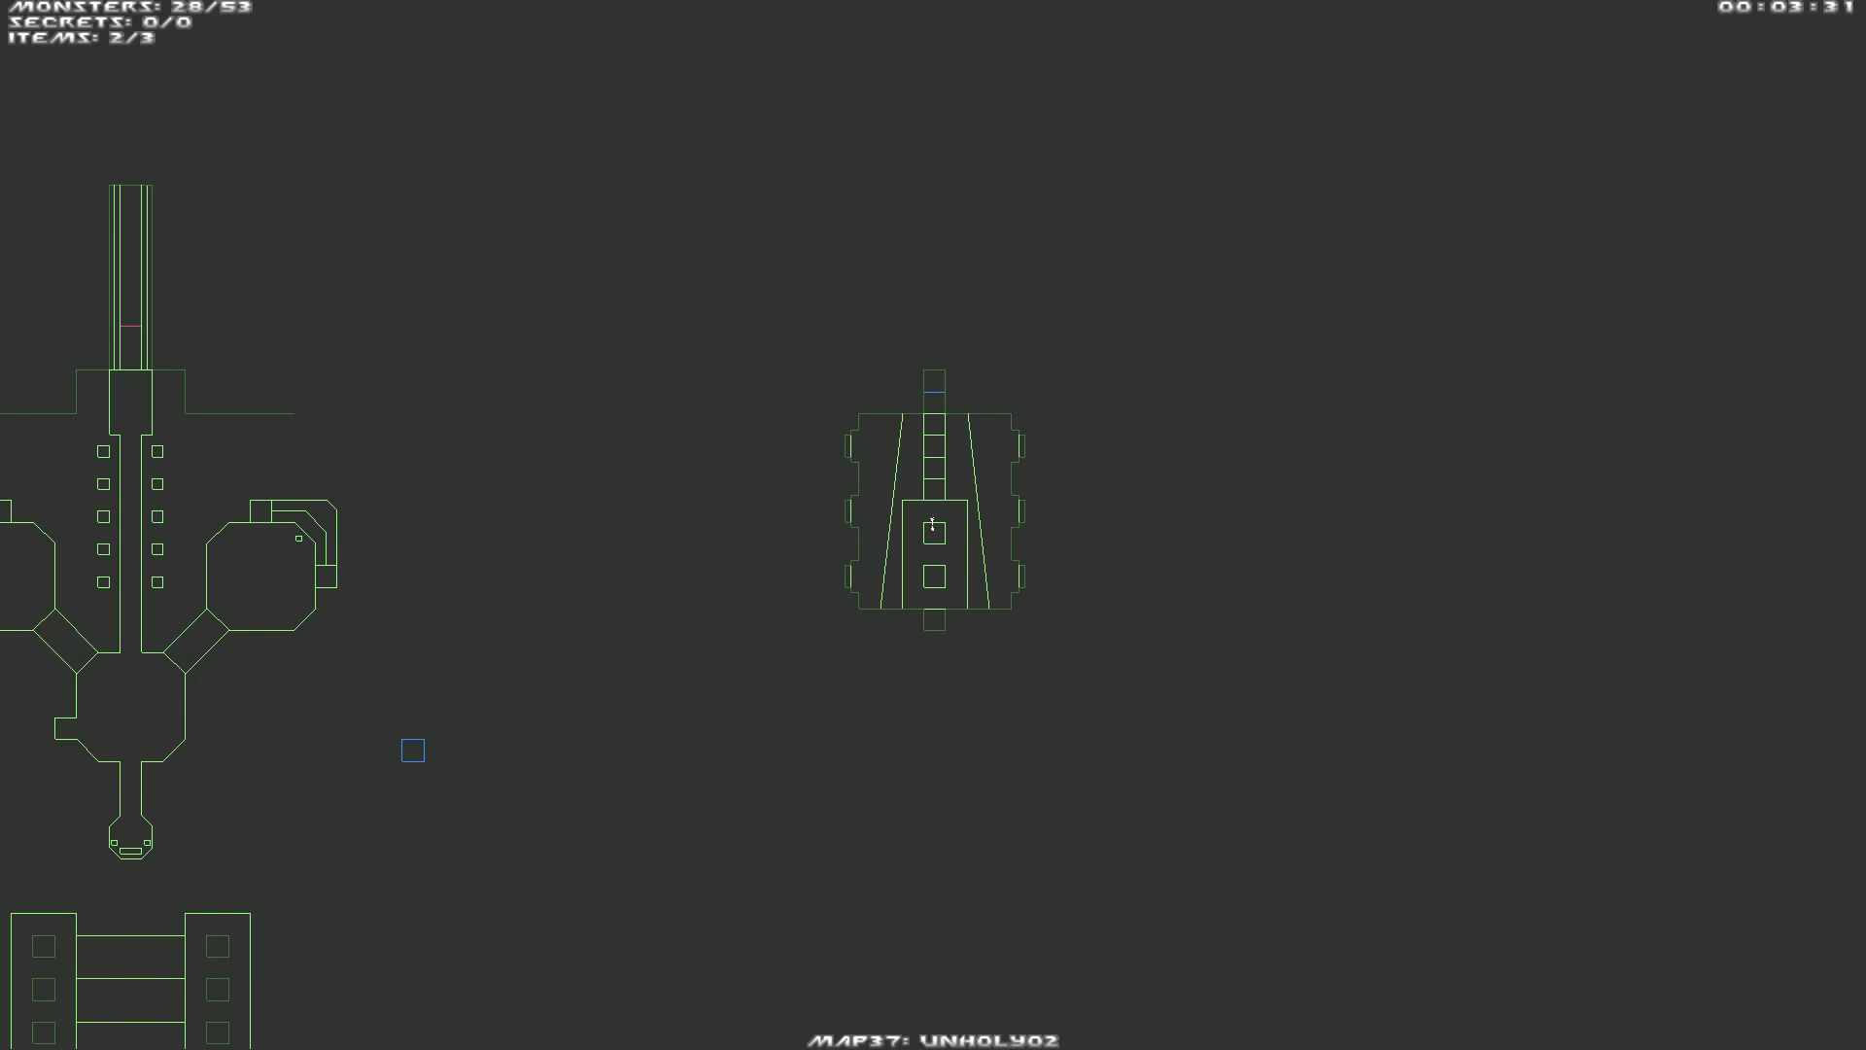
{"action": "key", "text": "Tab"}
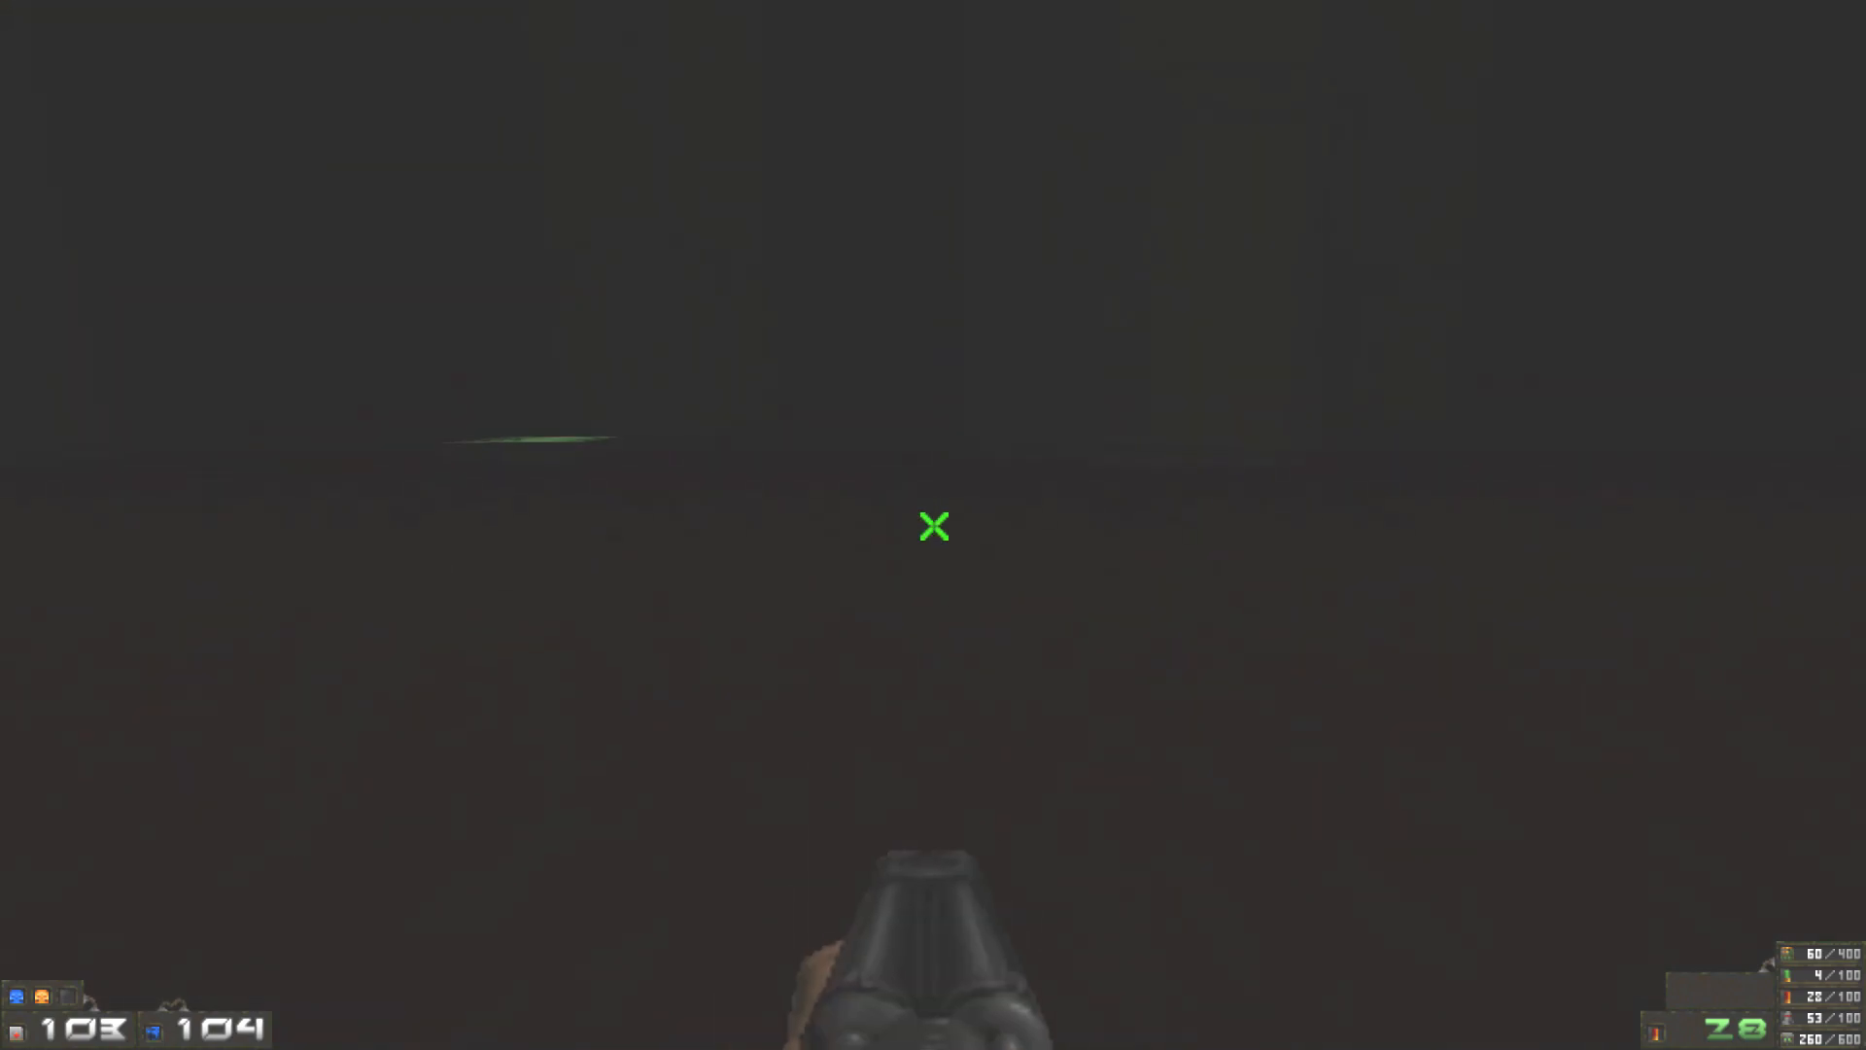
{"action": "key", "text": "Tab"}
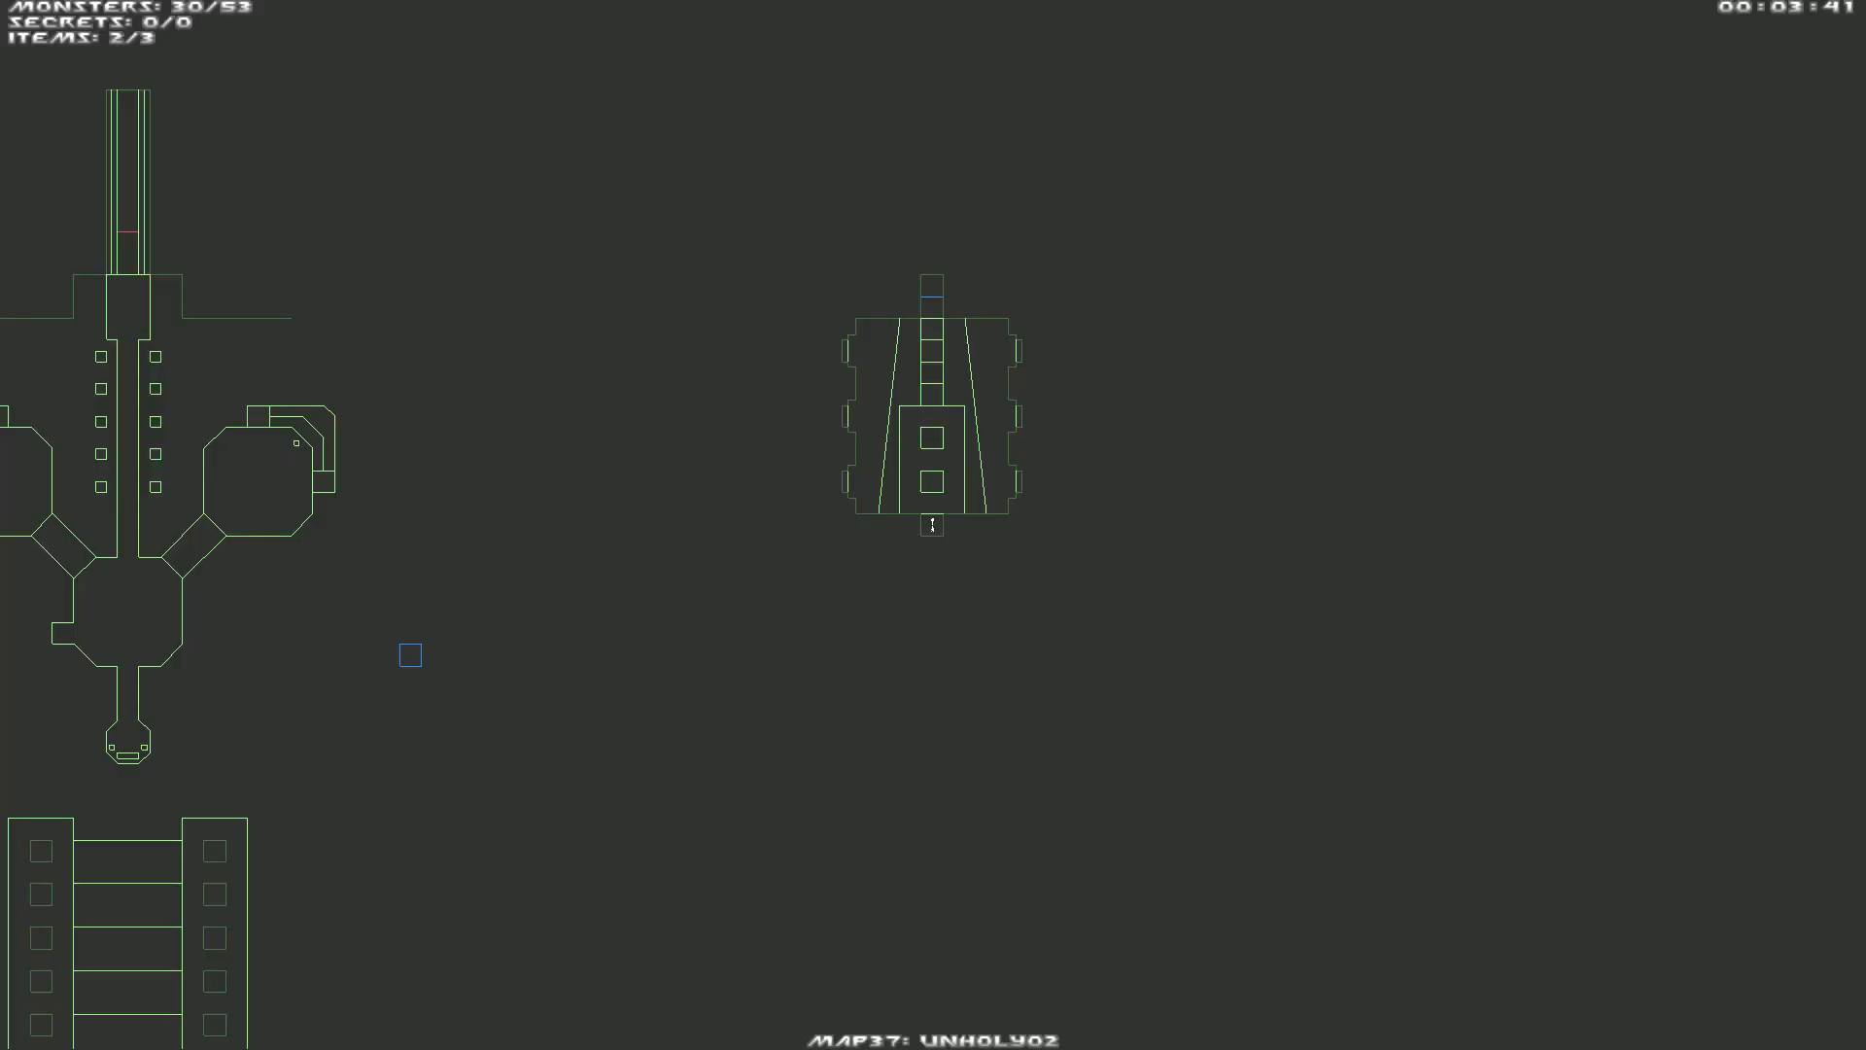
{"action": "key", "text": "tab"}
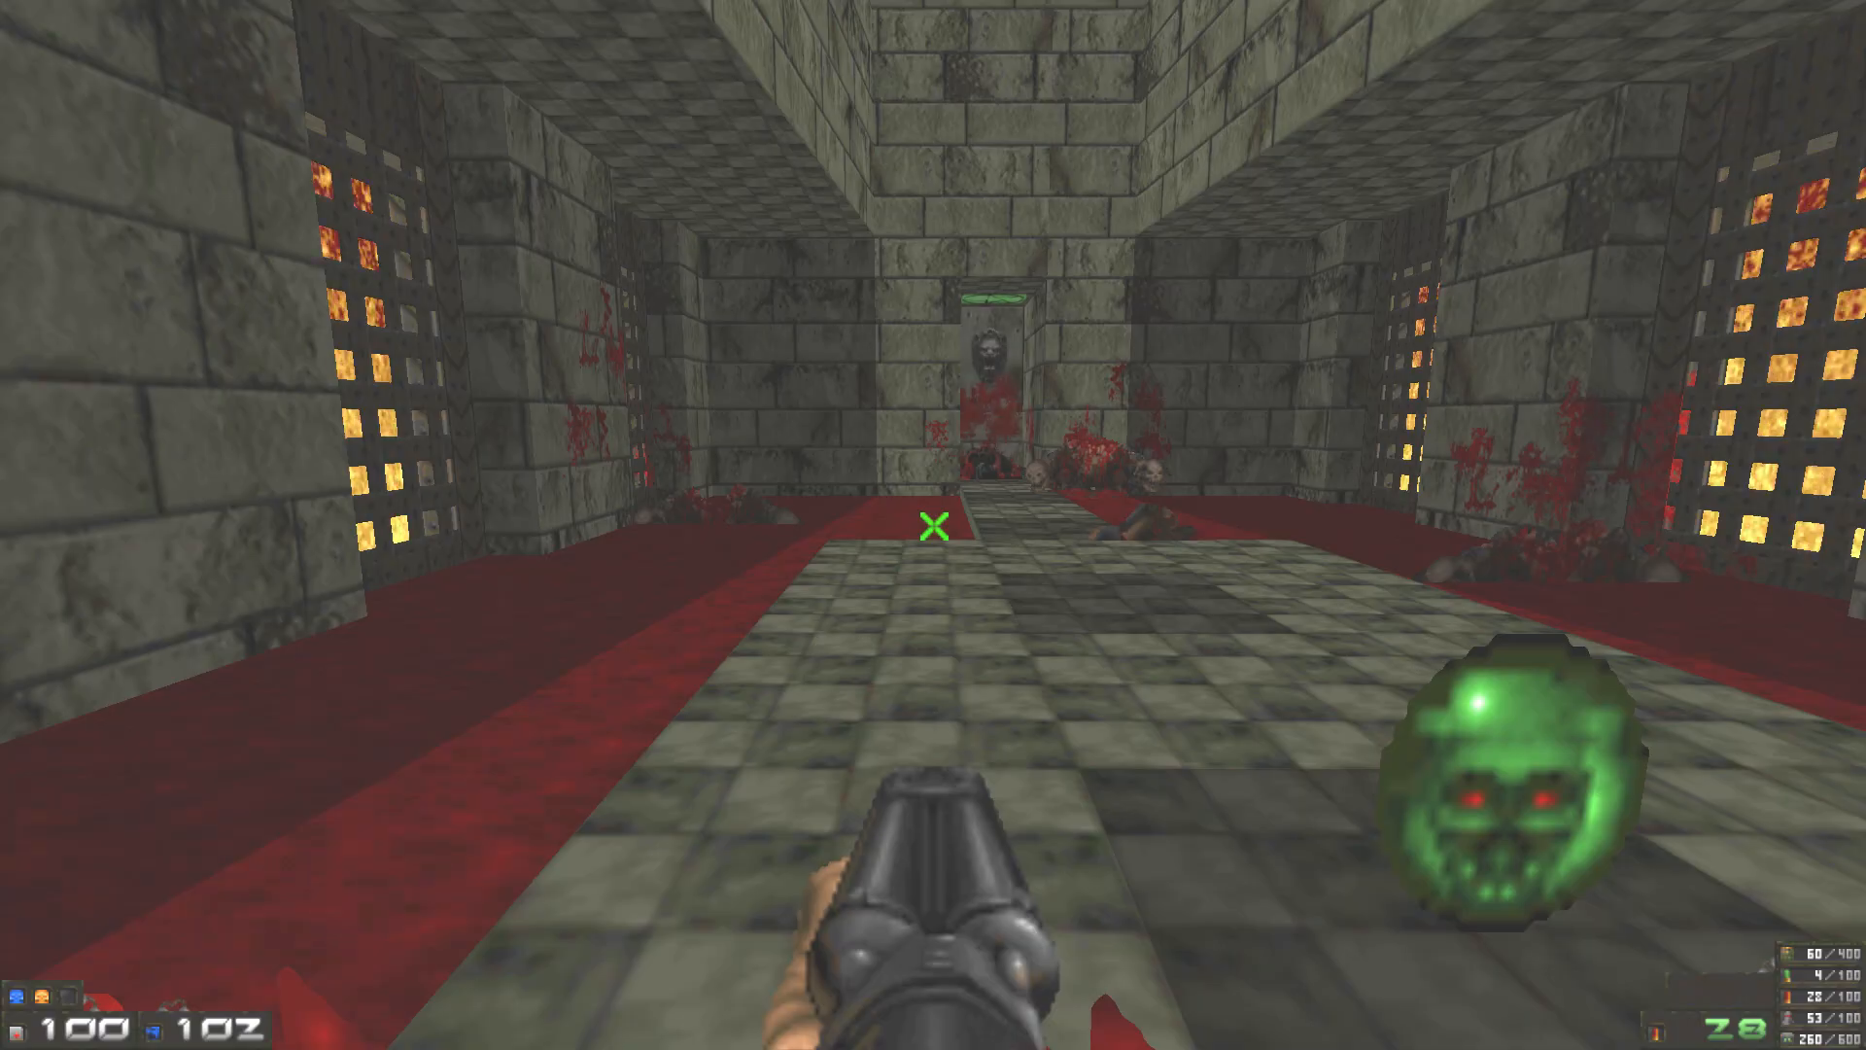
{"action": "key", "text": "Tab"}
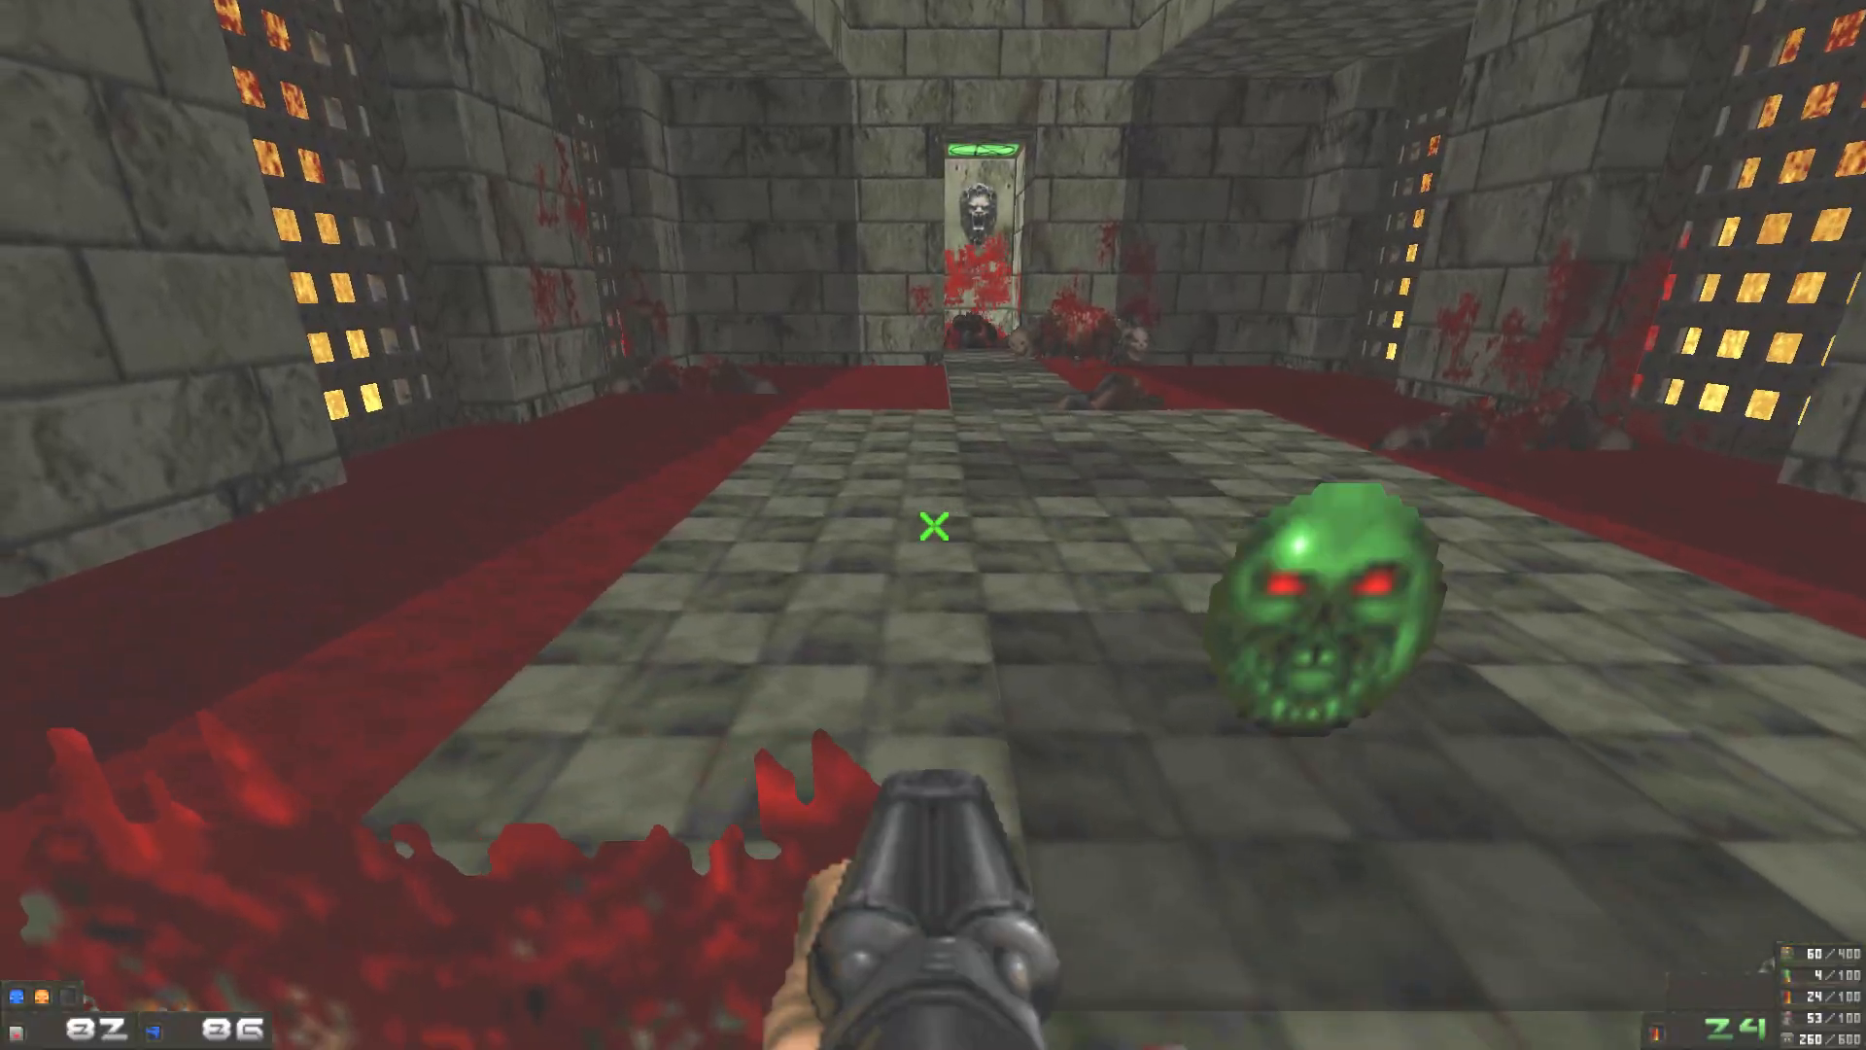
{"action": "key", "text": "W"}
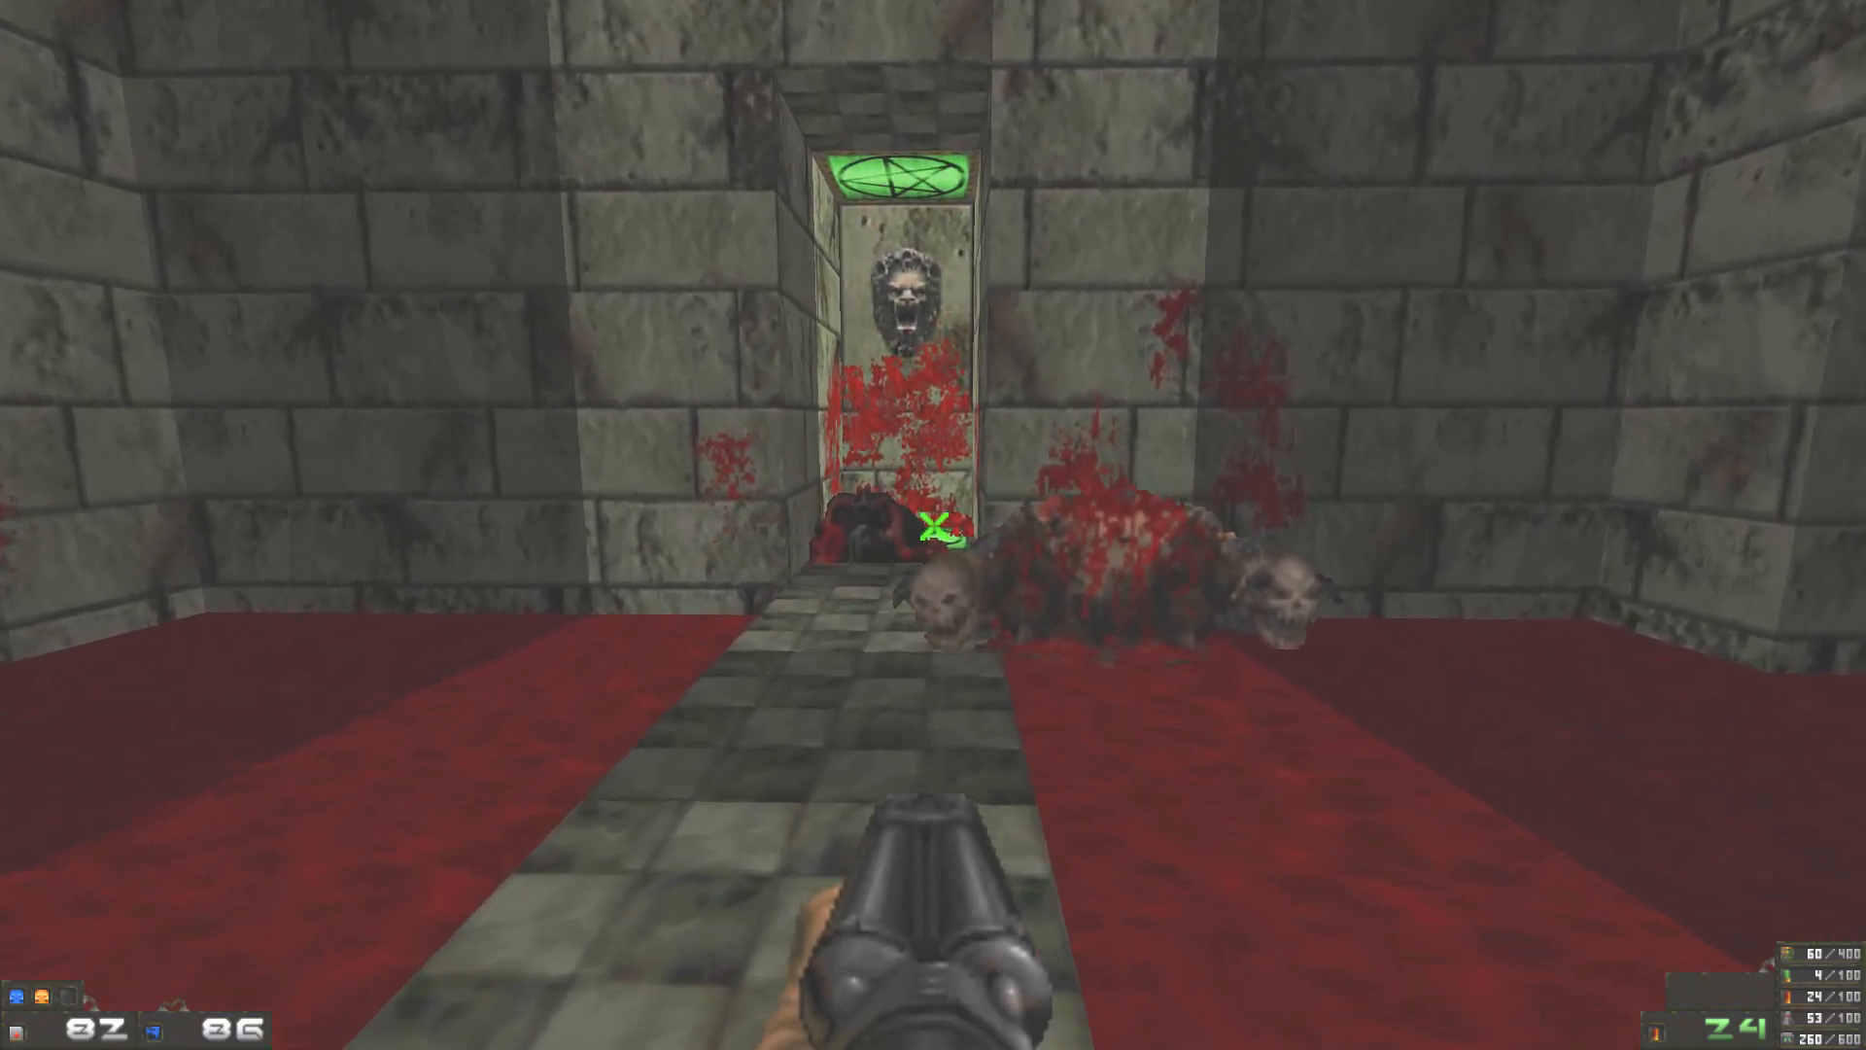
{"action": "key", "text": "Tab"}
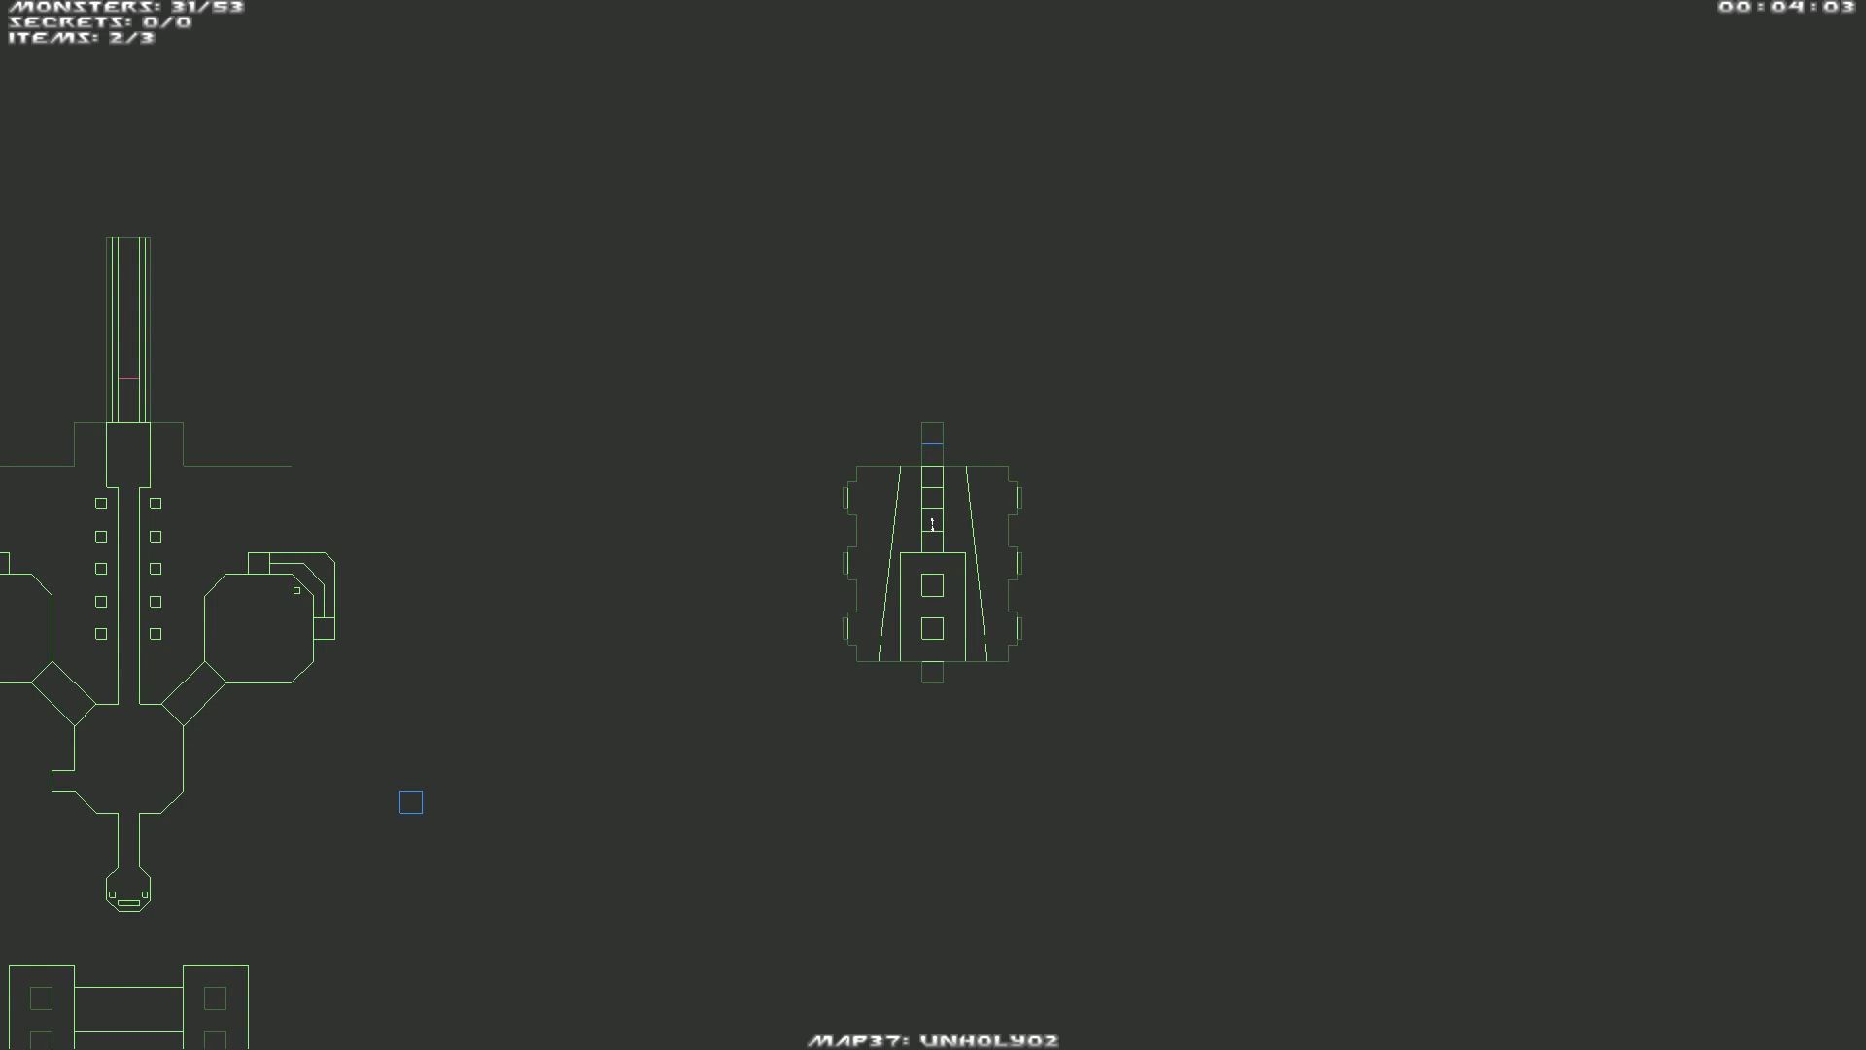
{"action": "key", "text": "Tab"}
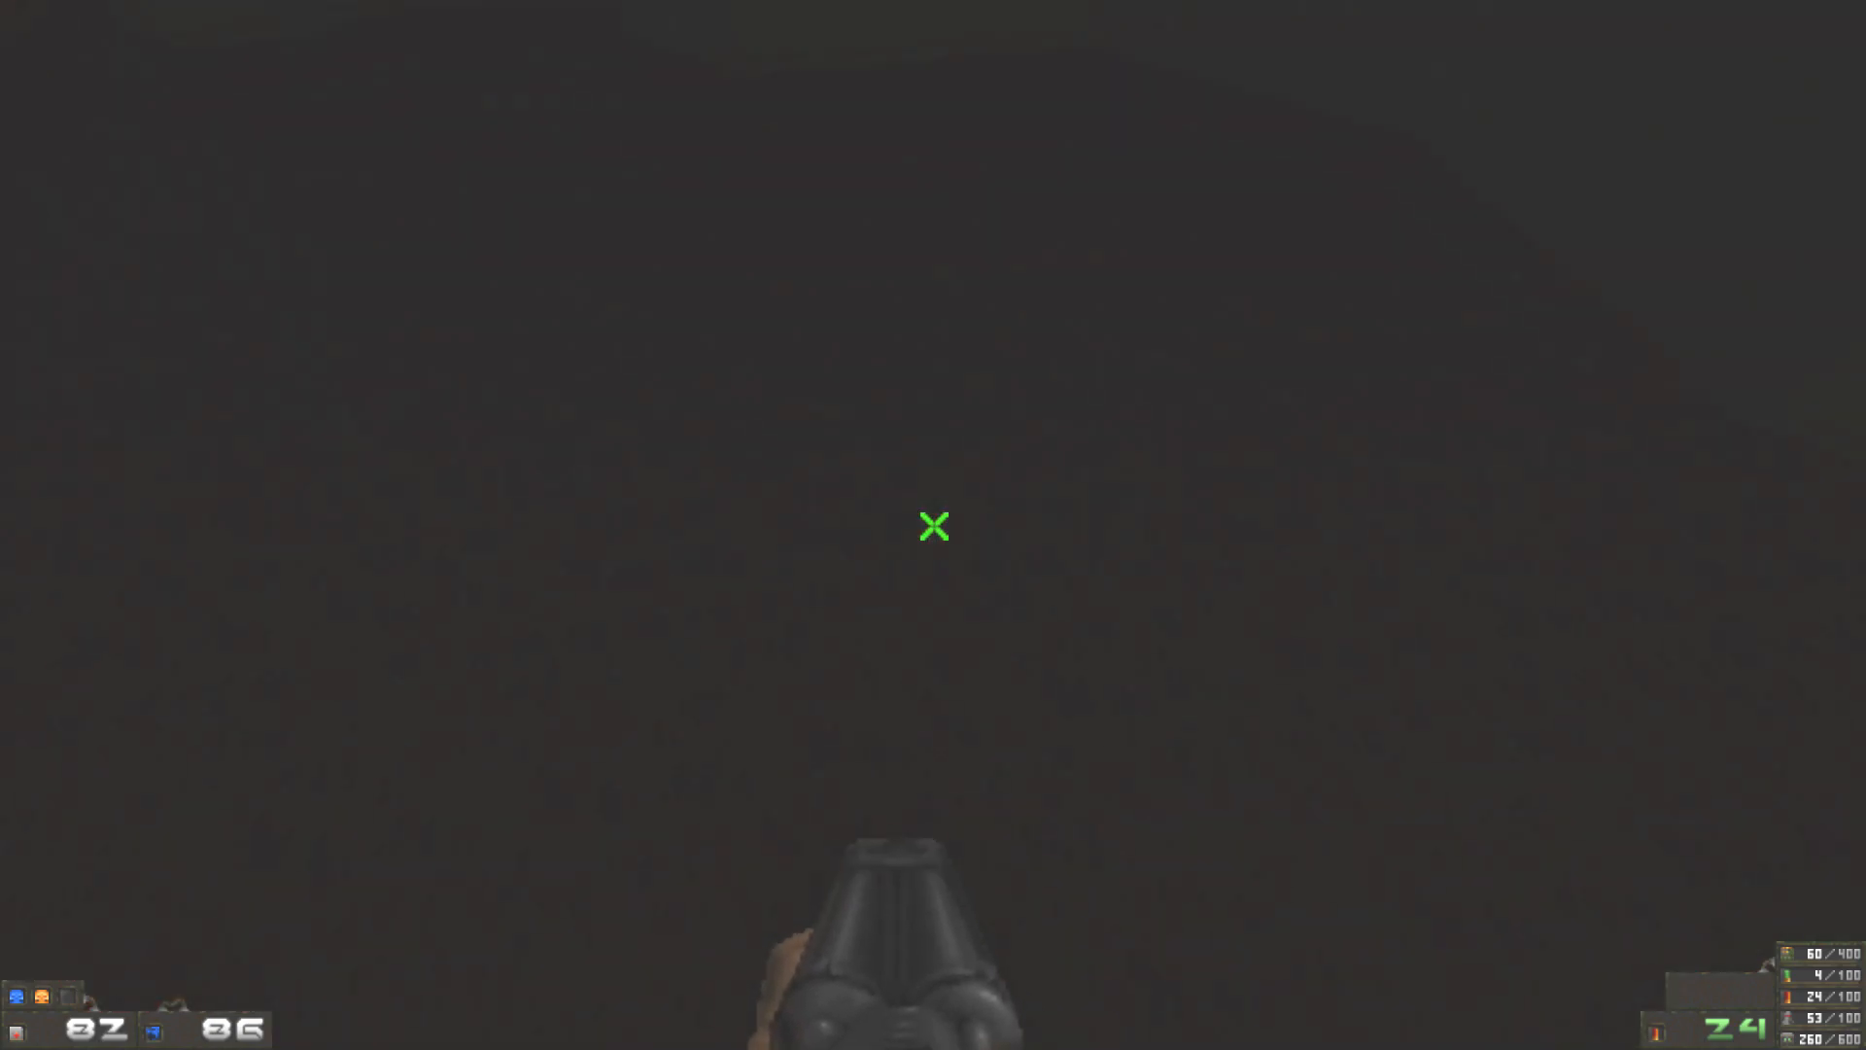
Step: BFG the skeleton and baron hordes on the green tower ledges while invulnerable
{"action": "left_click", "coordinate": [934, 526]}
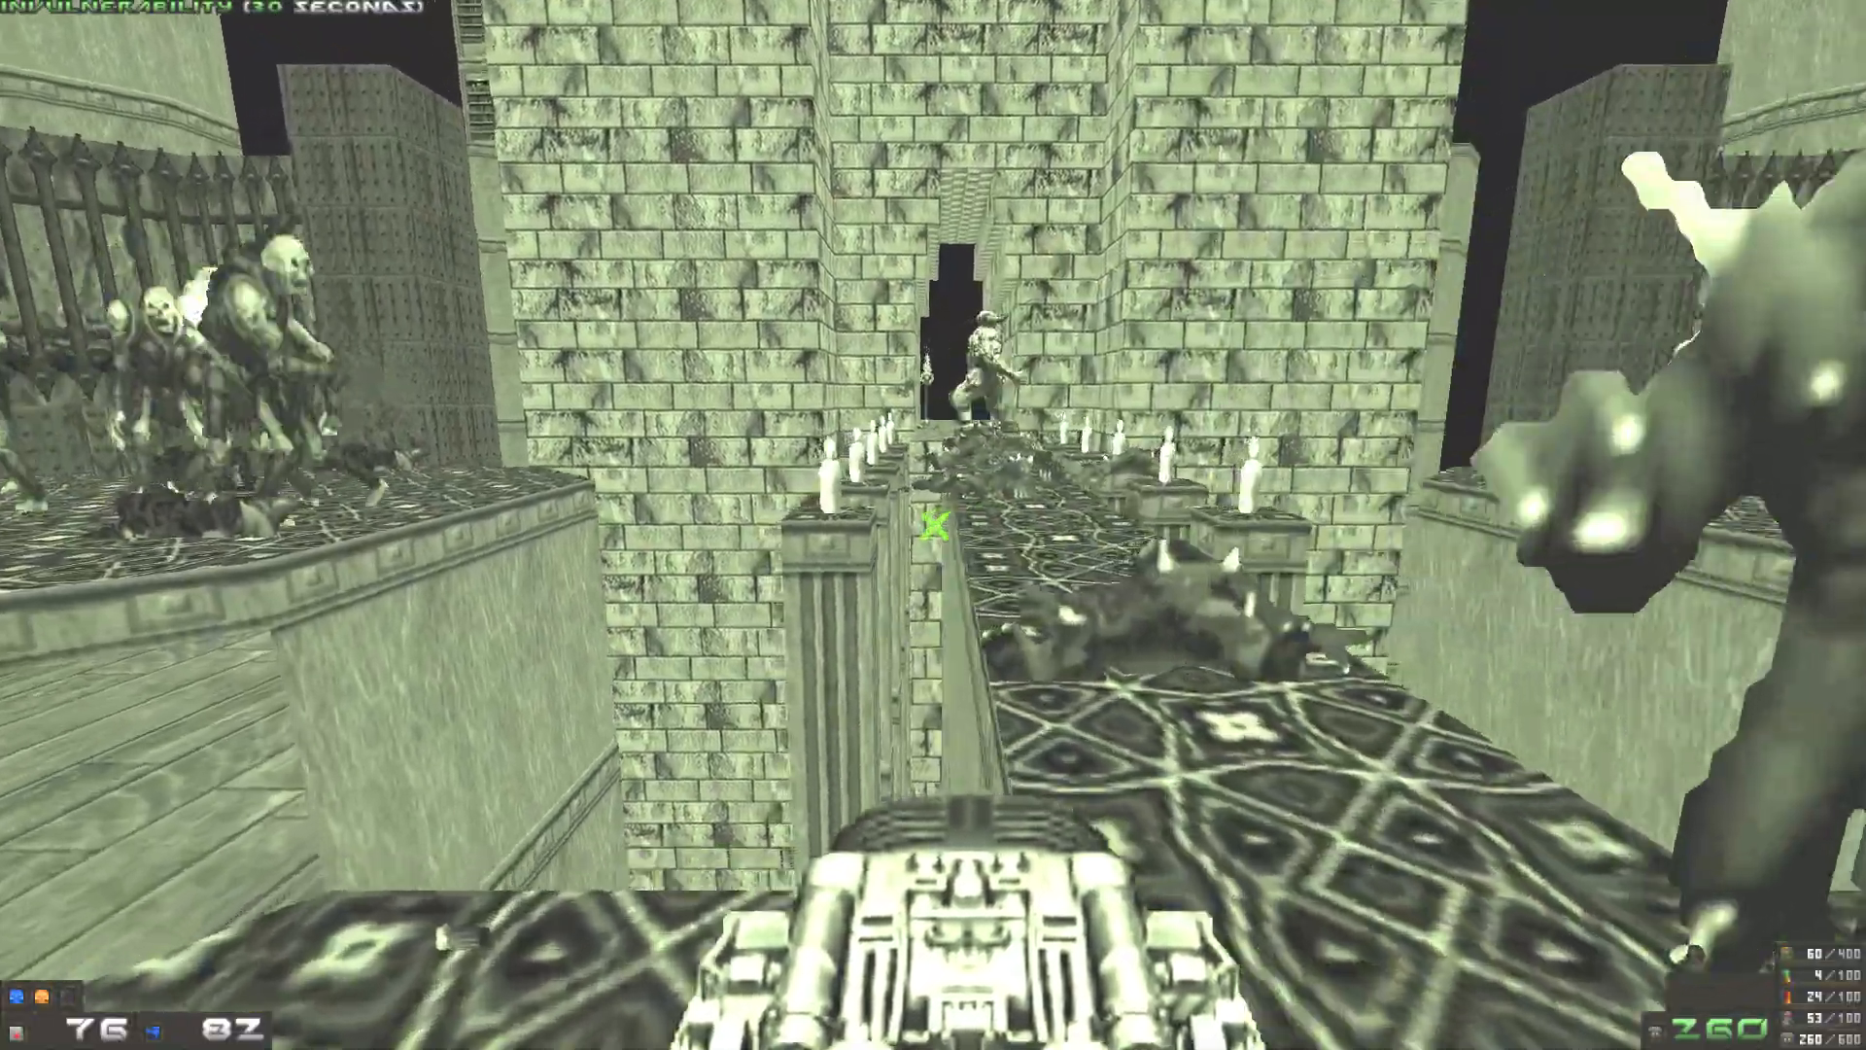
{"action": "left_click", "coordinate": [935, 527]}
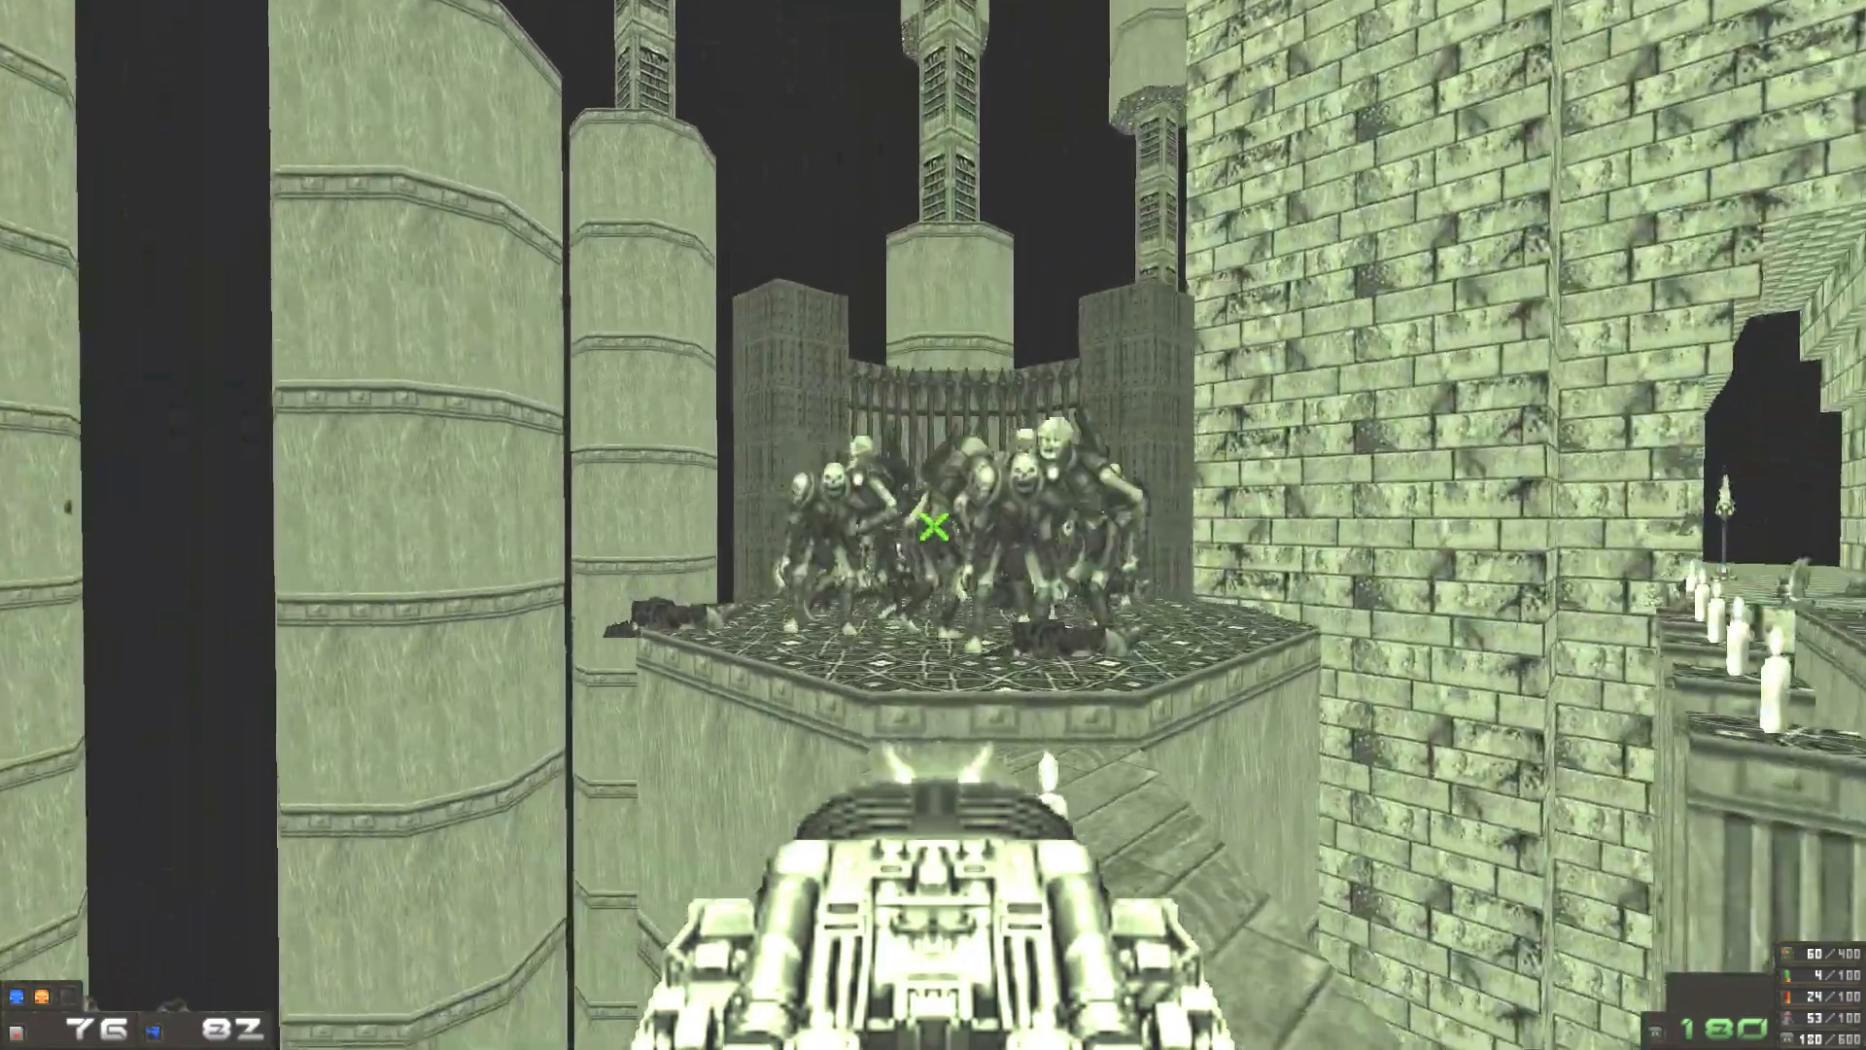
{"action": "left_click", "coordinate": [935, 550]}
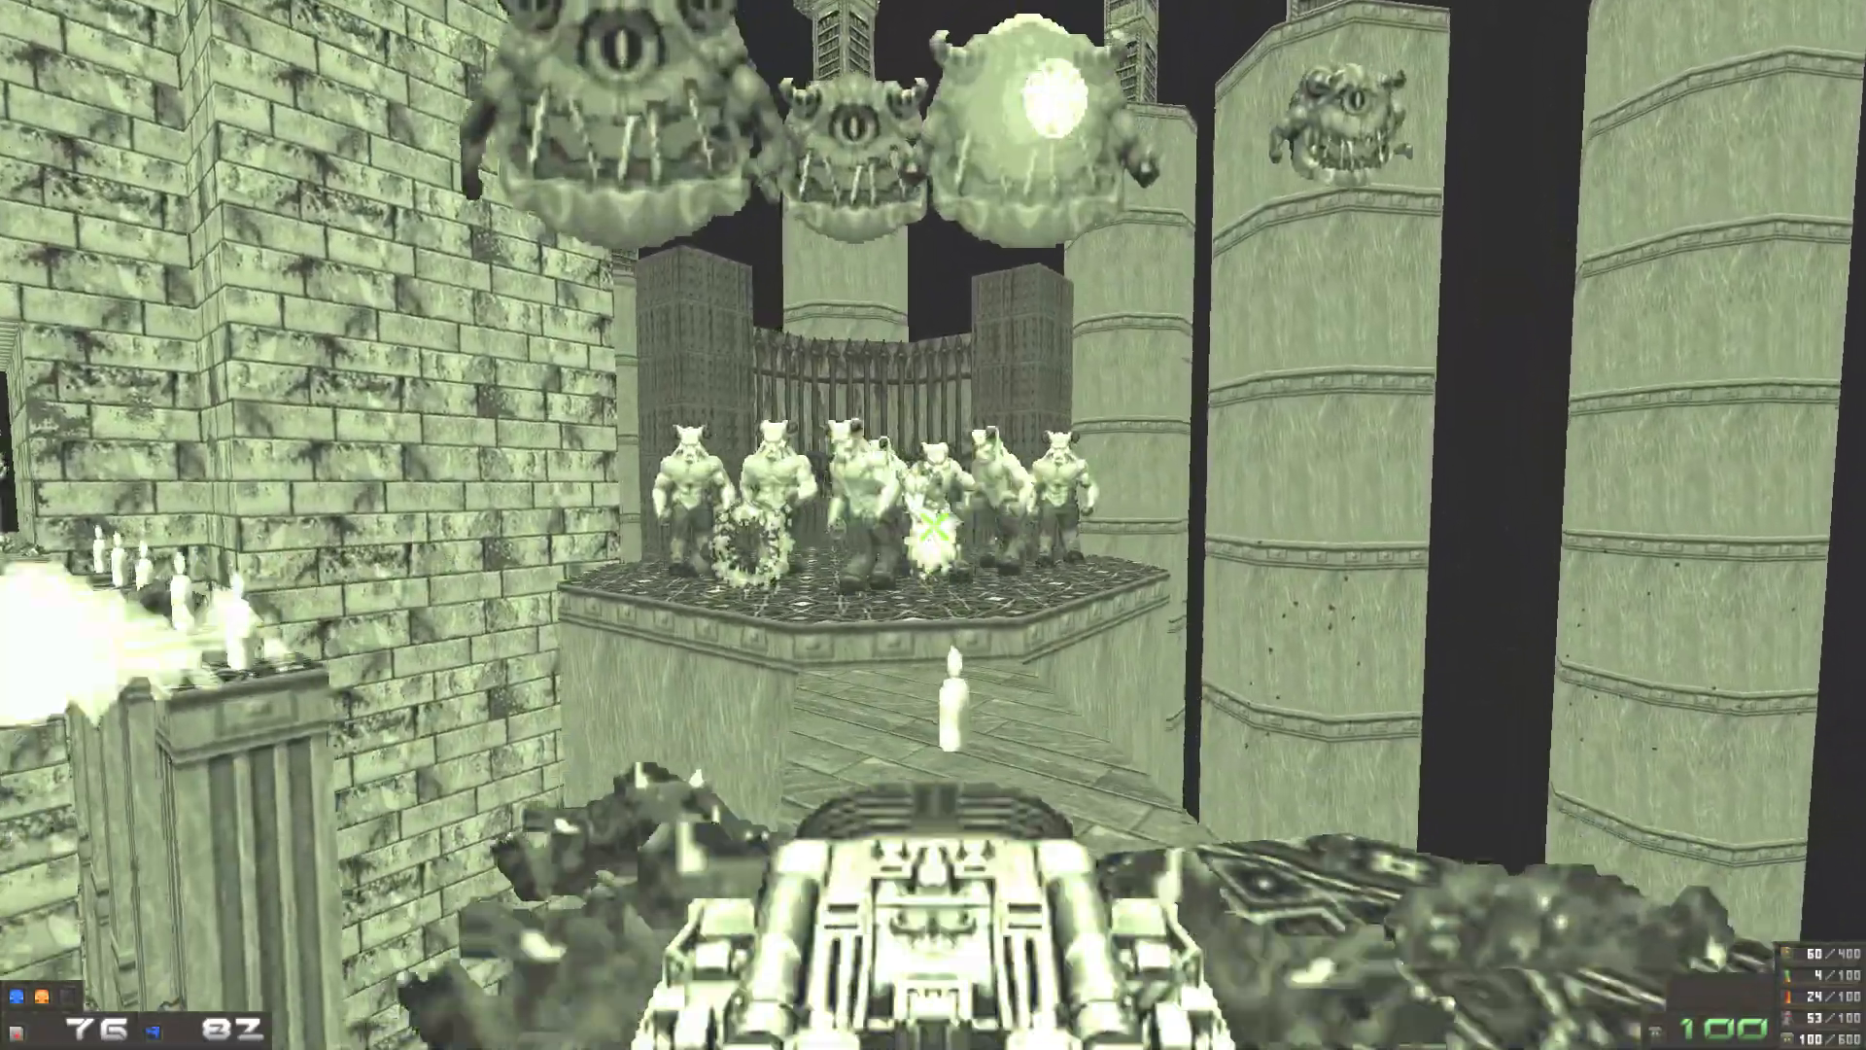
{"action": "left_click", "coordinate": [935, 535]}
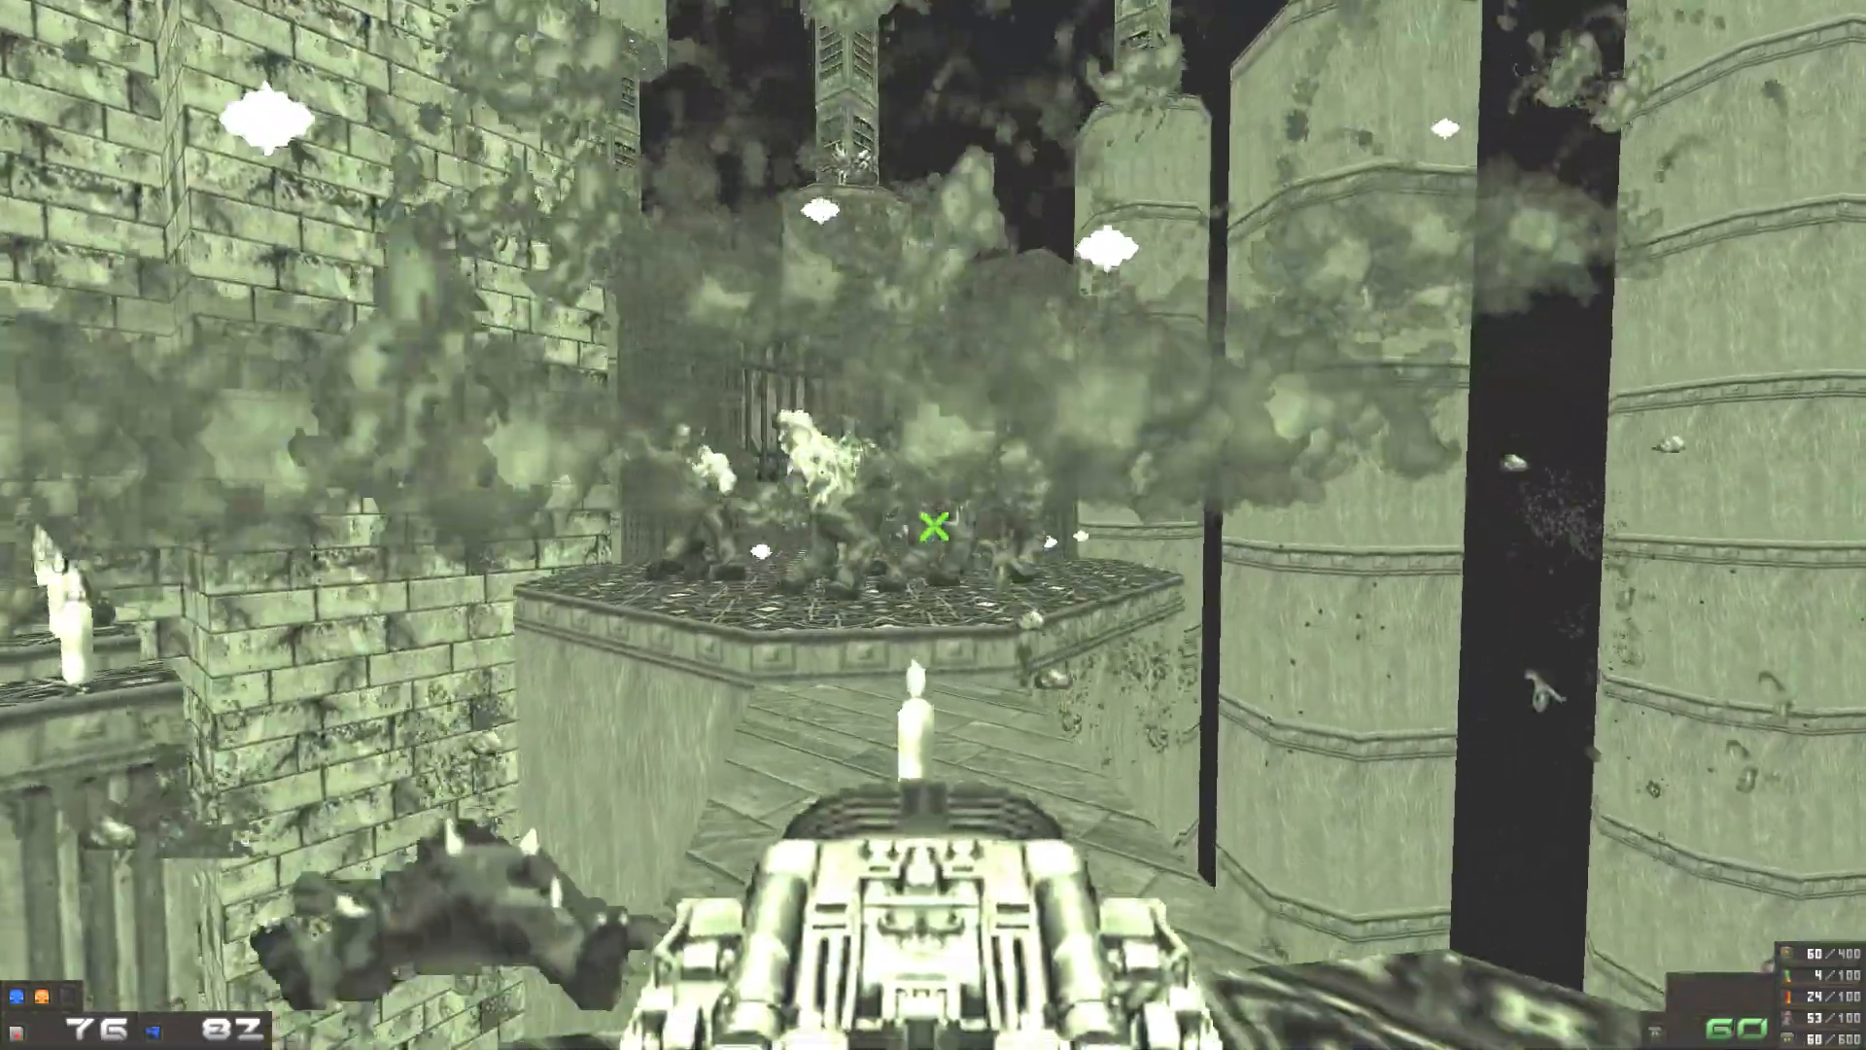
{"action": "left_click", "coordinate": [935, 530]}
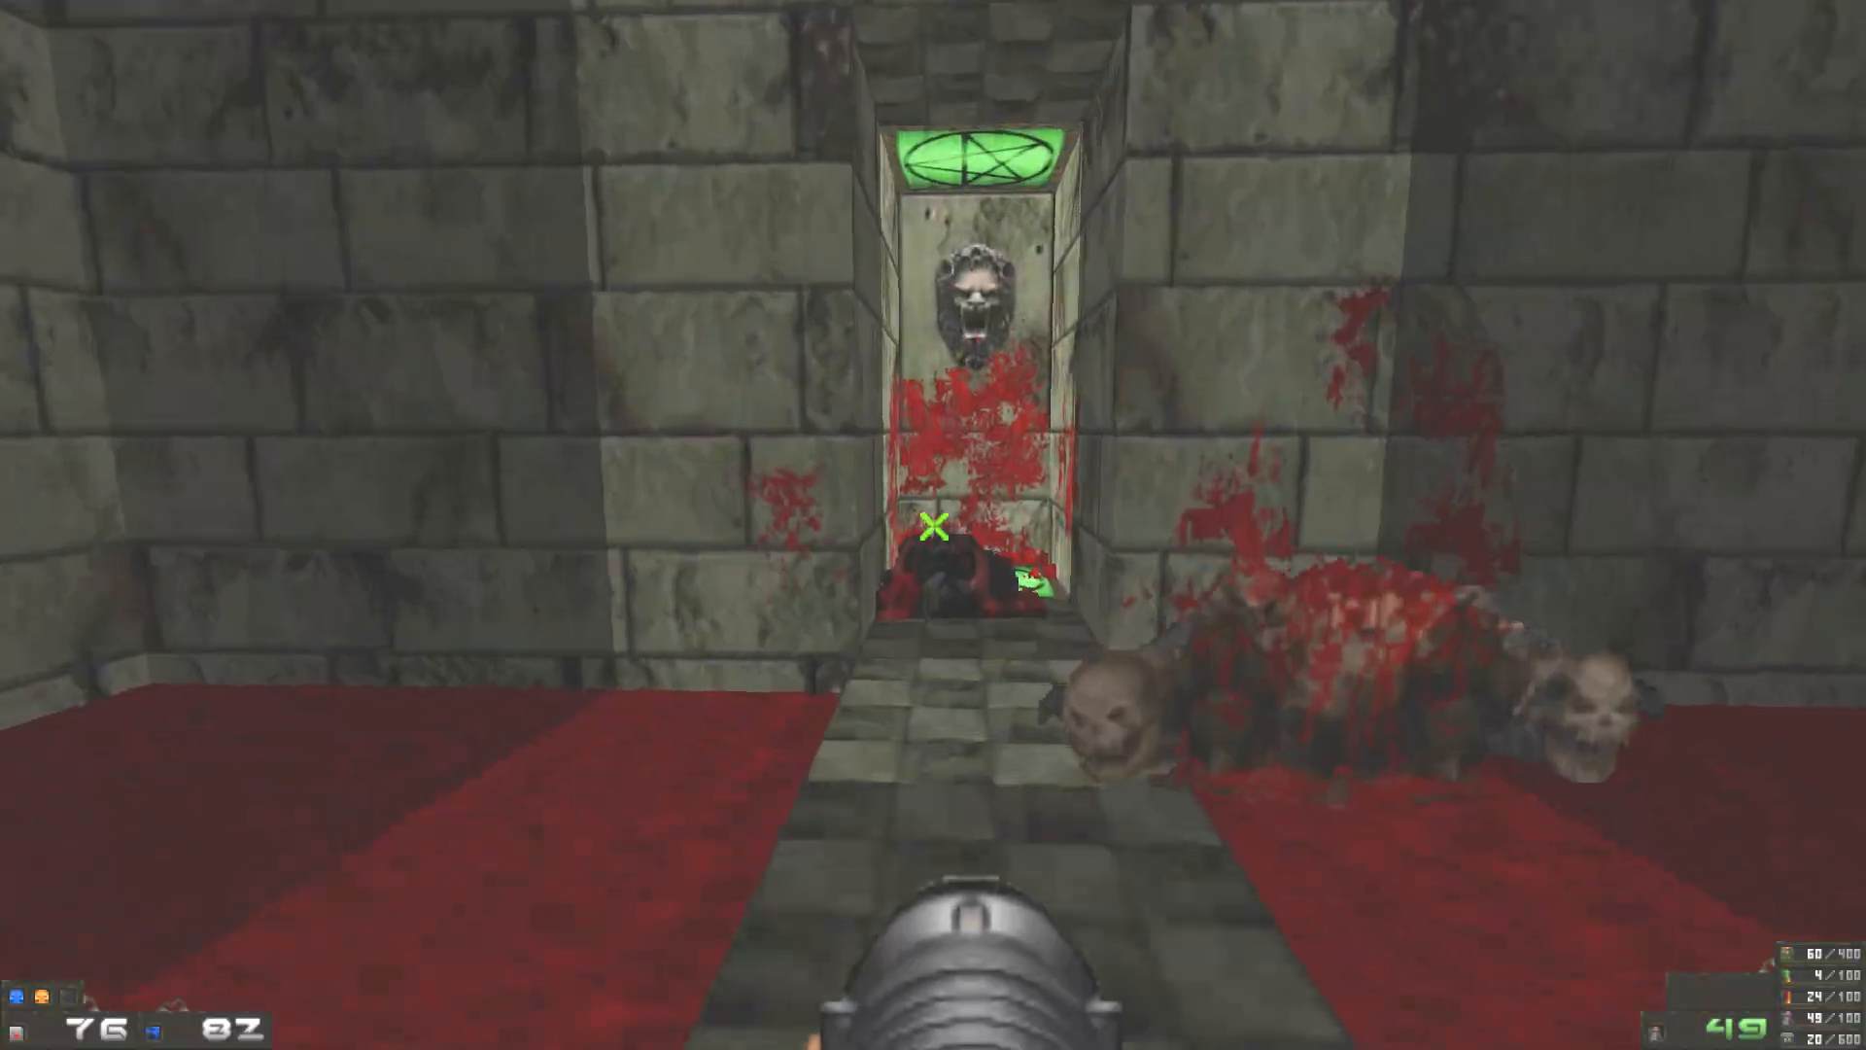
{"action": "key", "text": "Tab"}
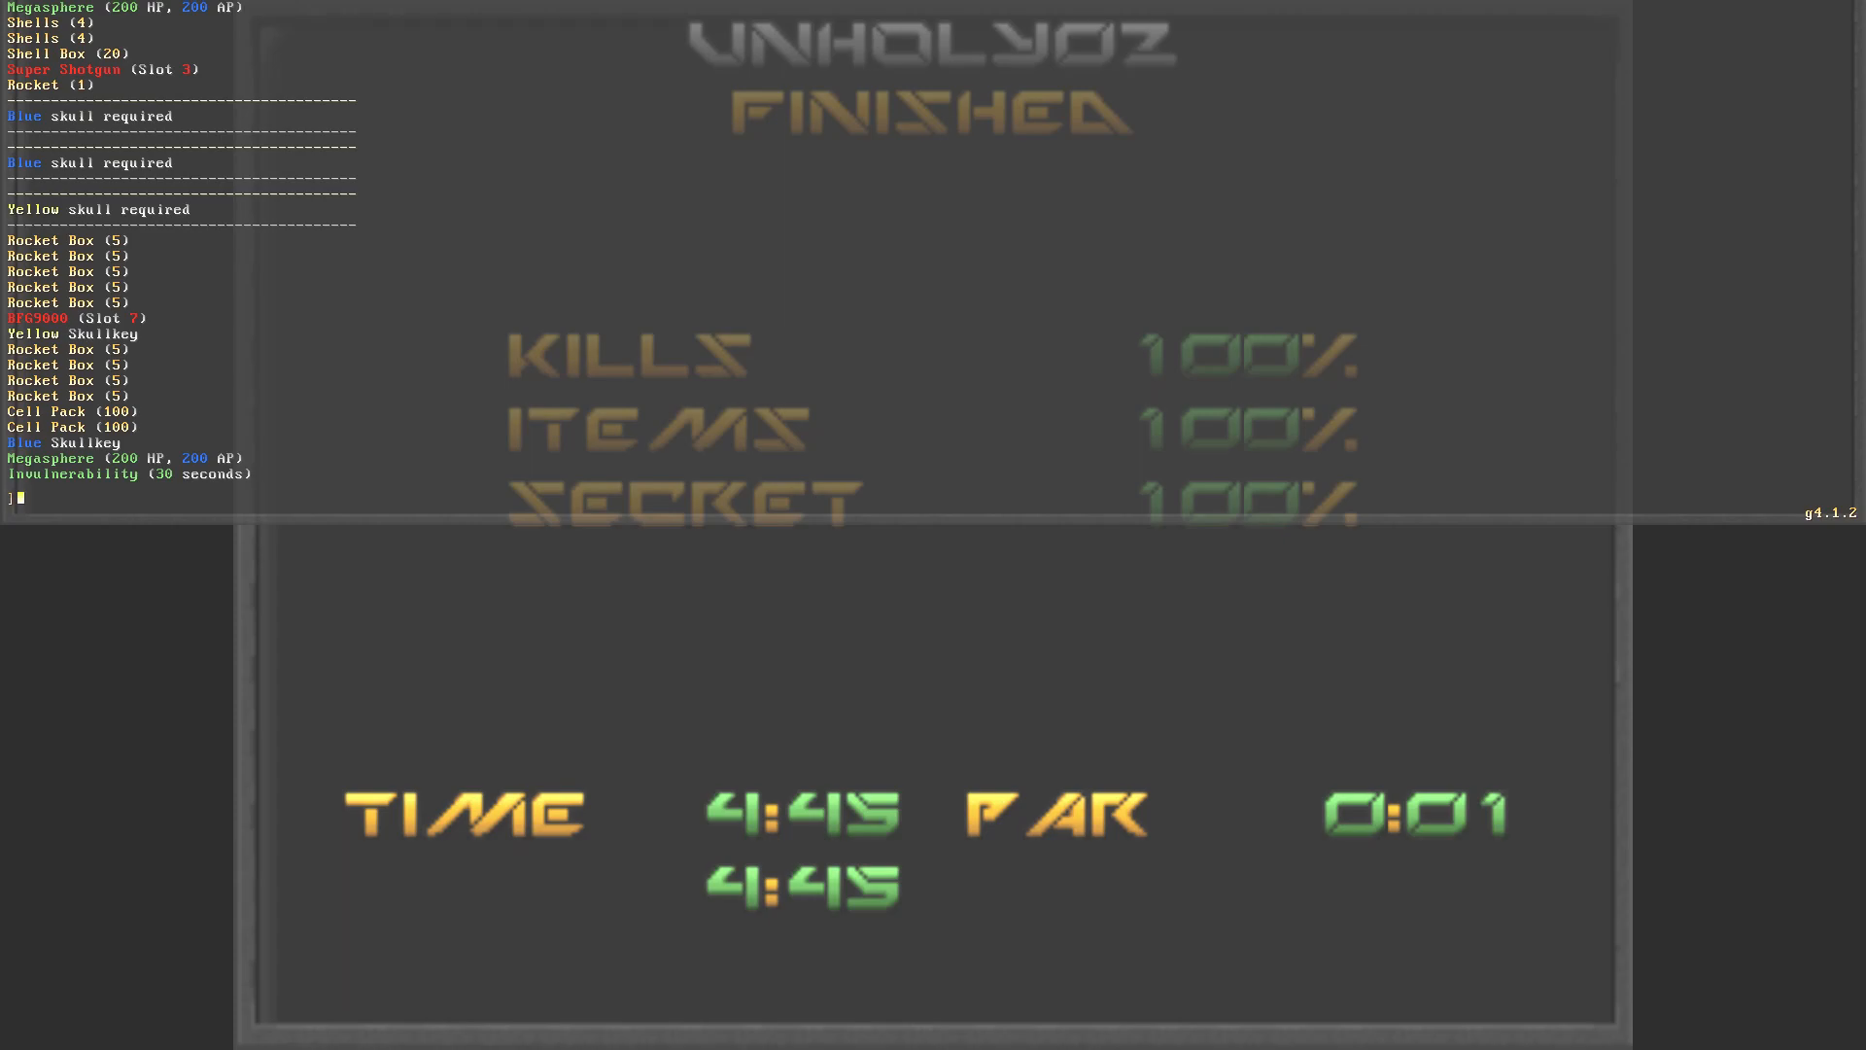
Step: Enter 'exit' in the console over the Unholy02 intermission screen
{"action": "type", "text": "exit"}
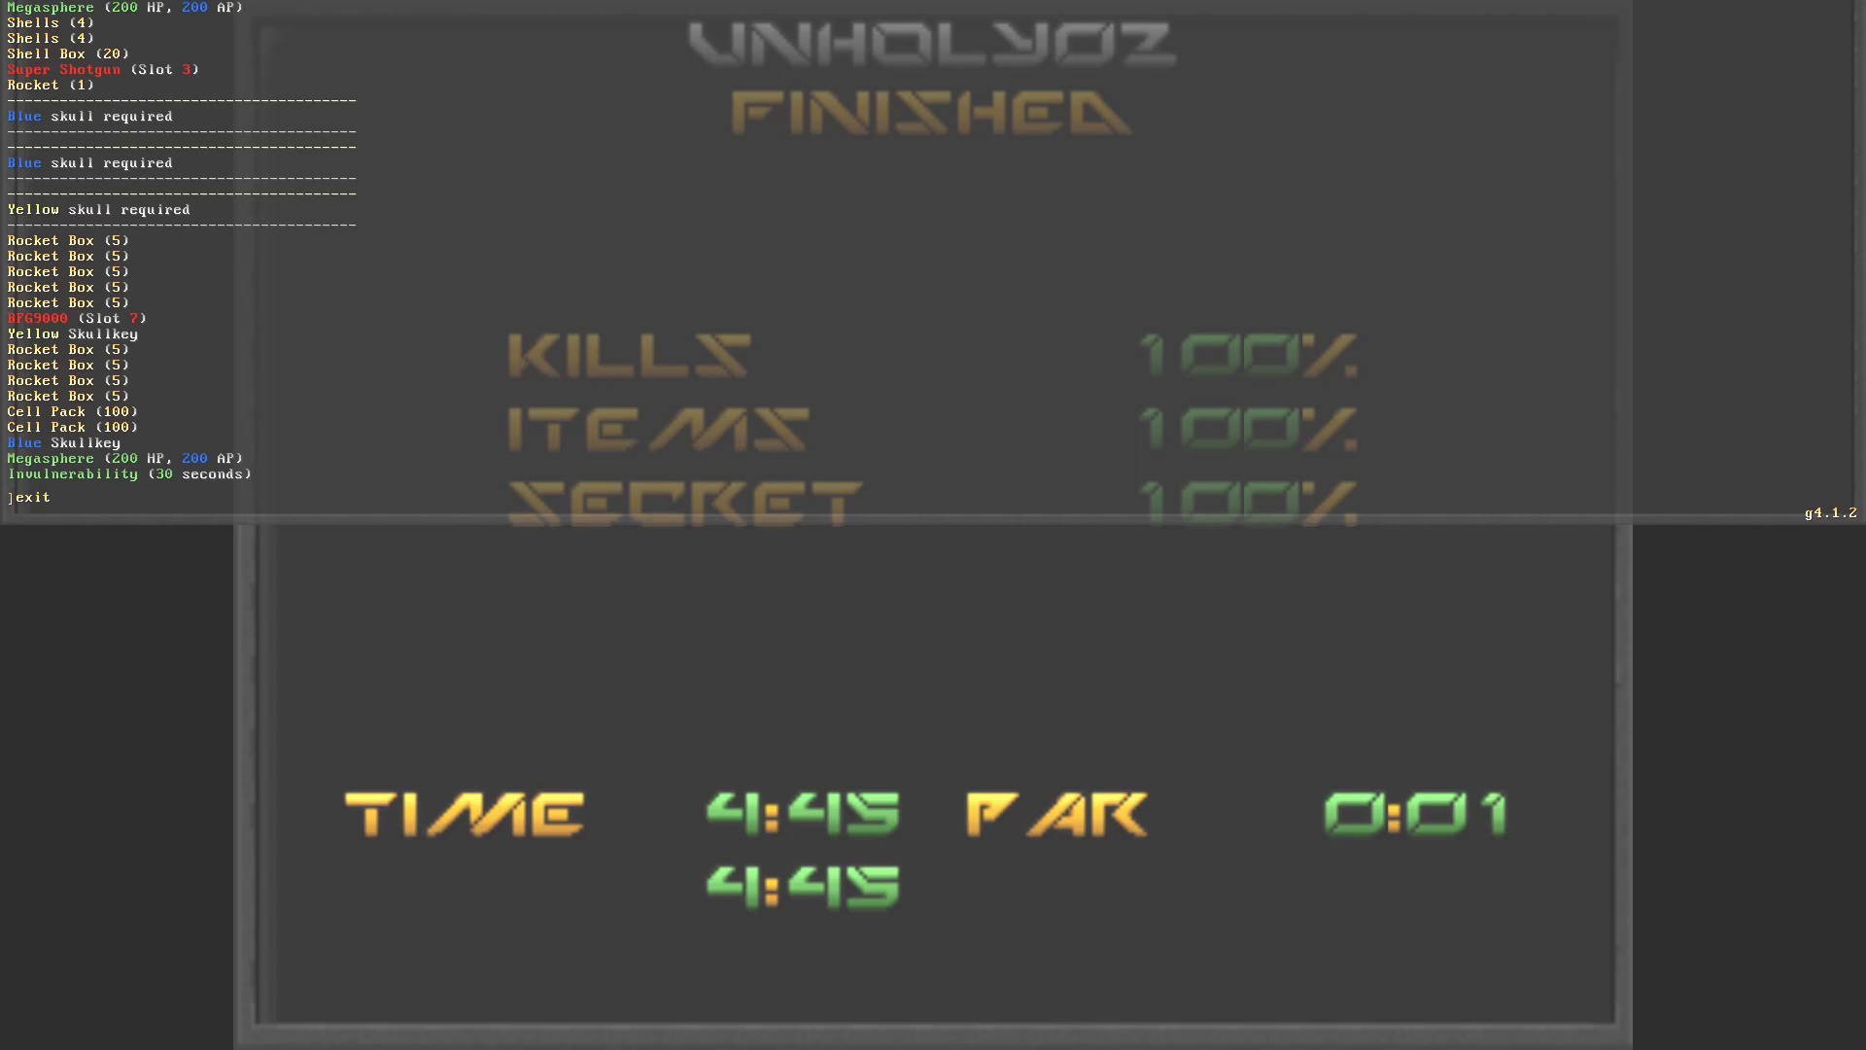